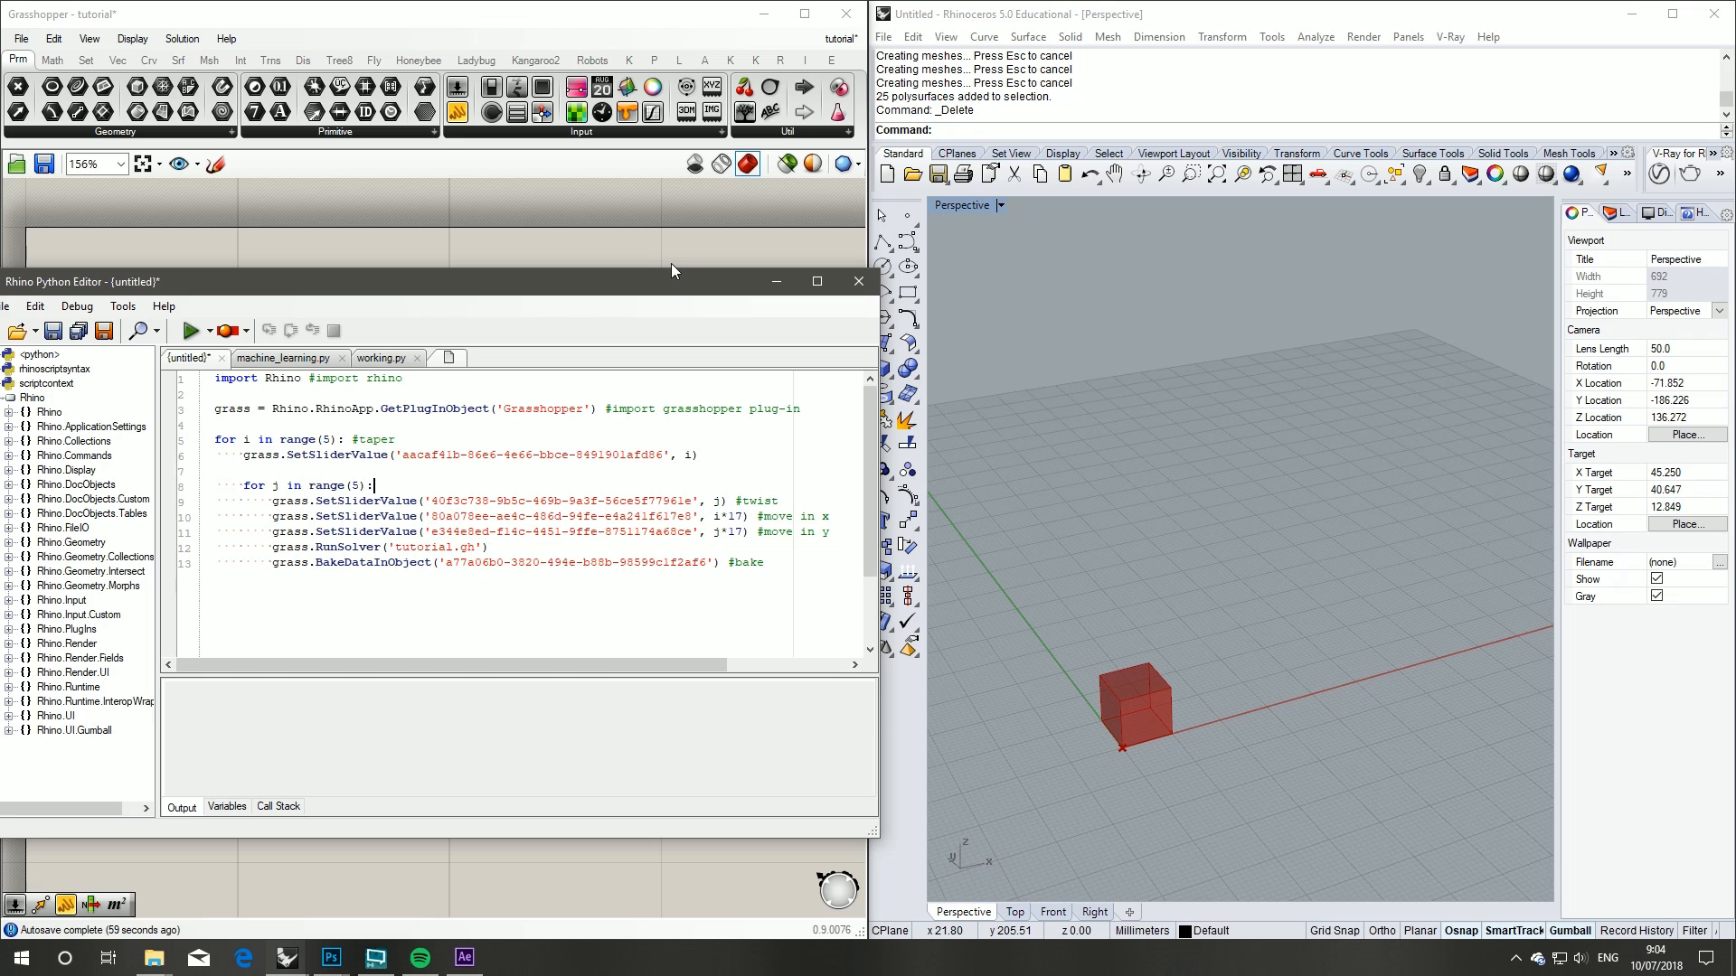
mouse_move(607, 271)
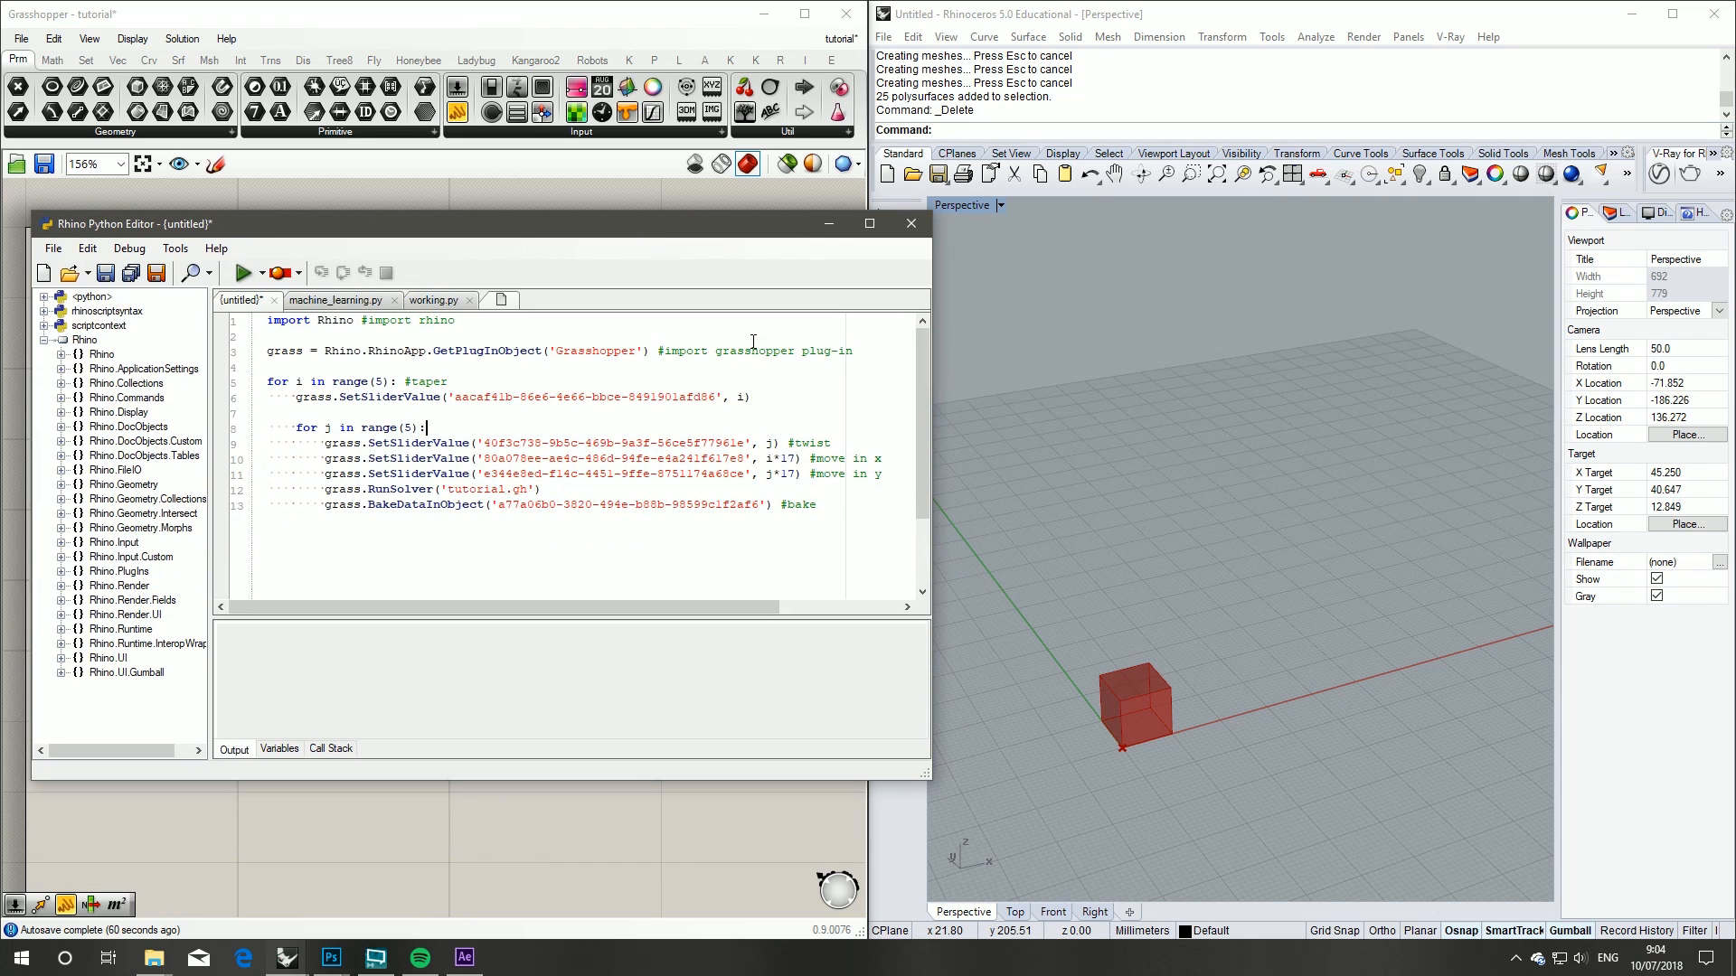
mouse_move(238, 272)
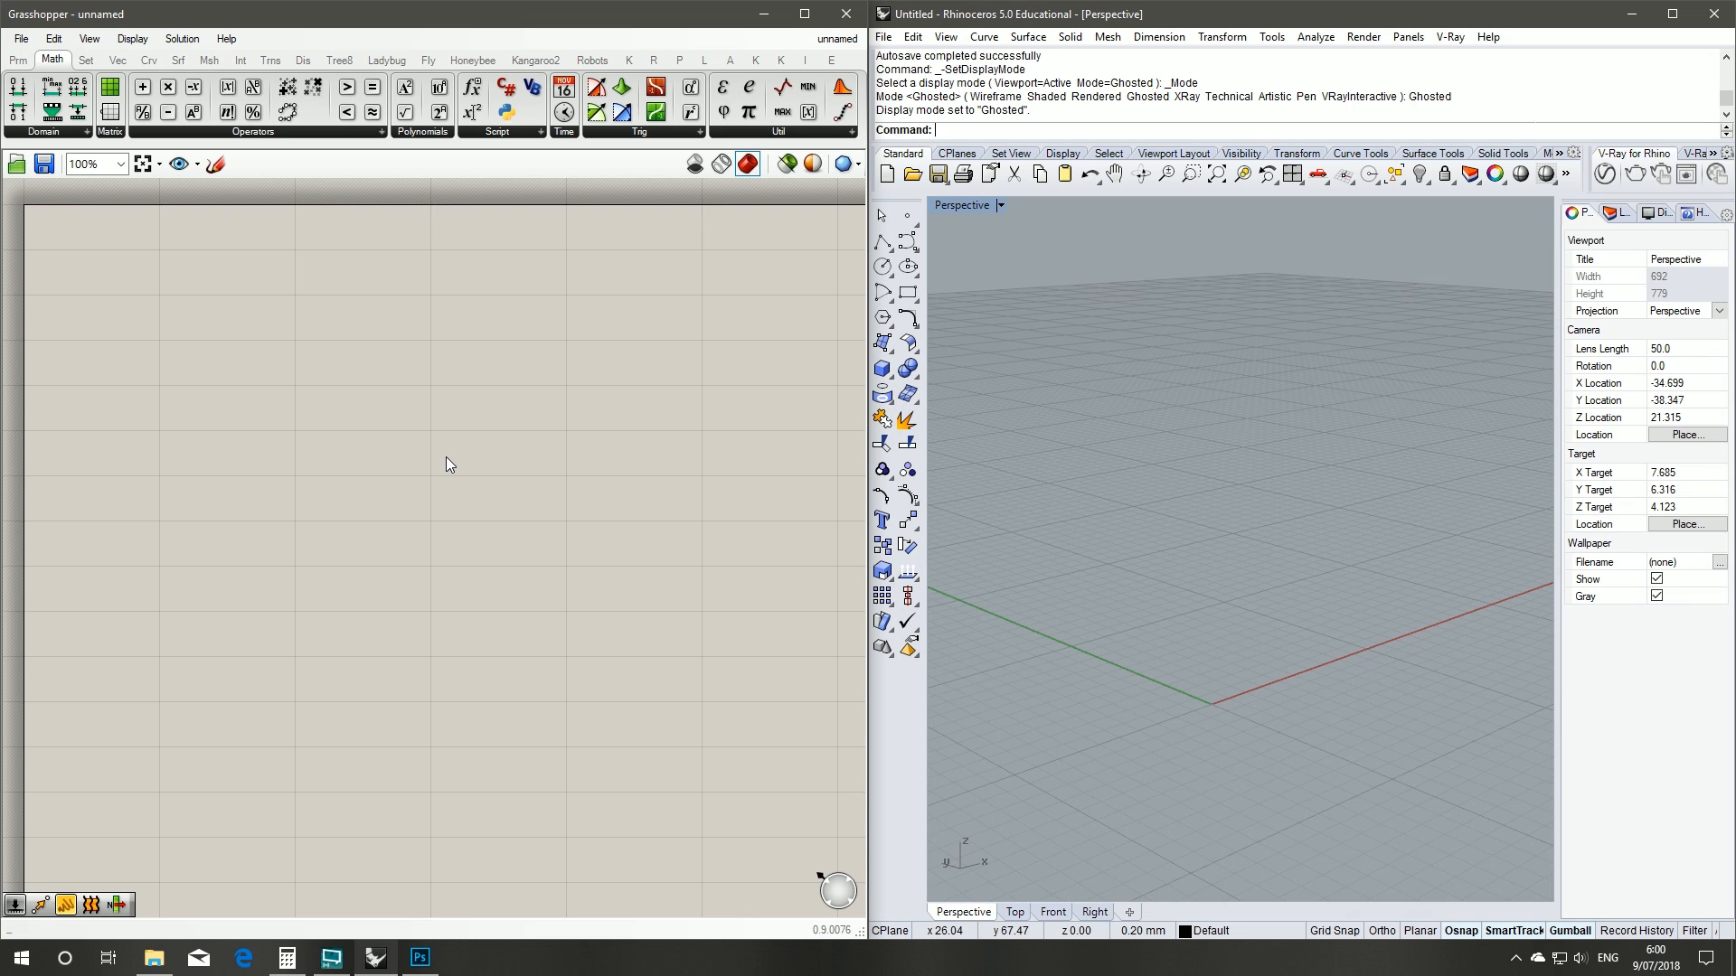
mouse_move(118, 59)
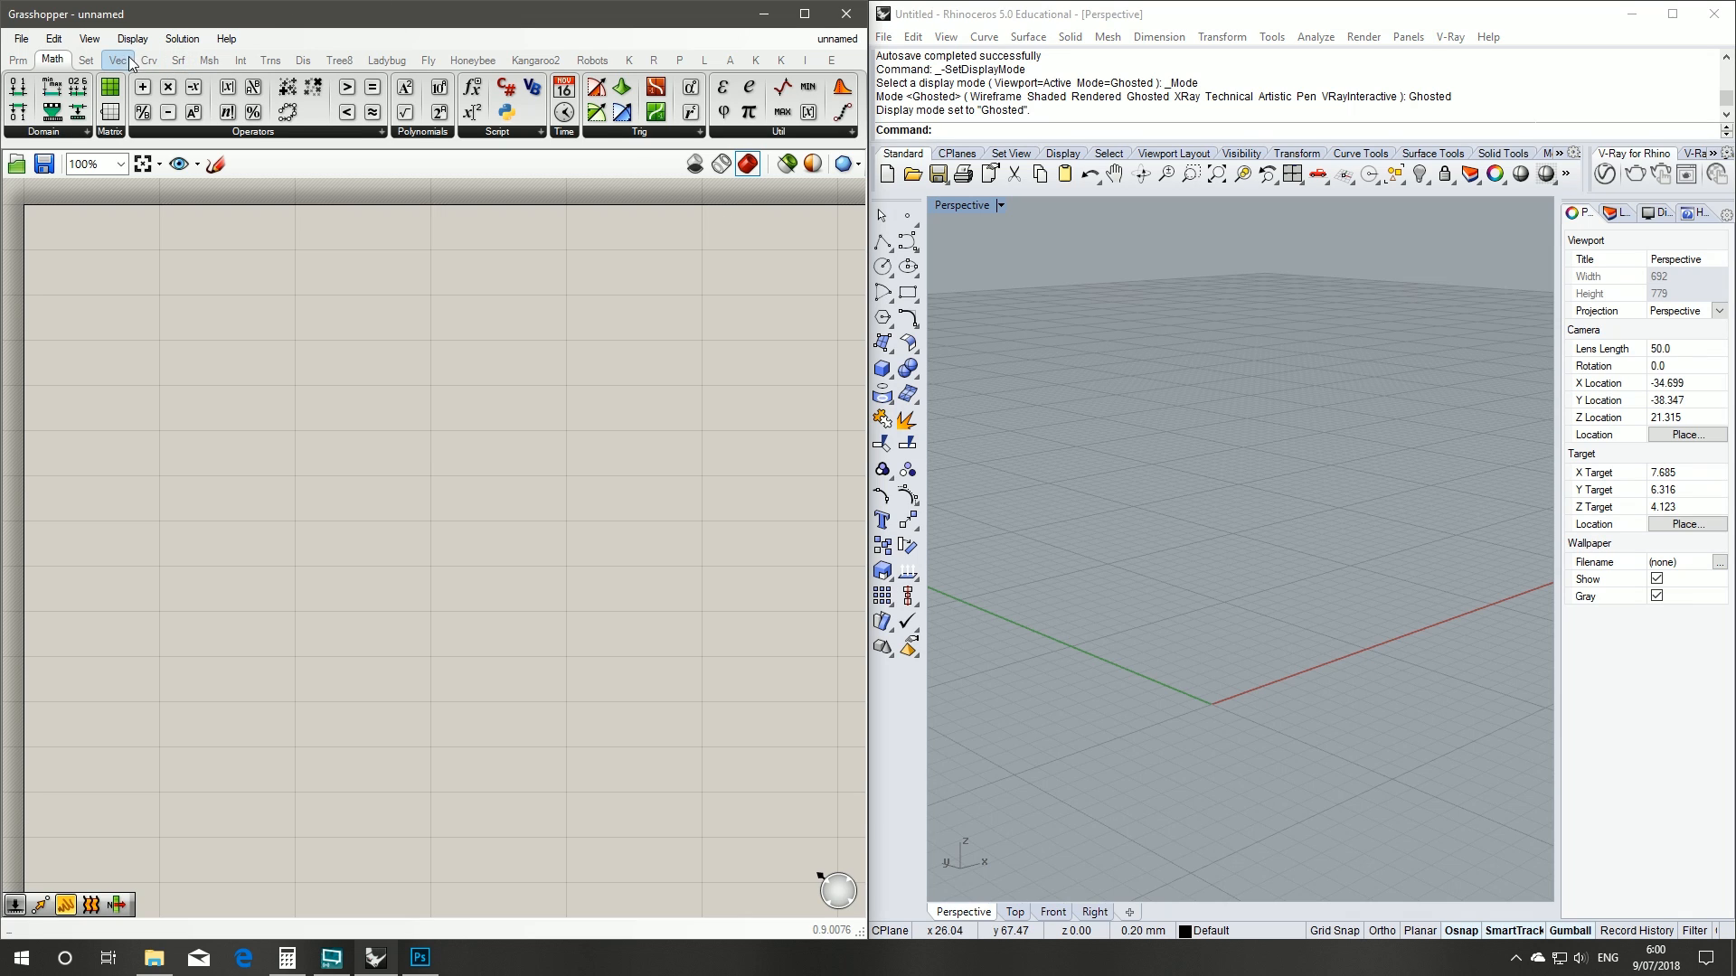
- Place a Construct Point fed by X, Y and Z sliders at 0, then reposition the group
left_click(117, 59)
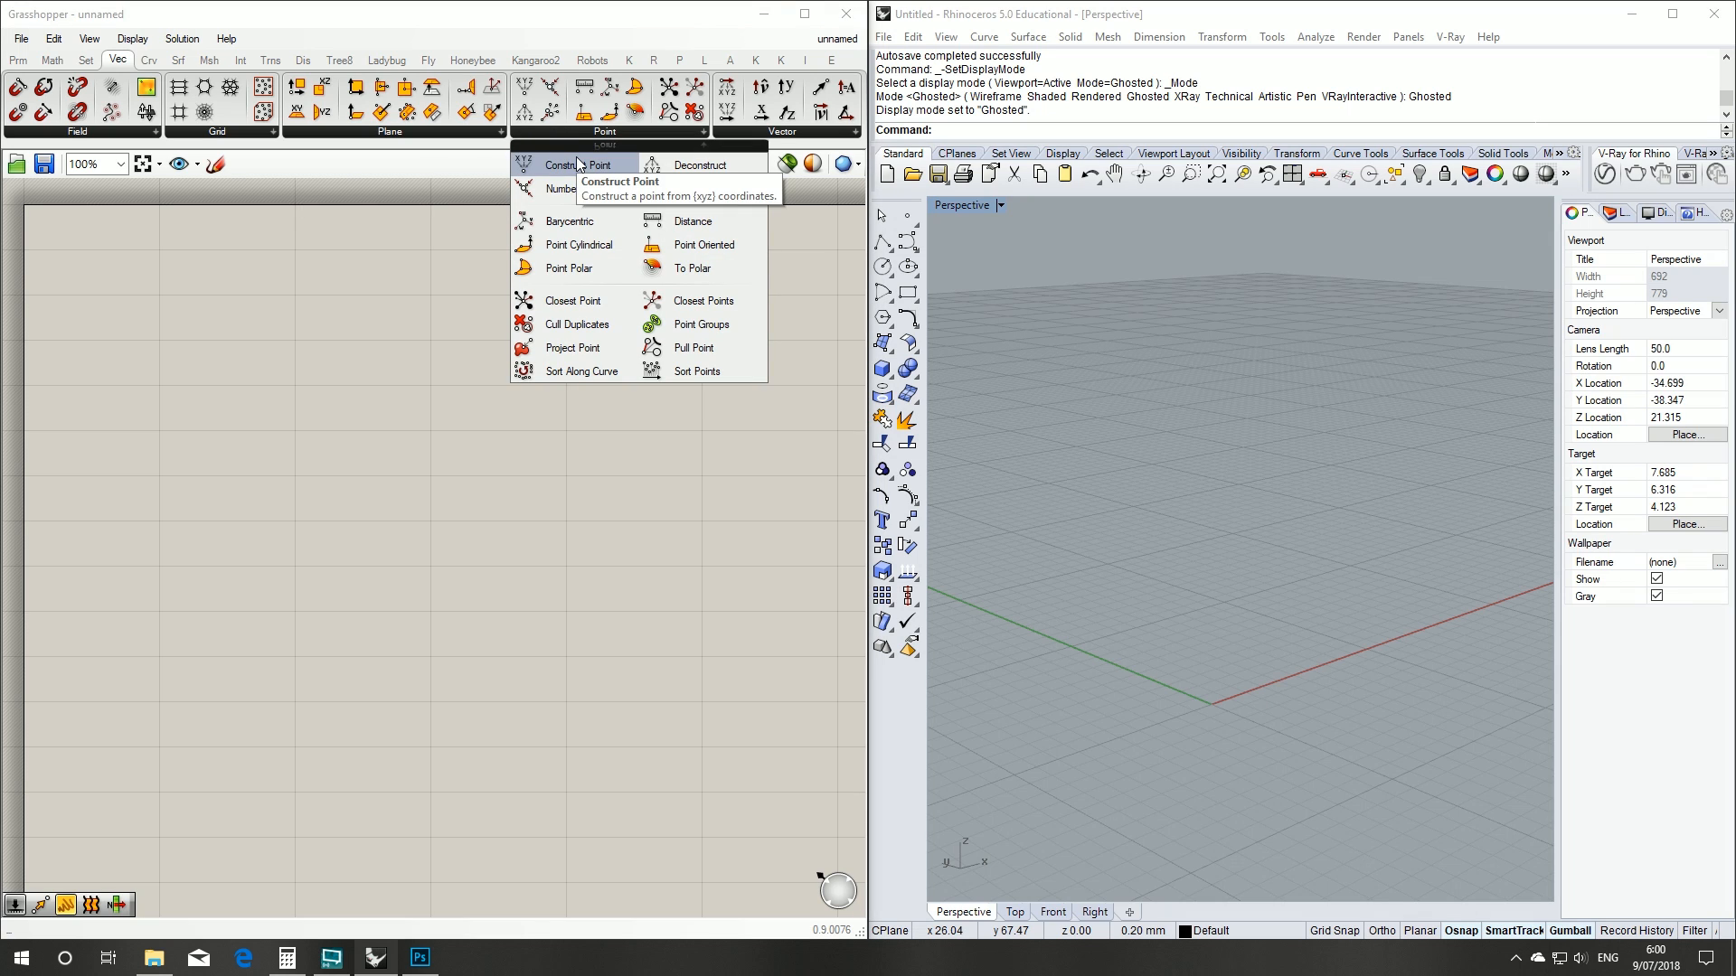
left_click(598, 165)
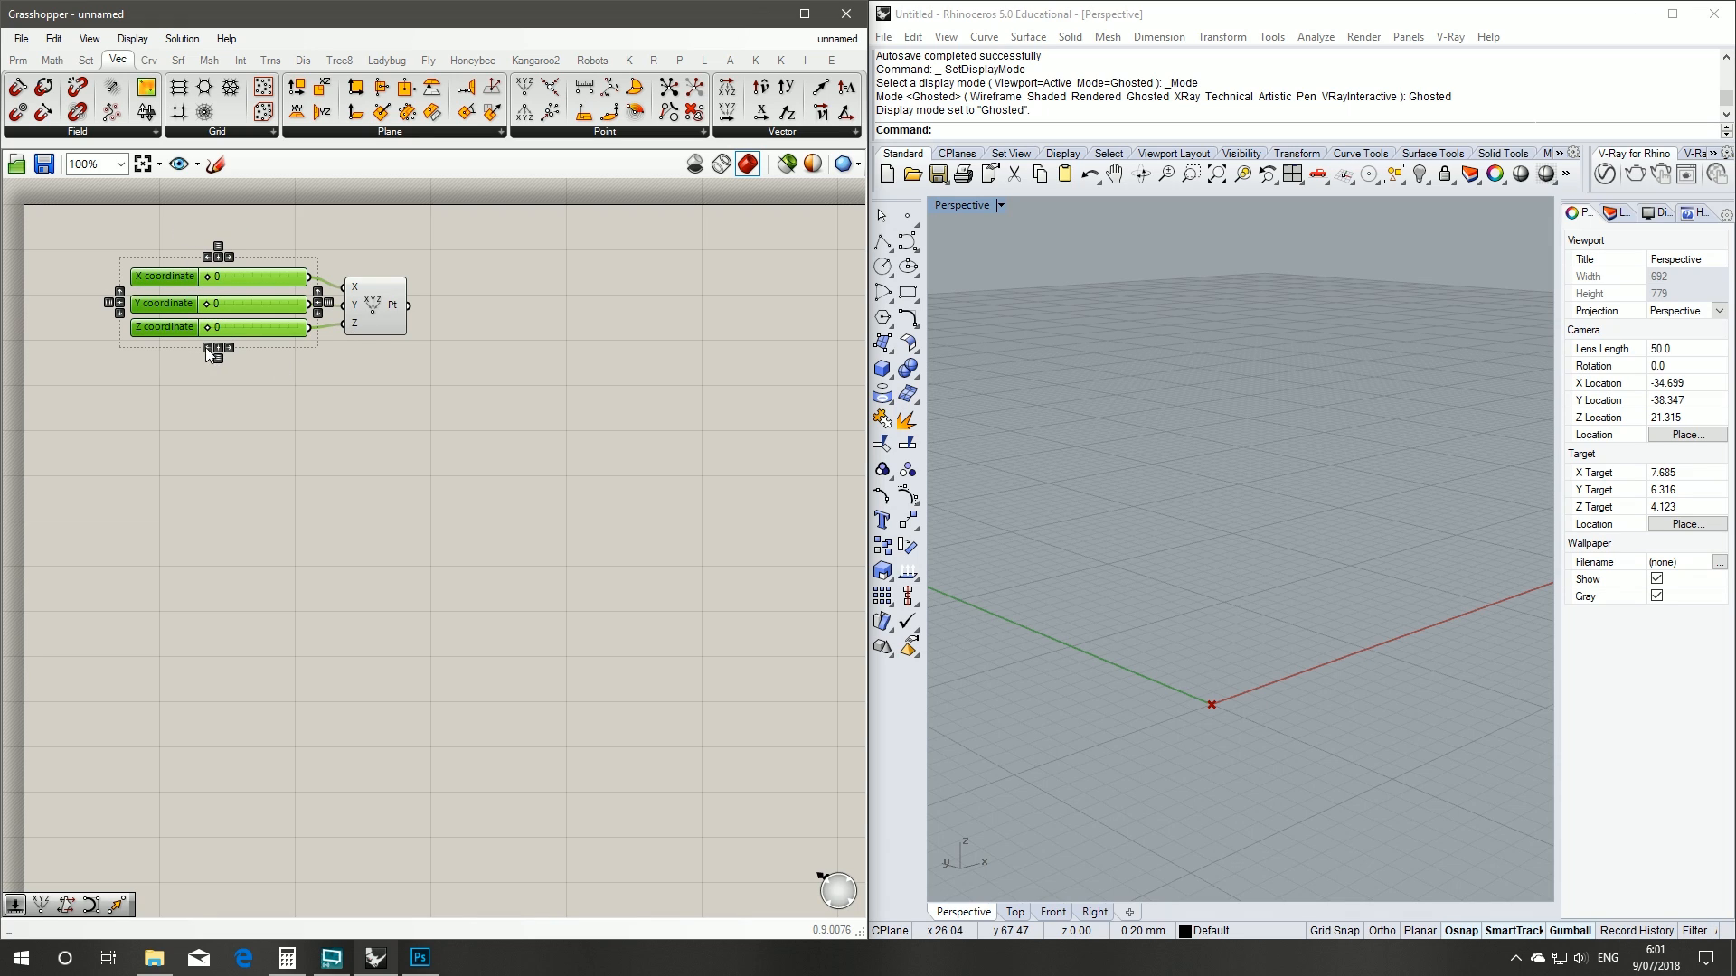
left_click(286, 409)
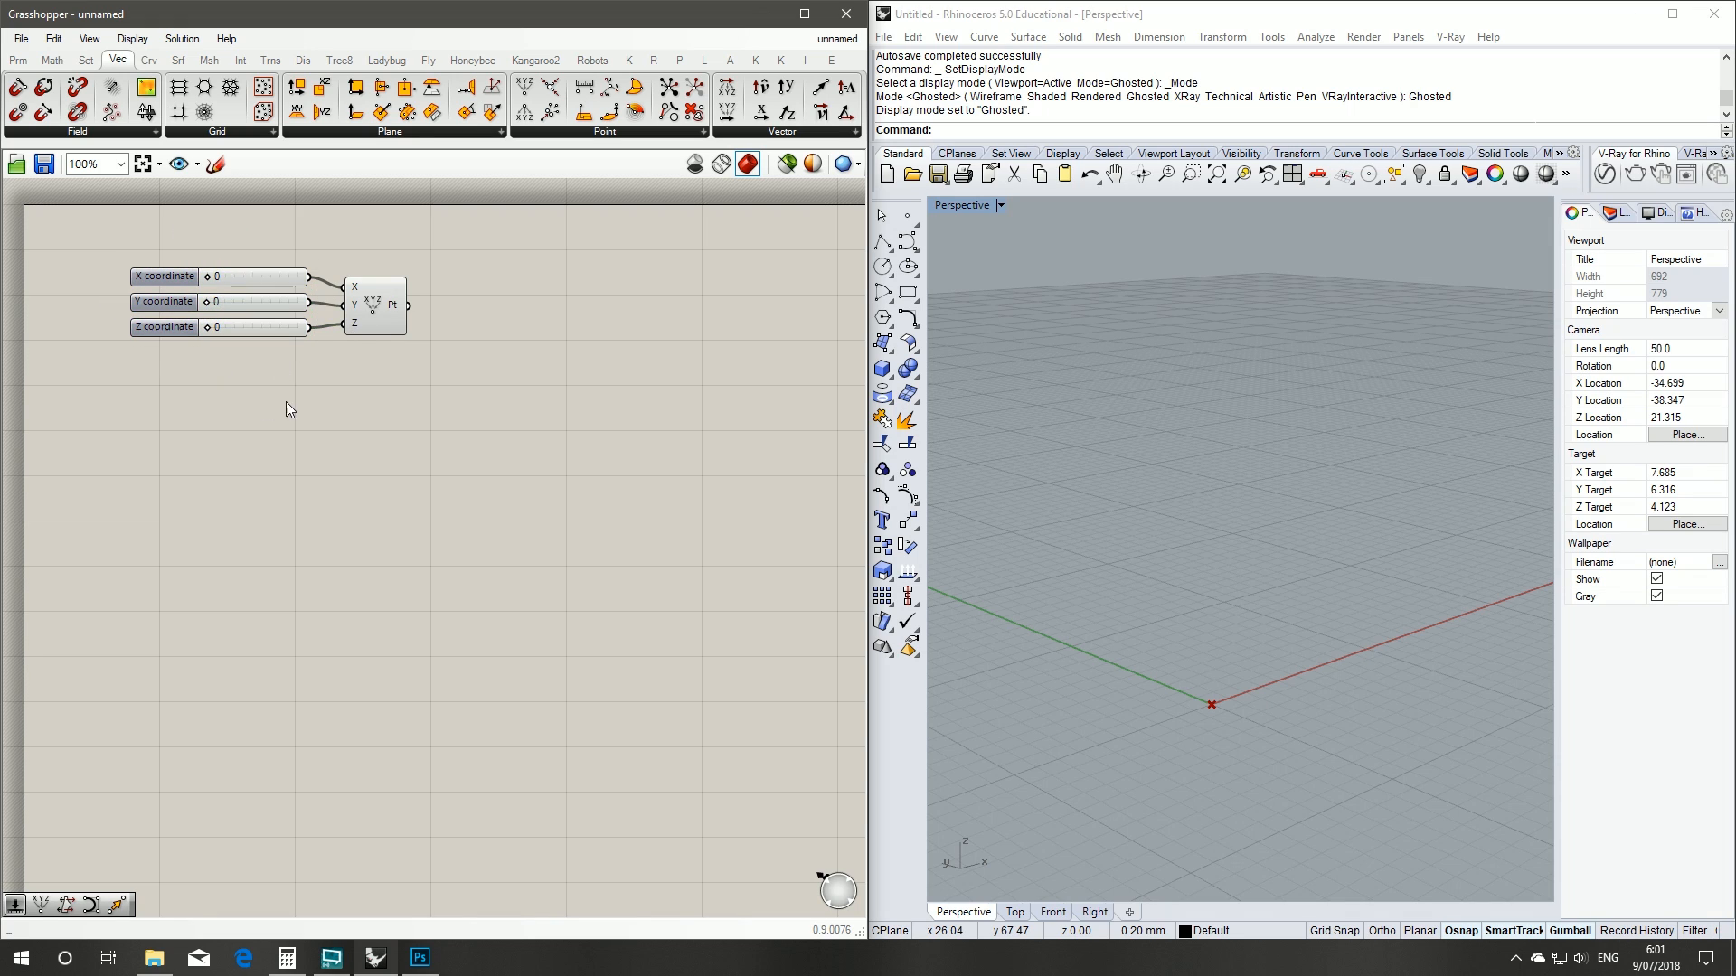
left_click(356, 301)
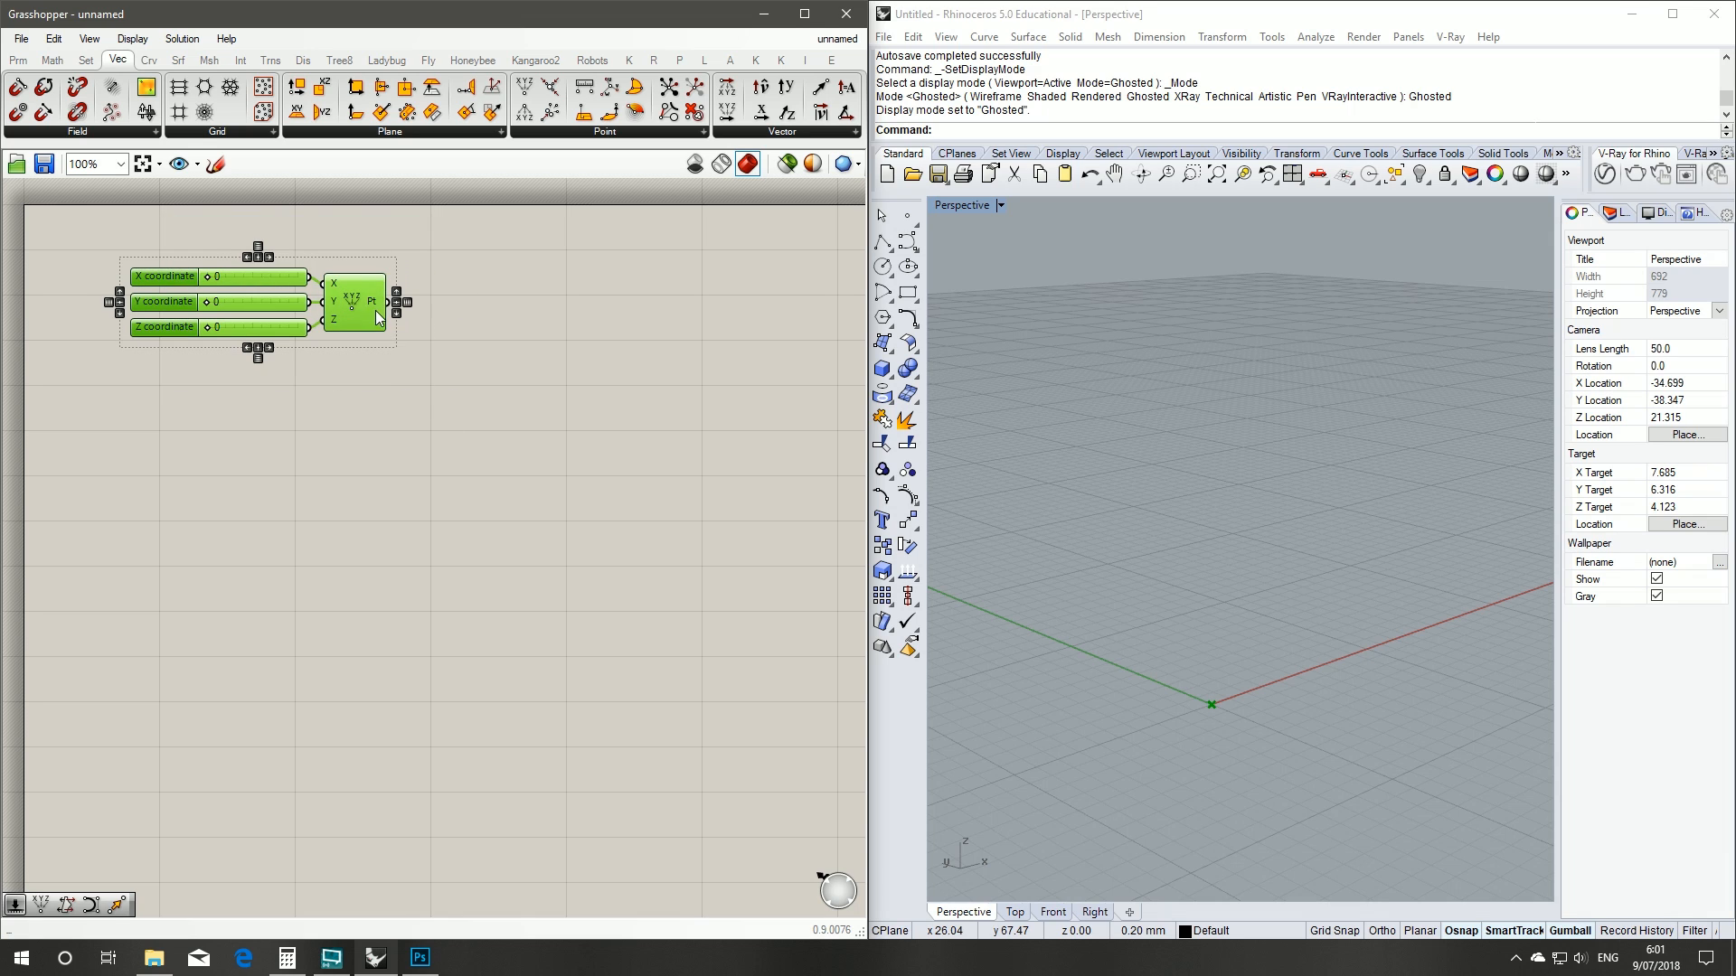
left_click(532, 237)
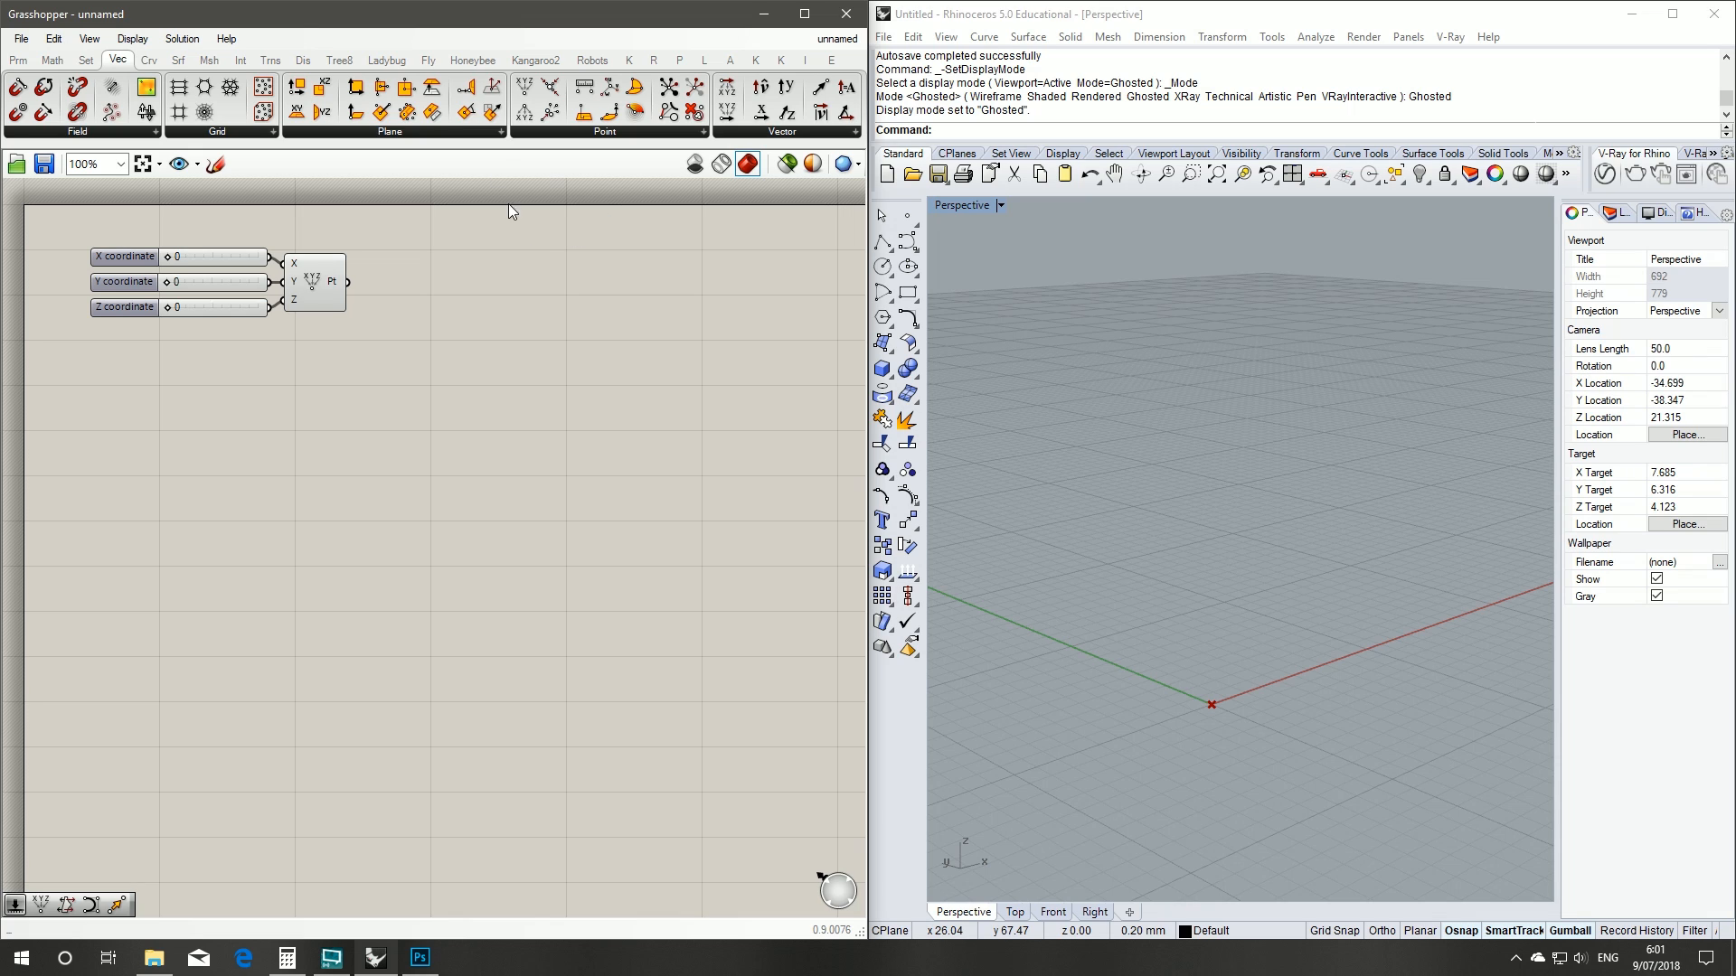
- Add a Rectangle based on the origin point, sized by an X Size slider at 10
left_click(149, 58)
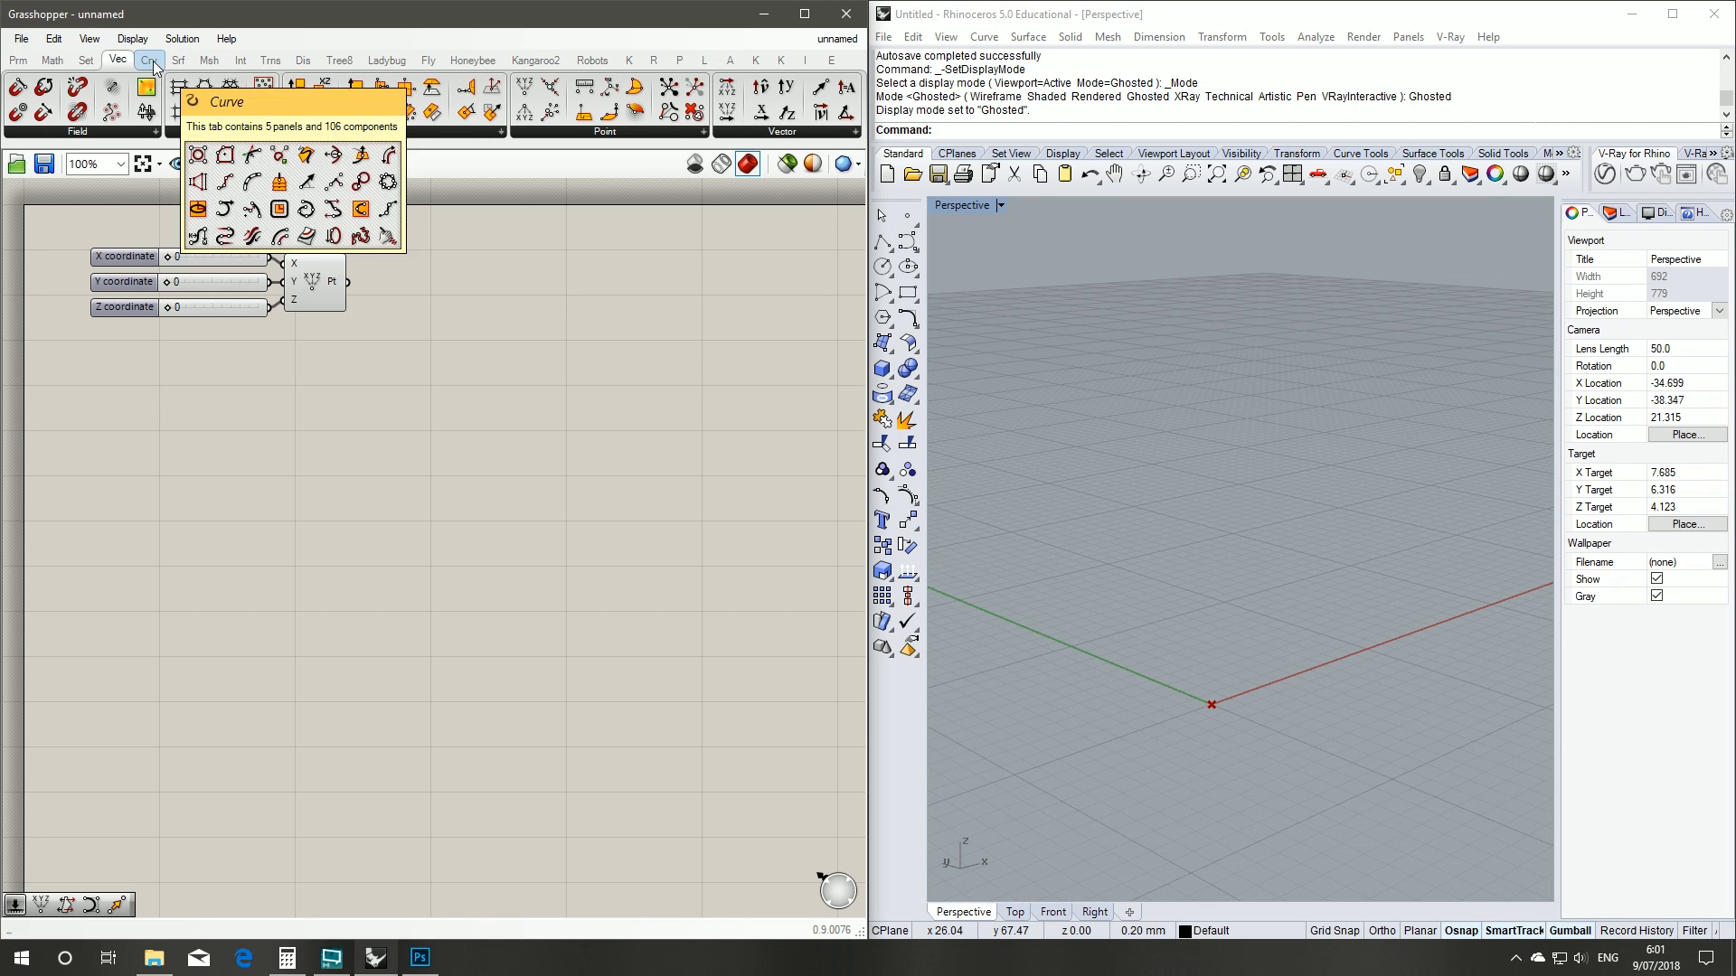
left_click(467, 133)
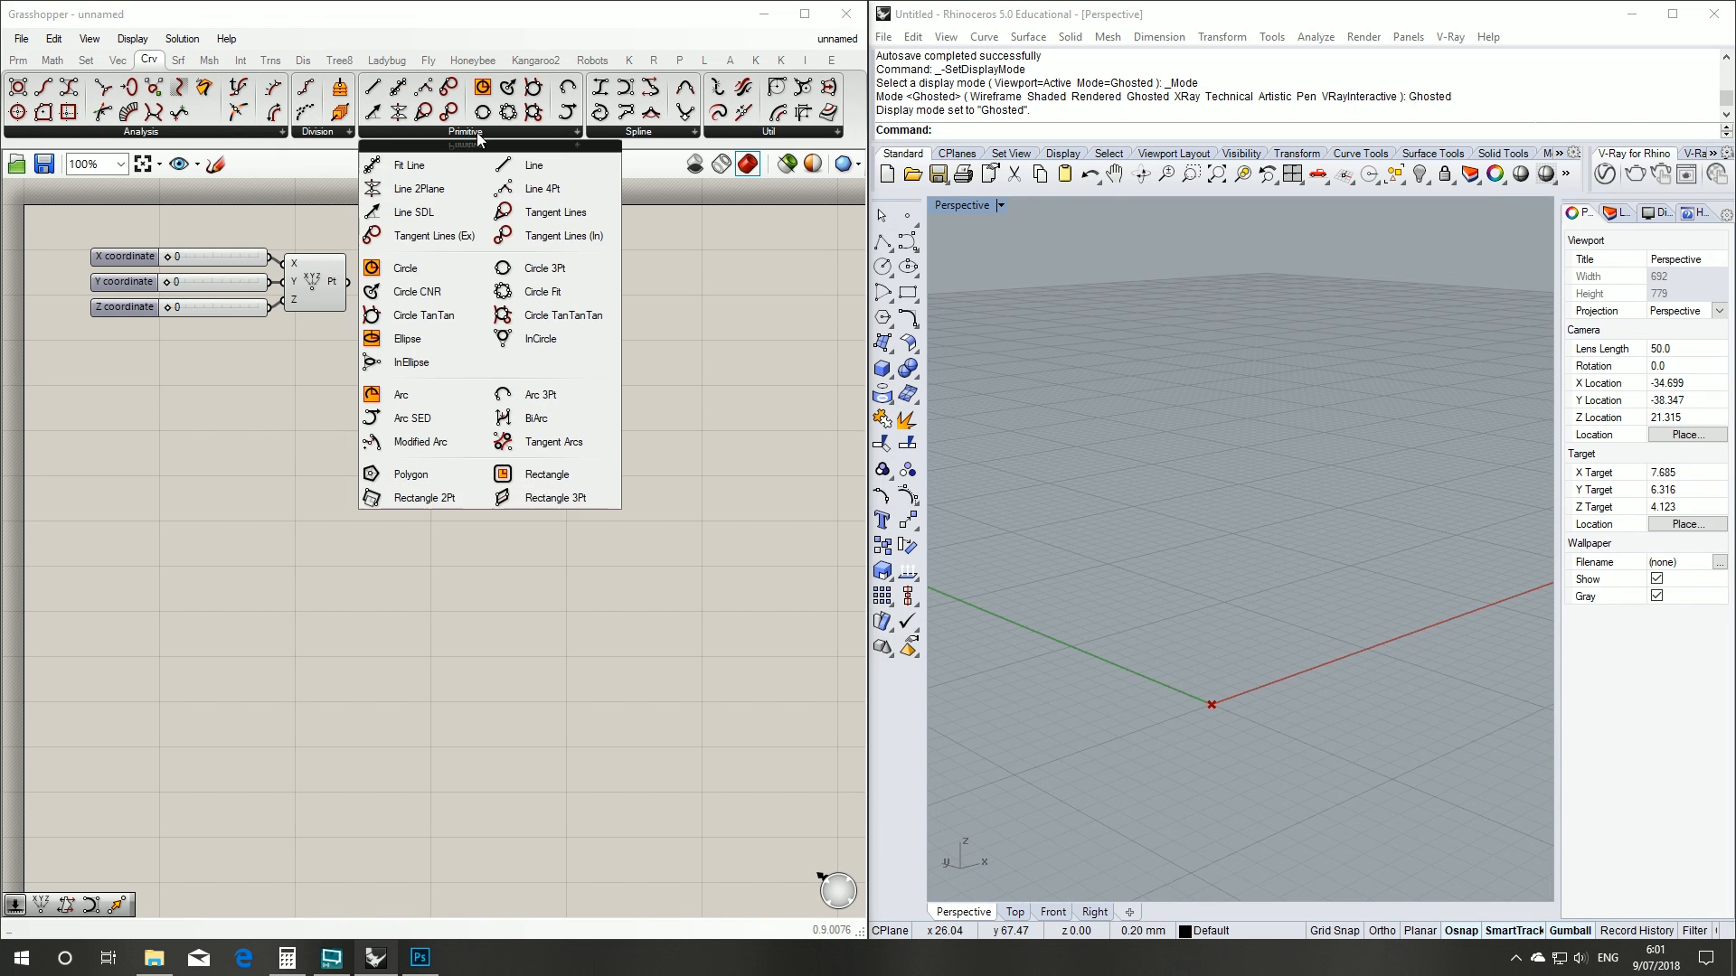
left_click(546, 473)
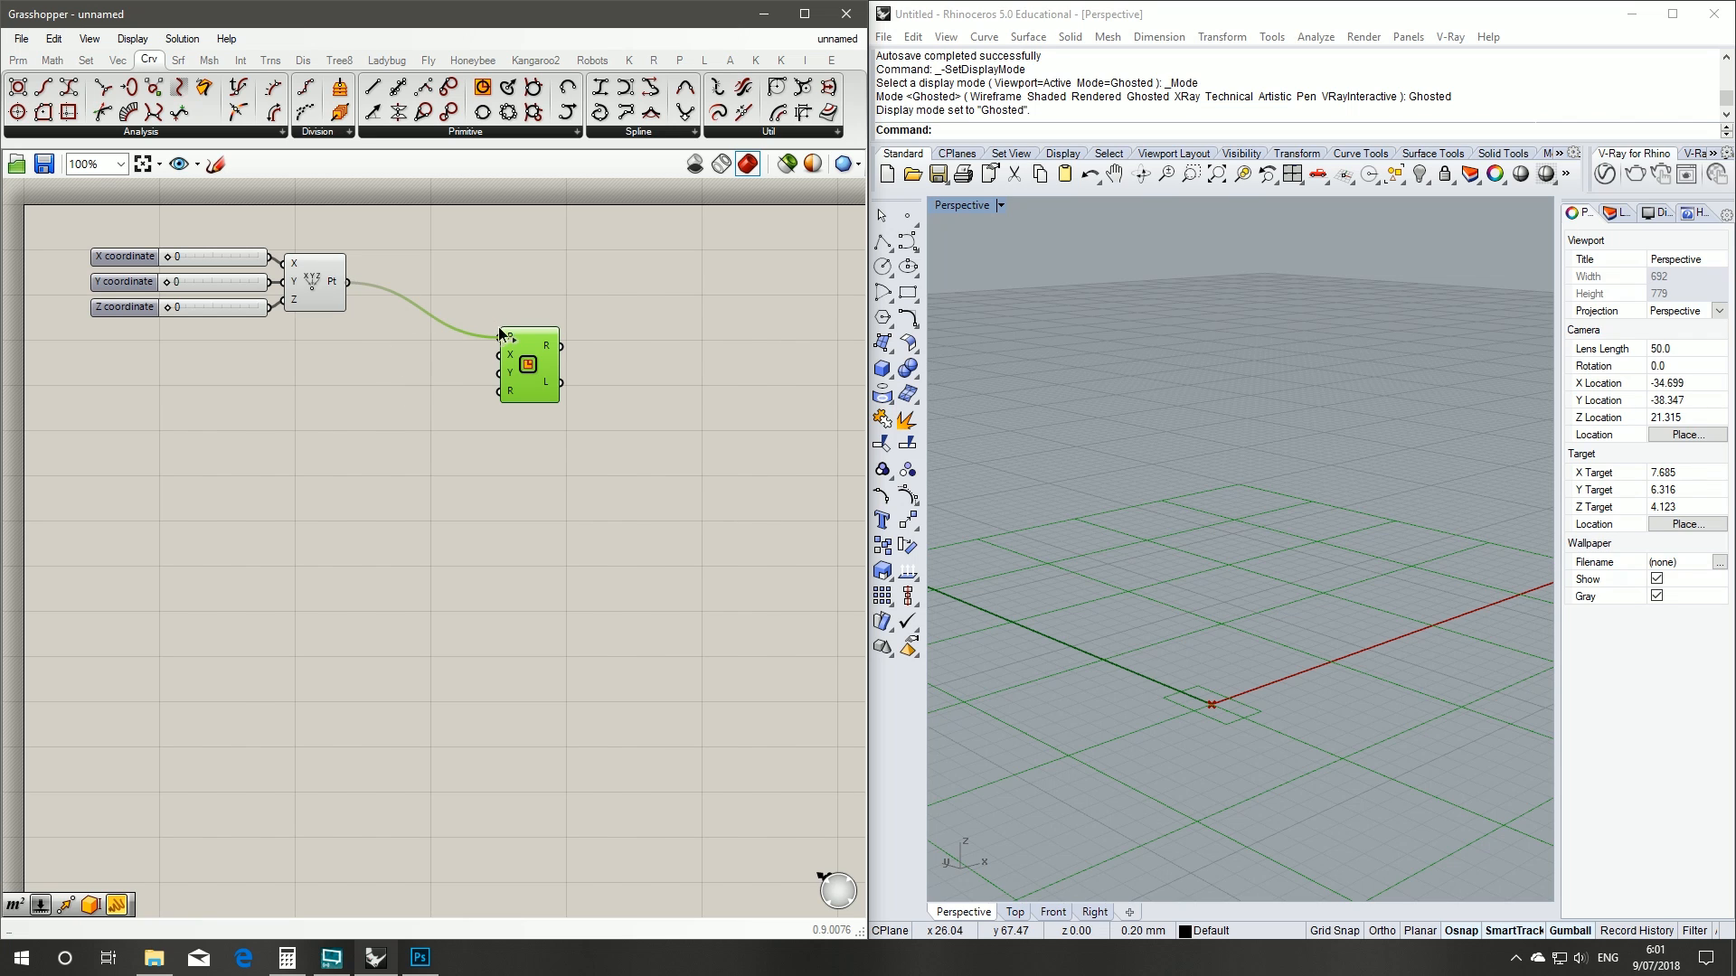
left_click_drag(529, 366, 531, 310)
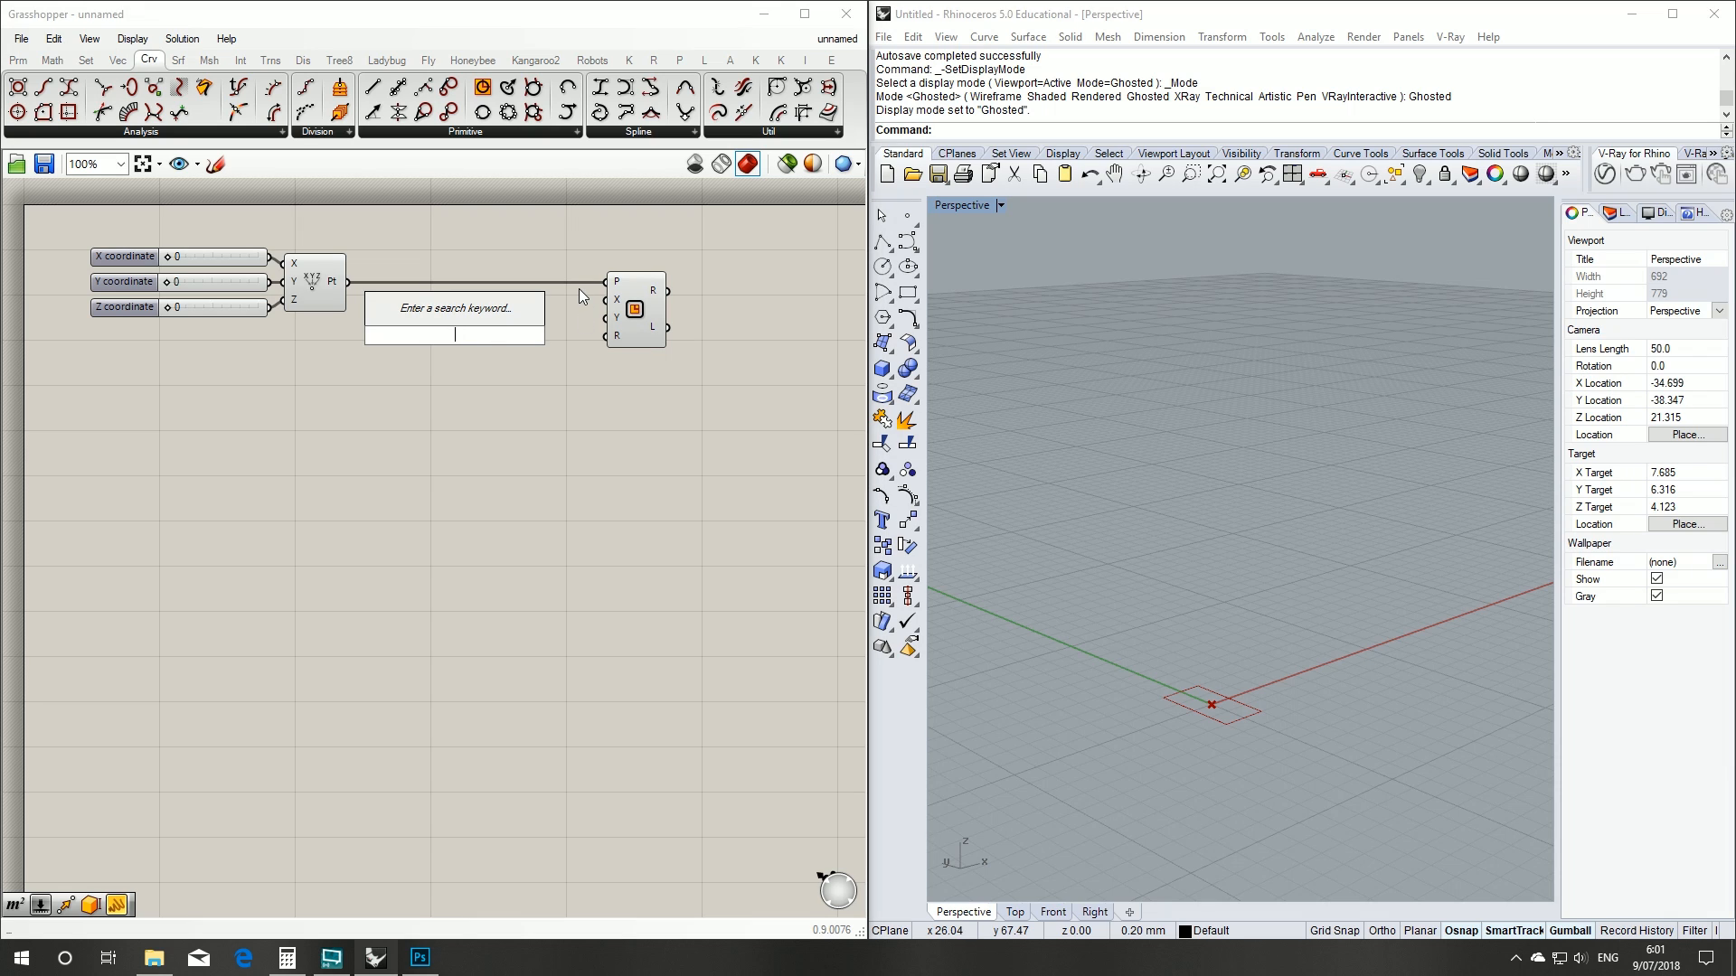
type("0")
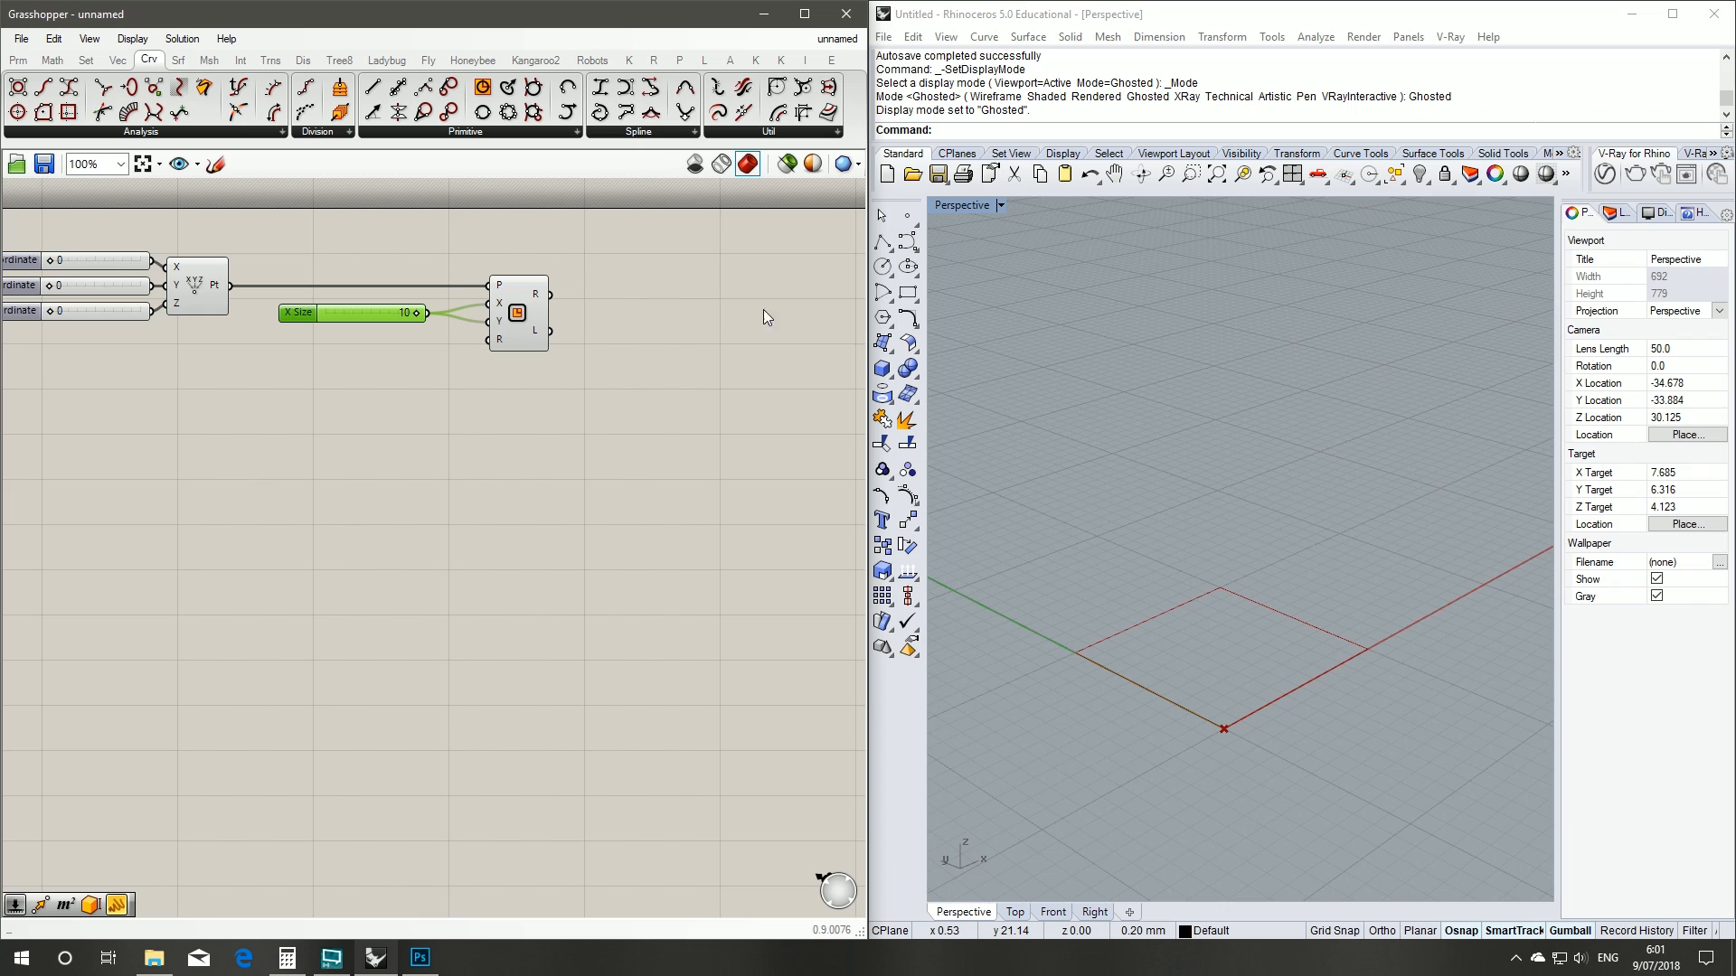
mouse_move(305, 88)
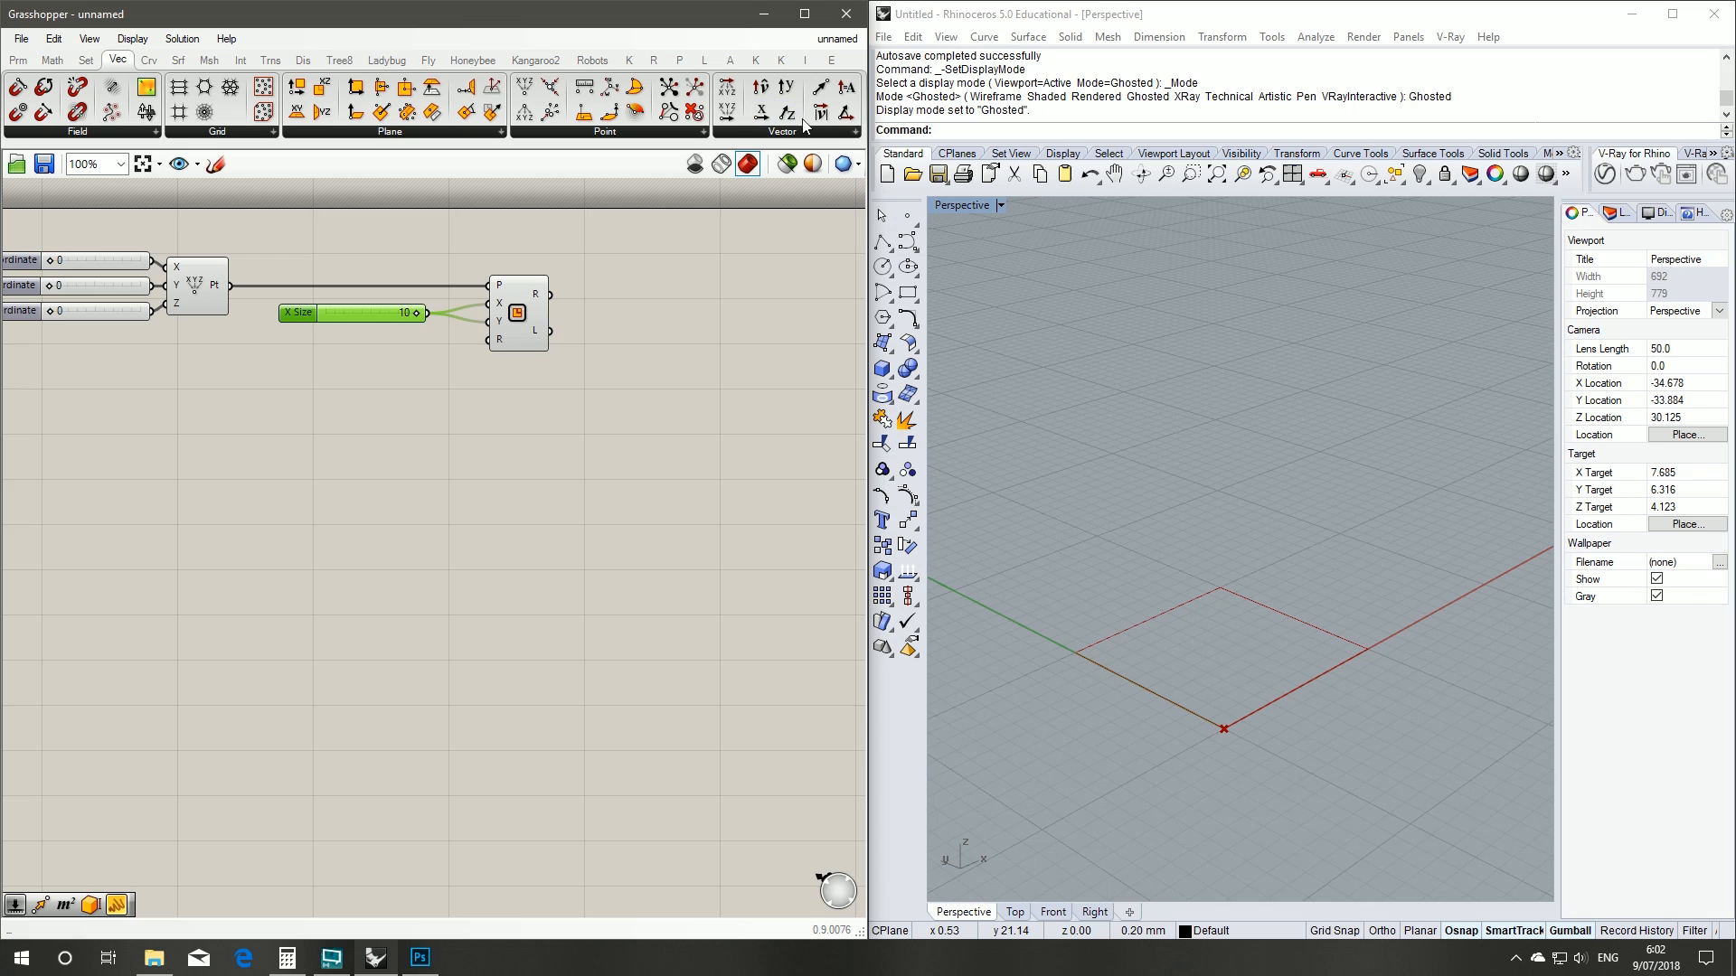
- Place a Unit Z vector and a Move component that shifts the rectangle upward
left_click(781, 132)
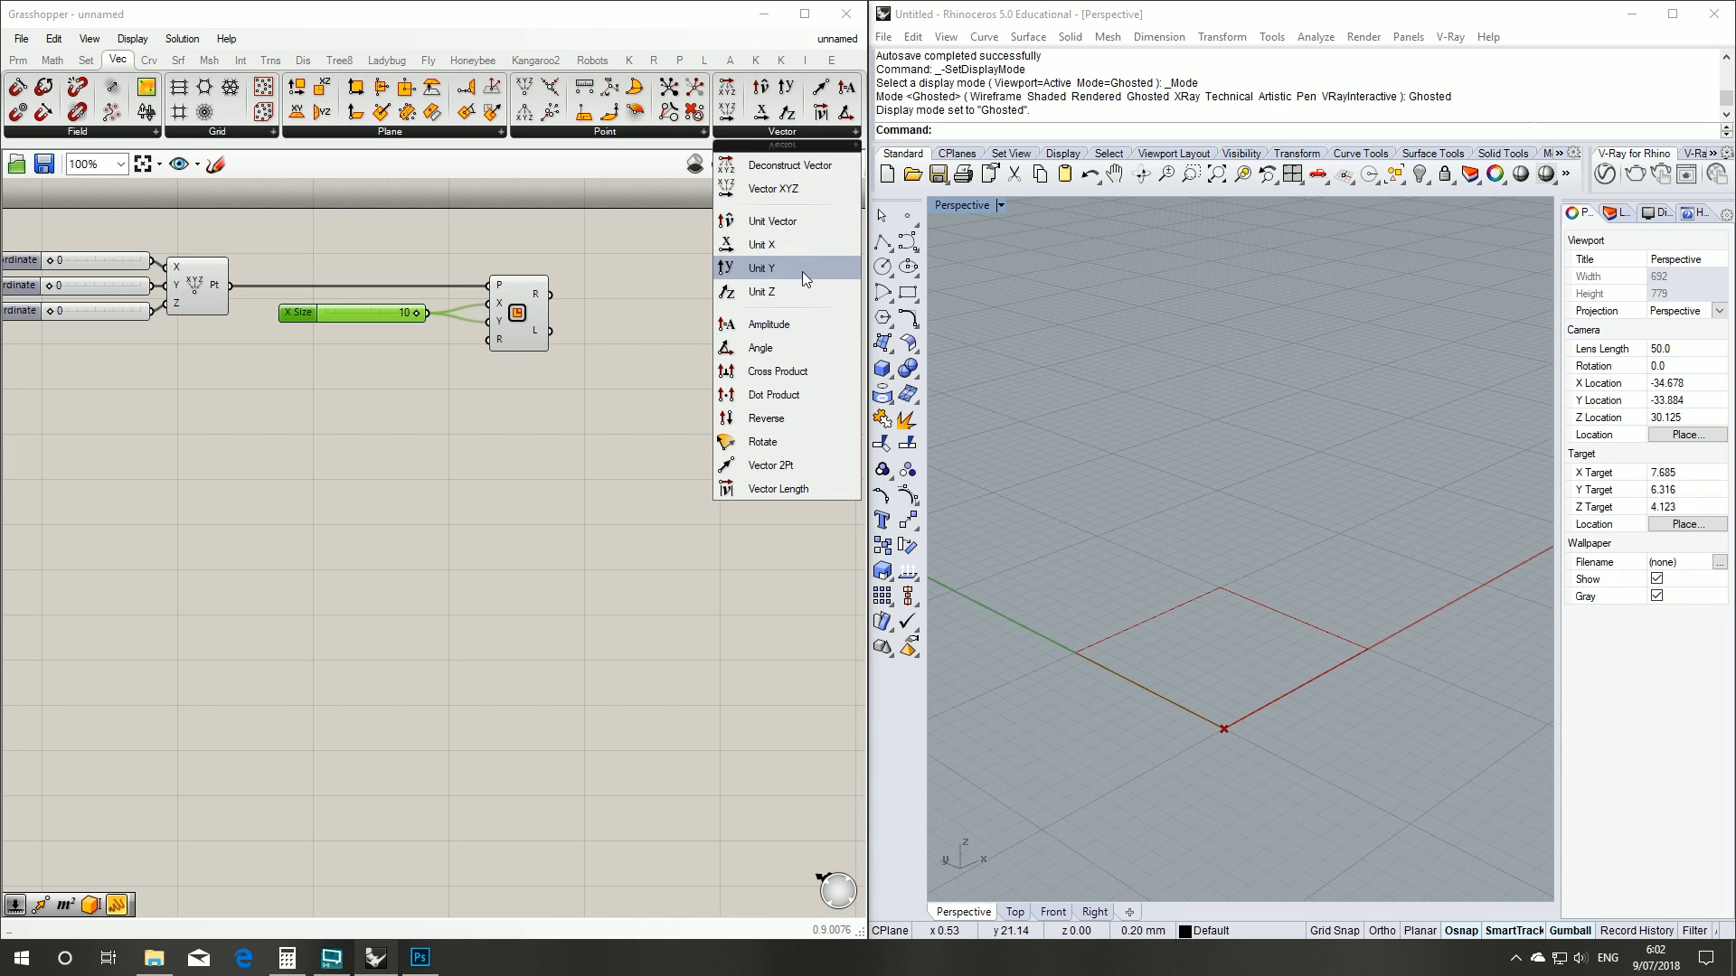
left_click(761, 267)
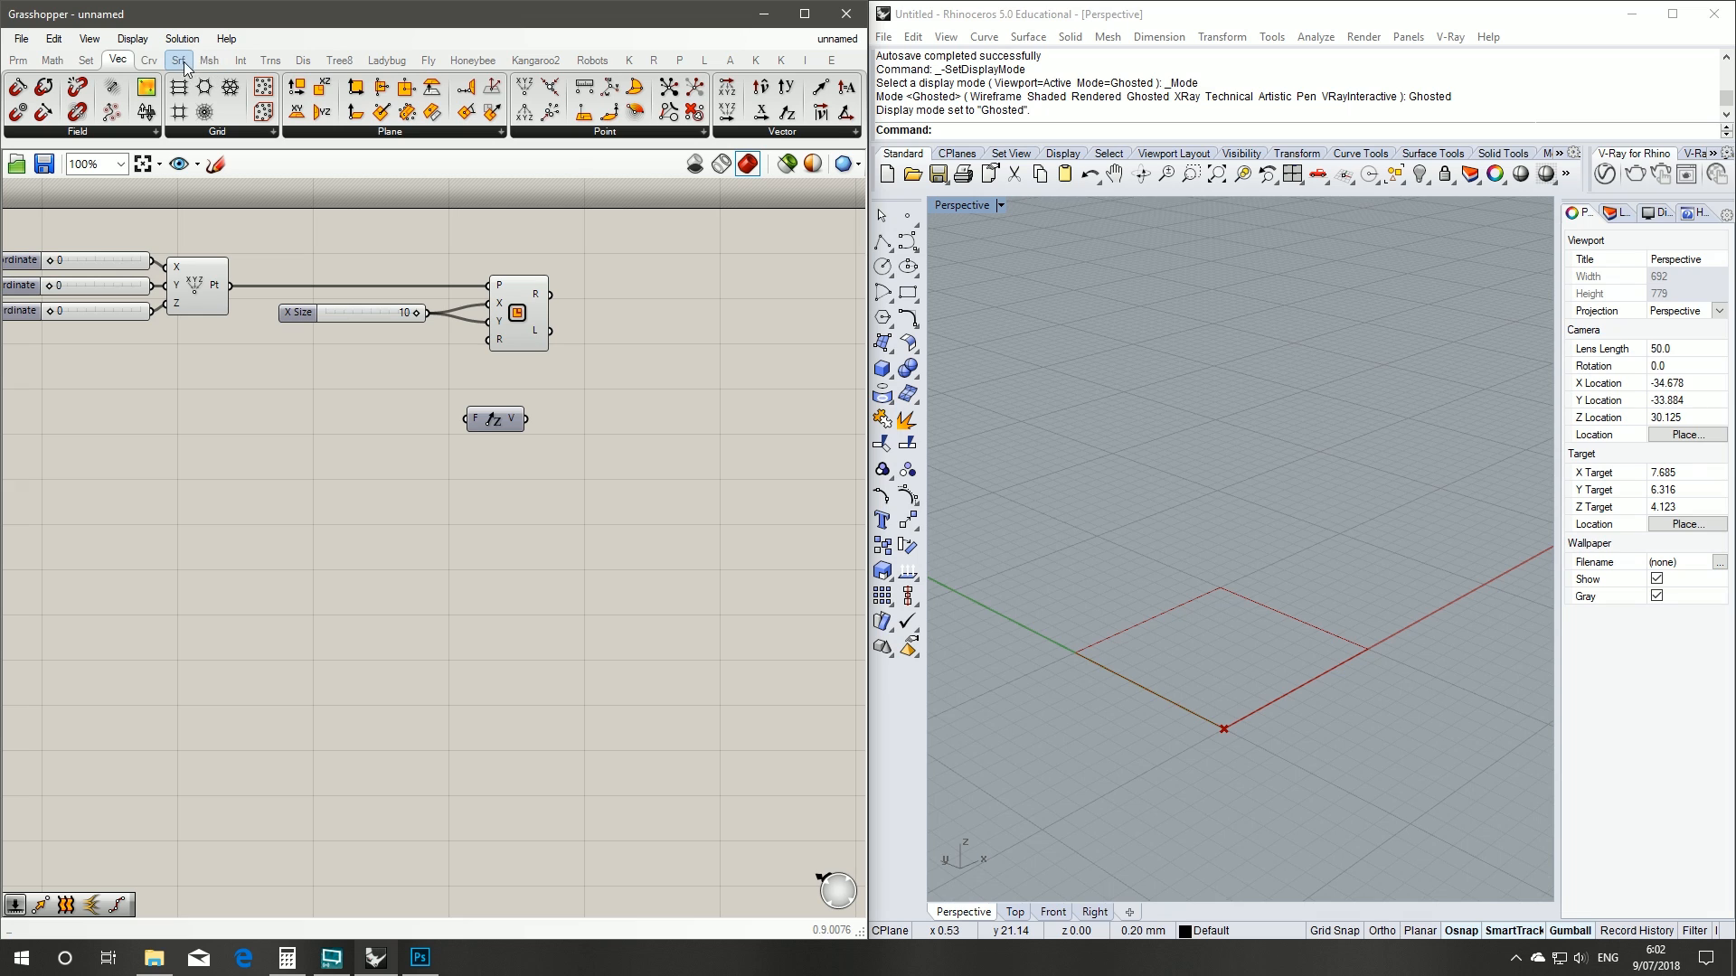
left_click(271, 59)
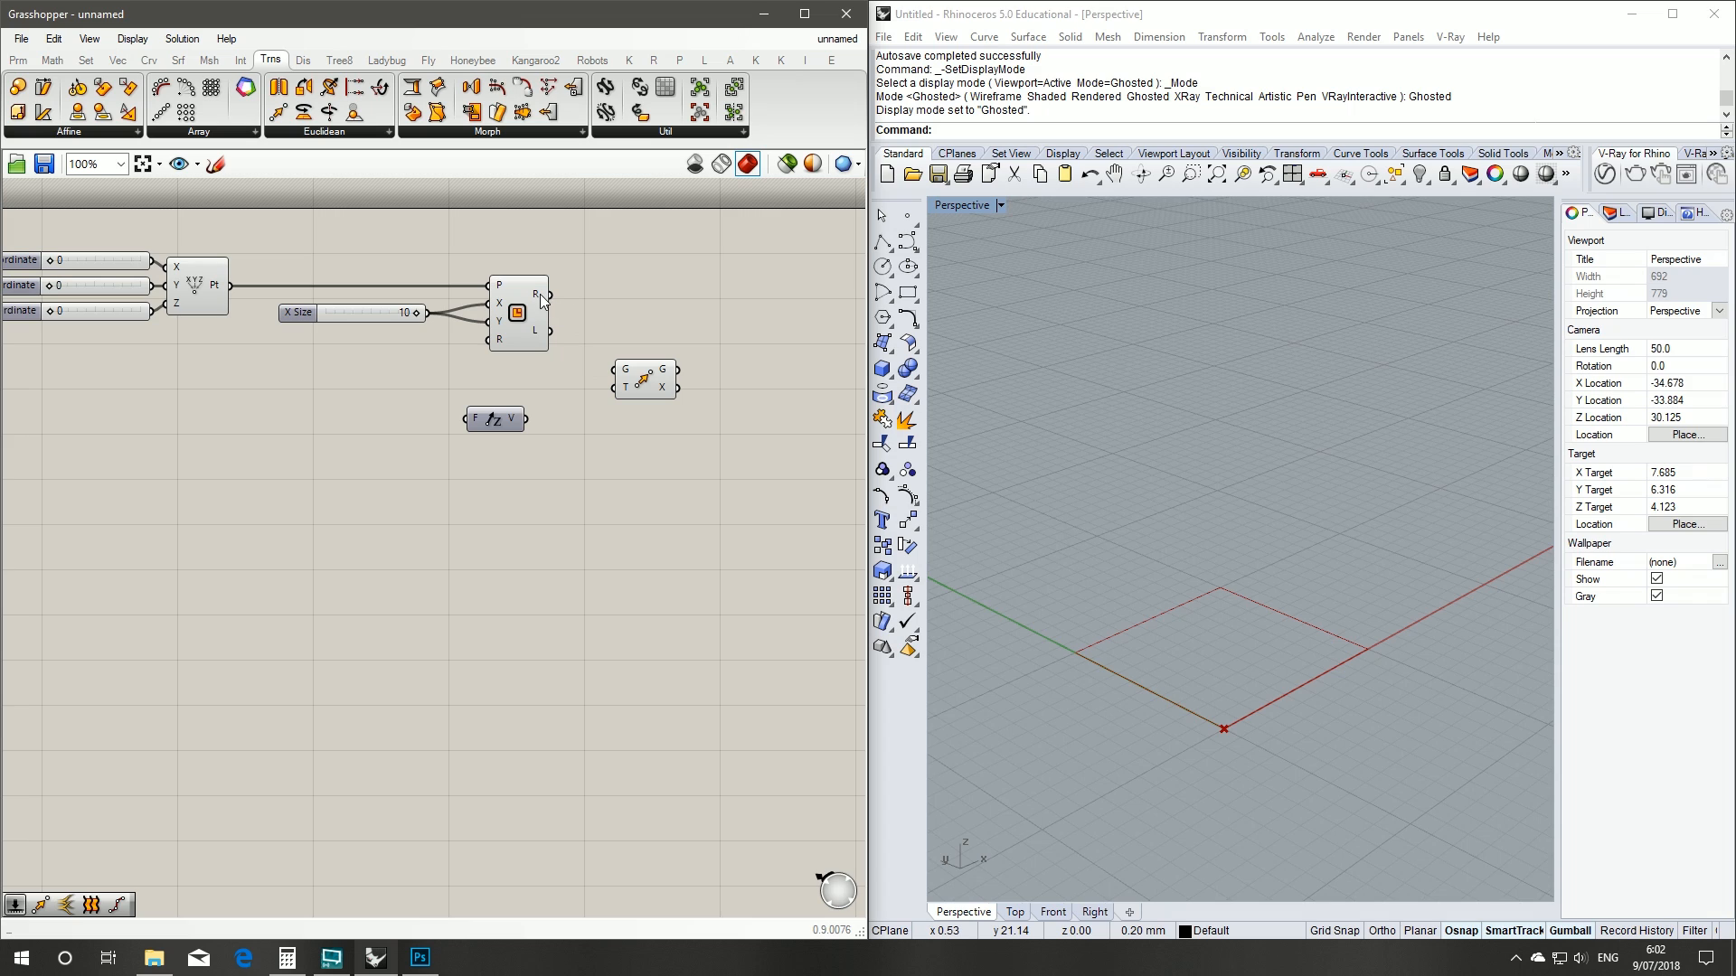
mouse_move(558, 304)
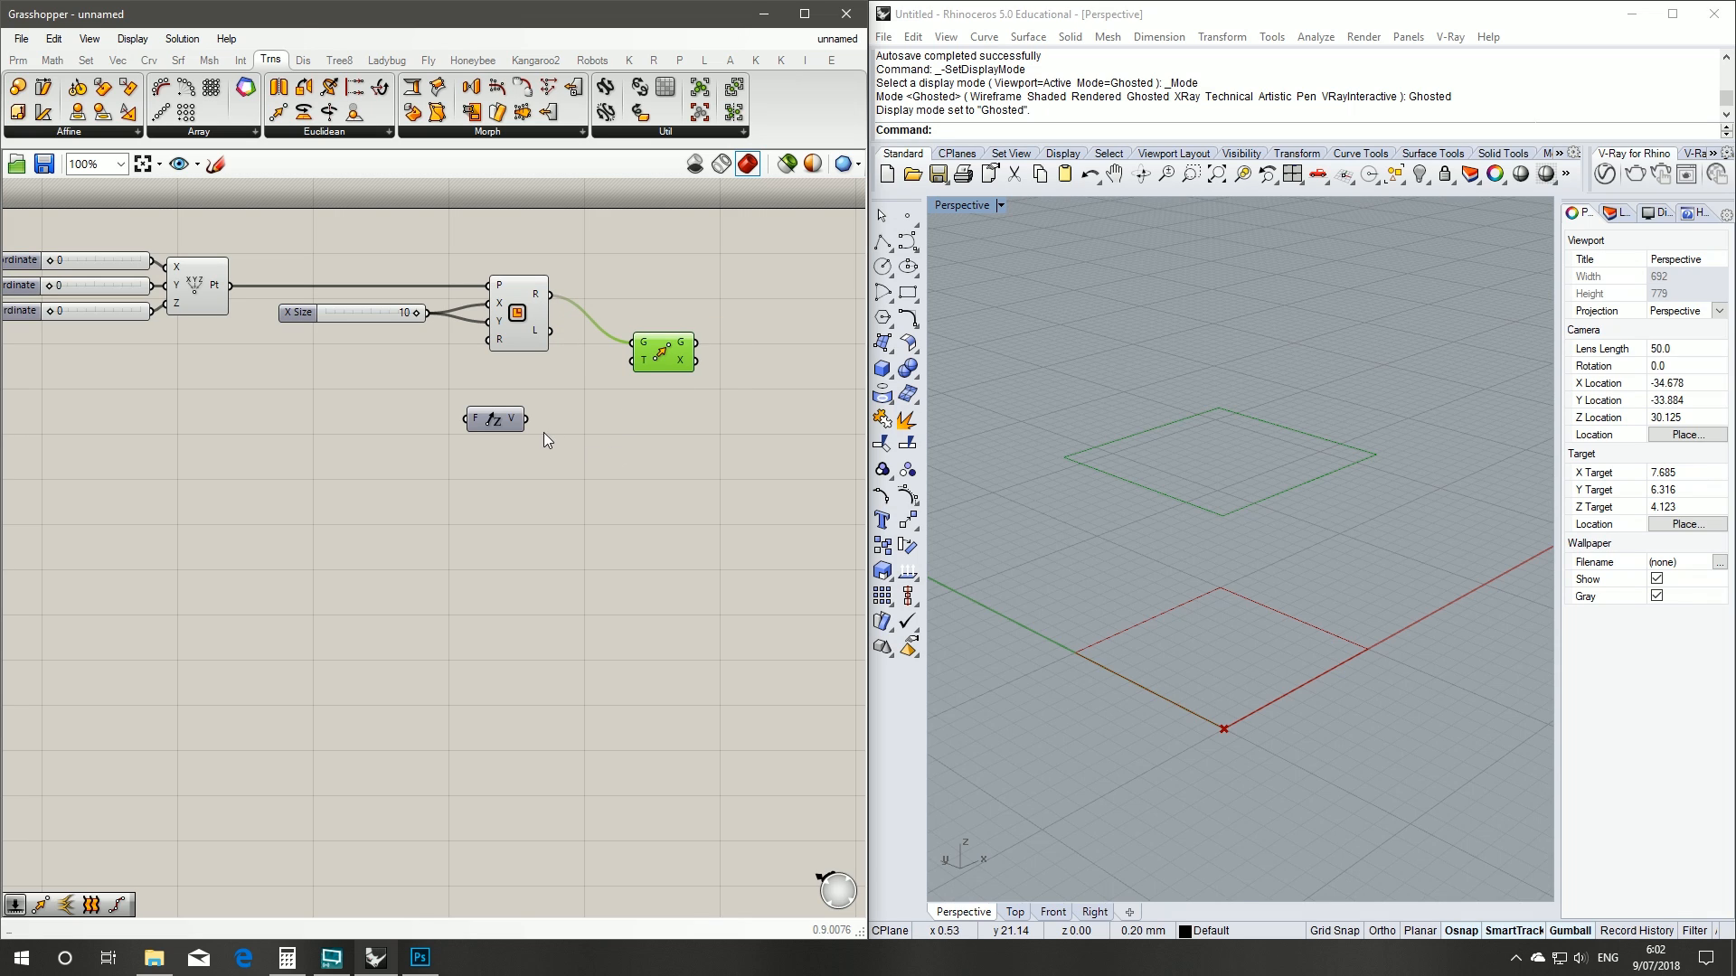
left_click(496, 418)
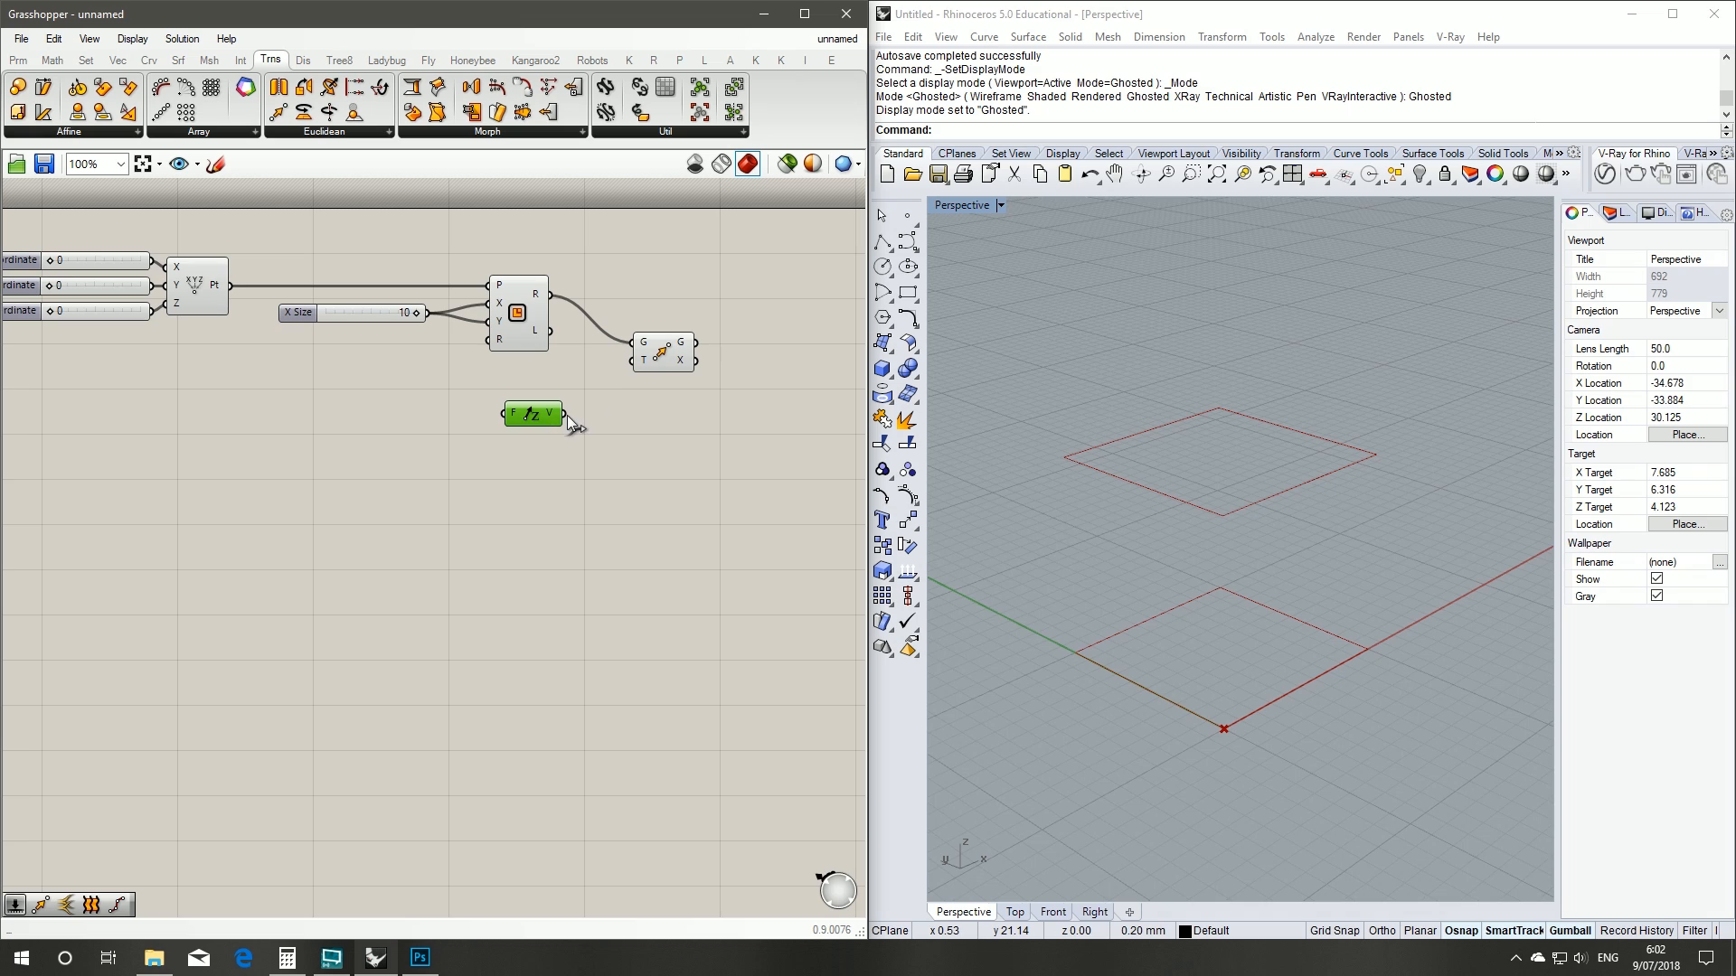
mouse_move(645, 363)
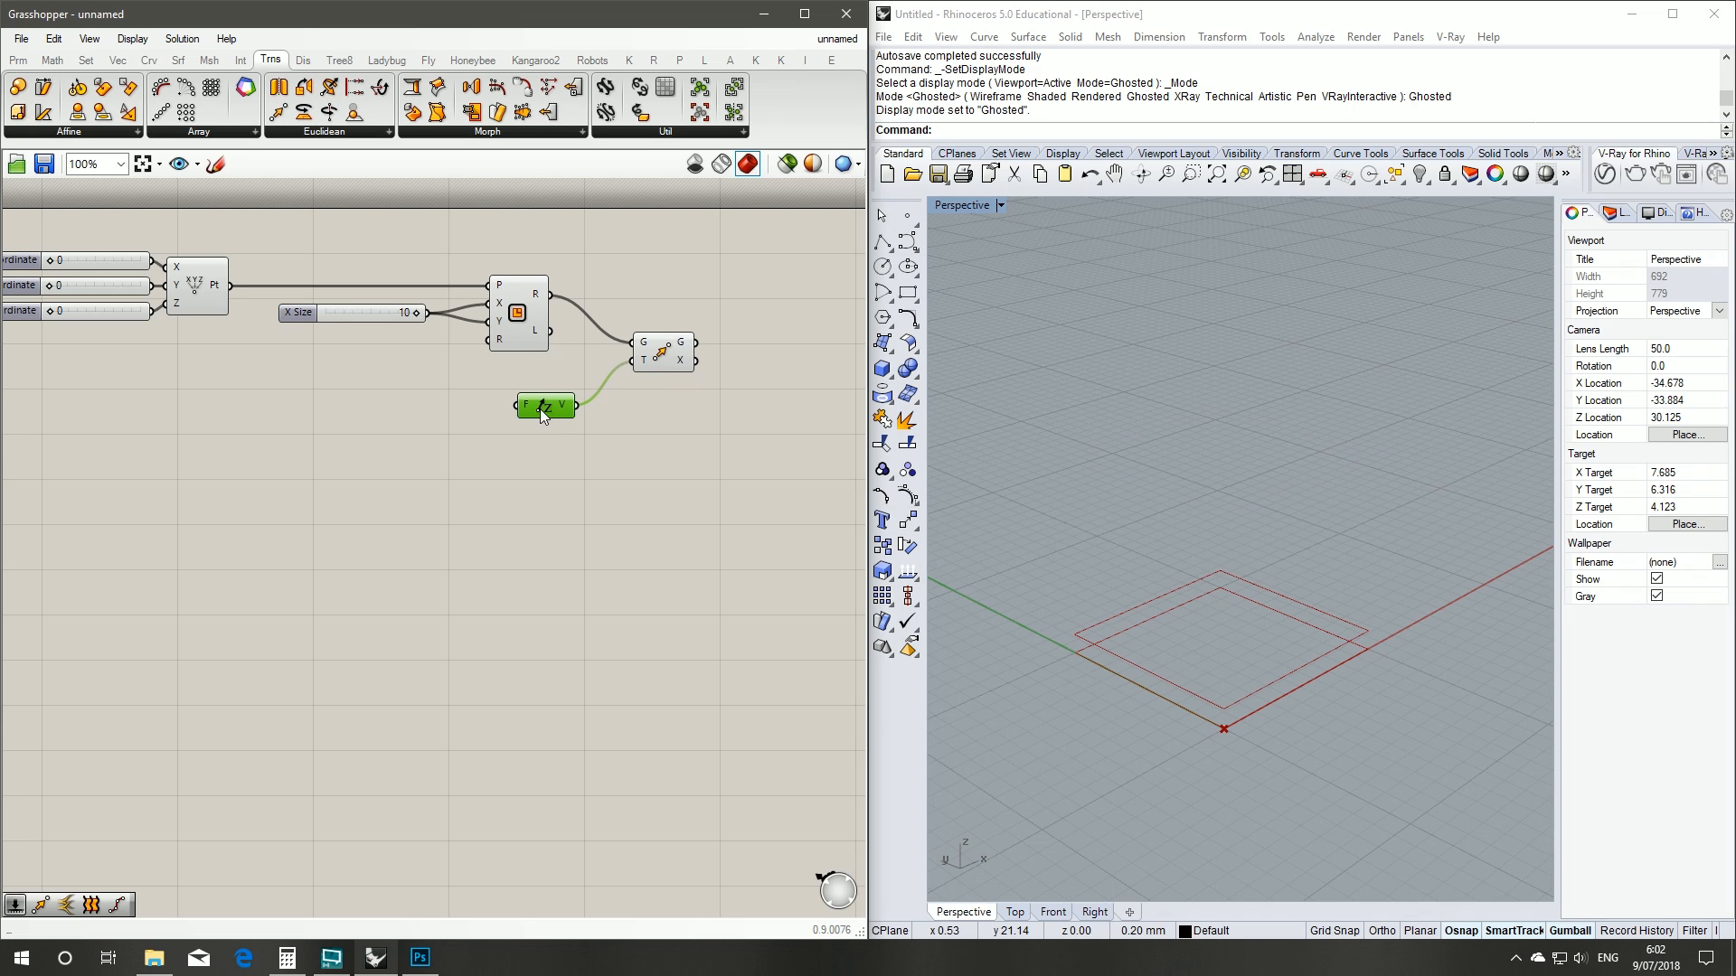
mouse_move(435, 325)
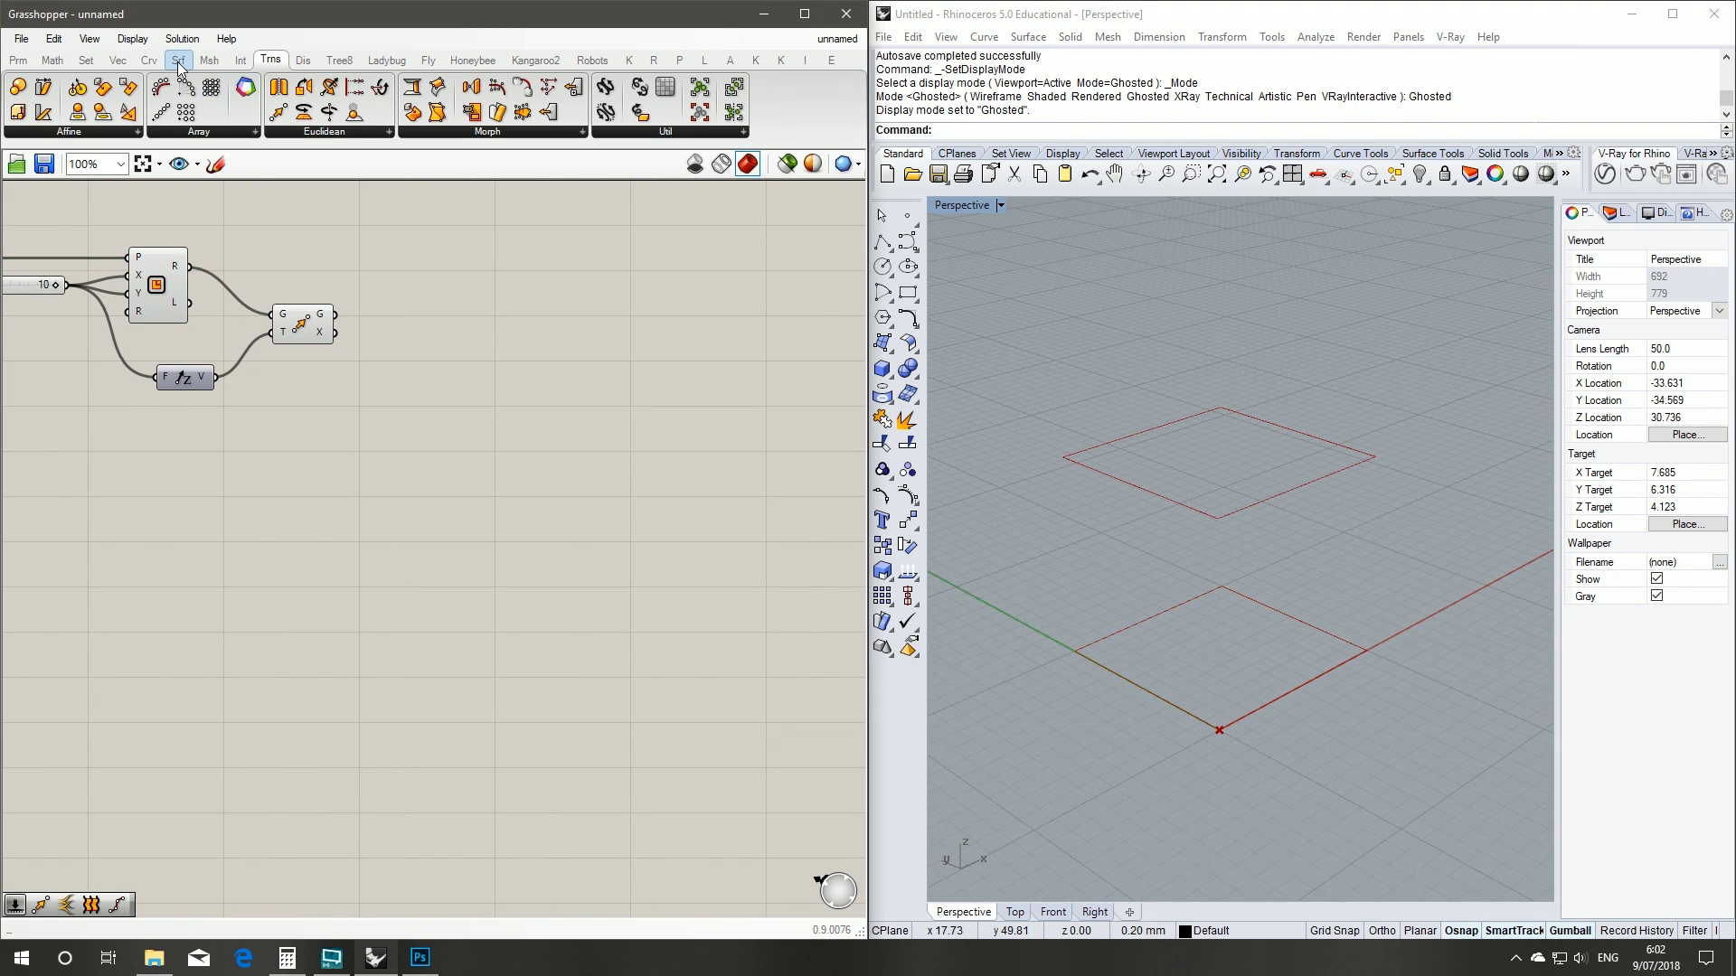
- Add a Cap Holes component right of the Loft to close the box's ends
left_click(178, 58)
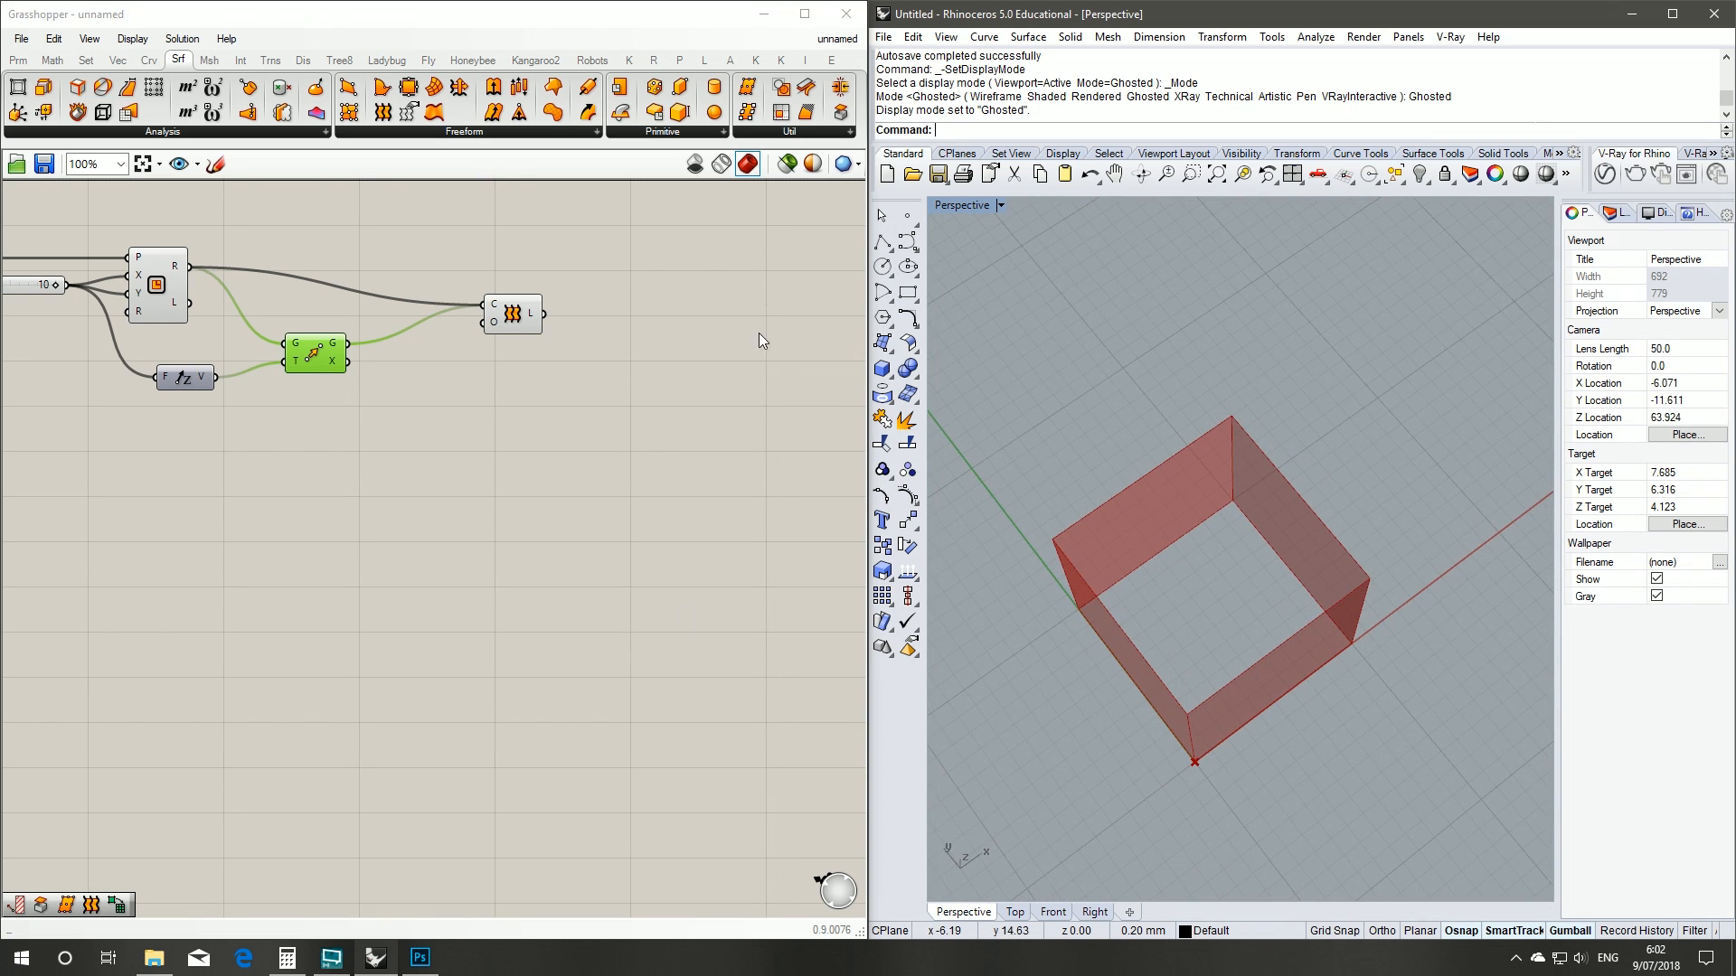
left_click(149, 60)
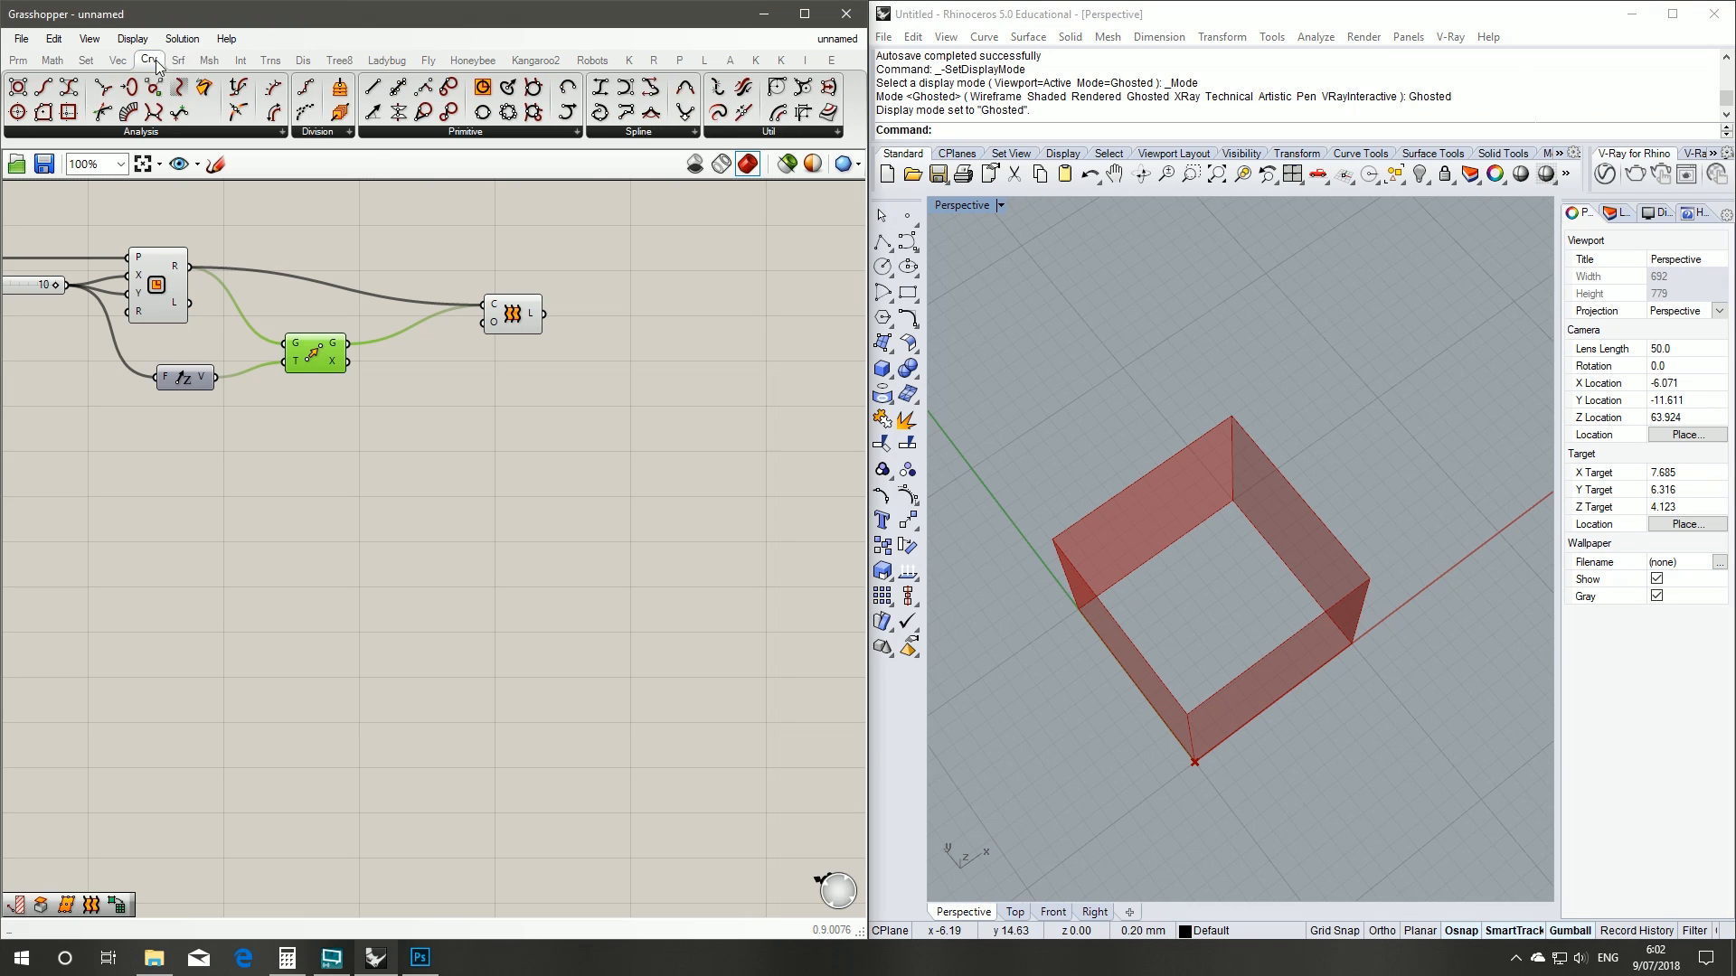
left_click(178, 59)
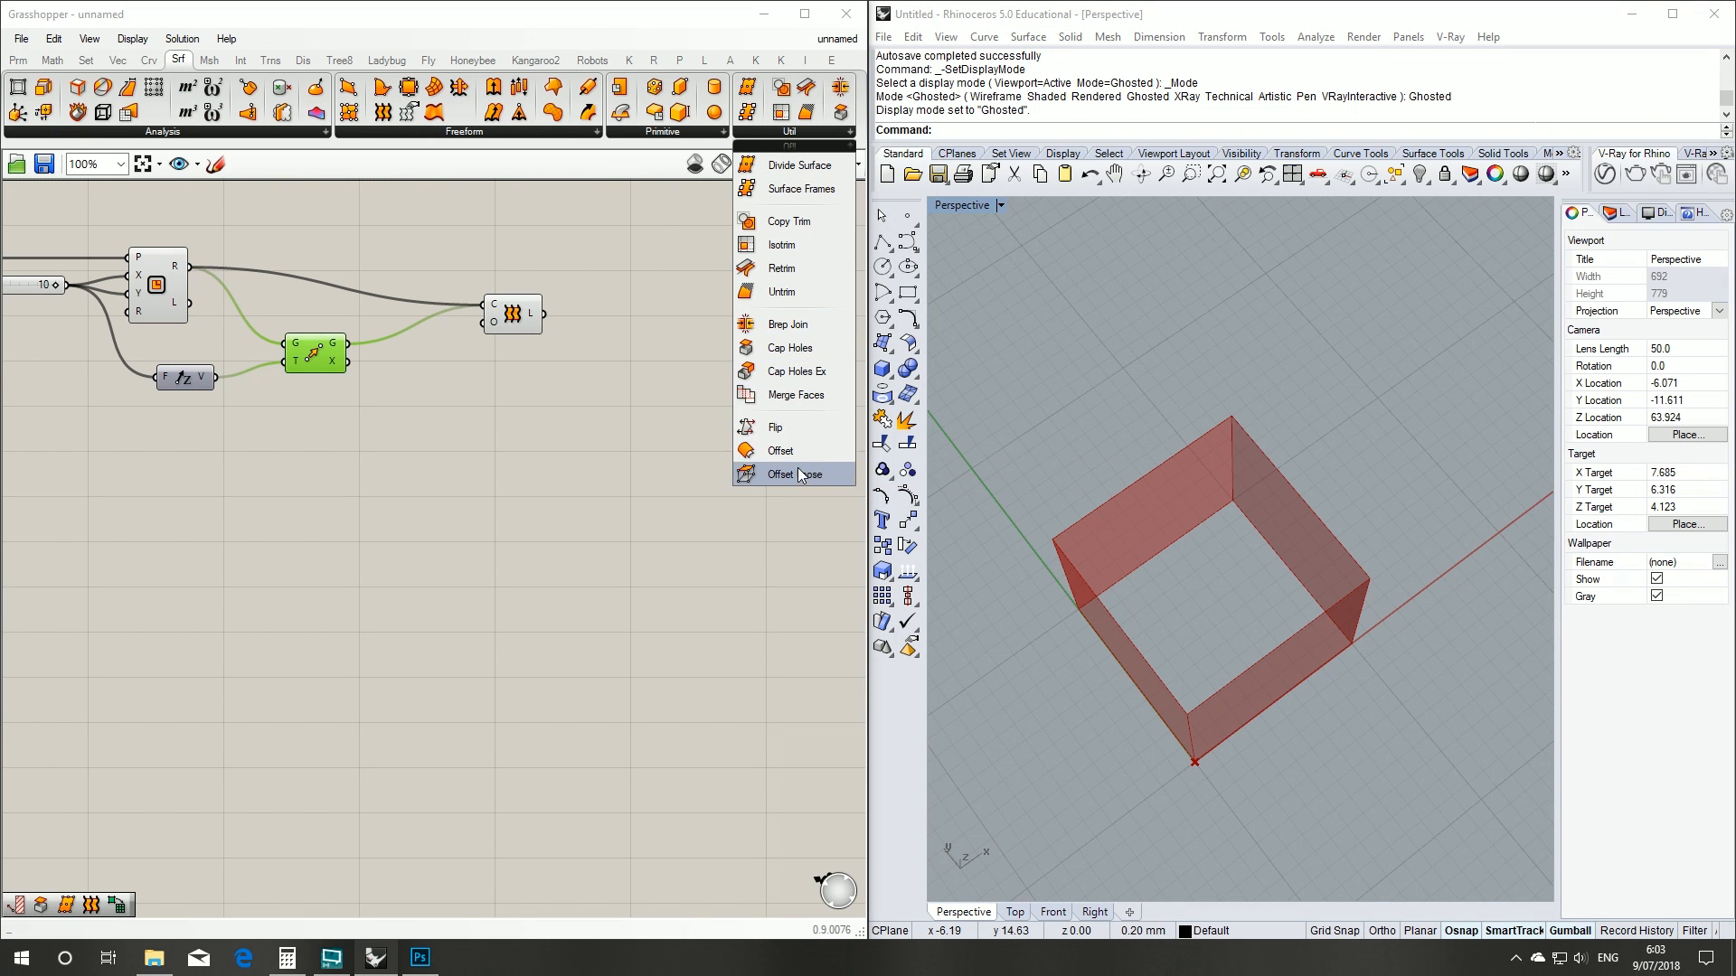
left_click(790, 474)
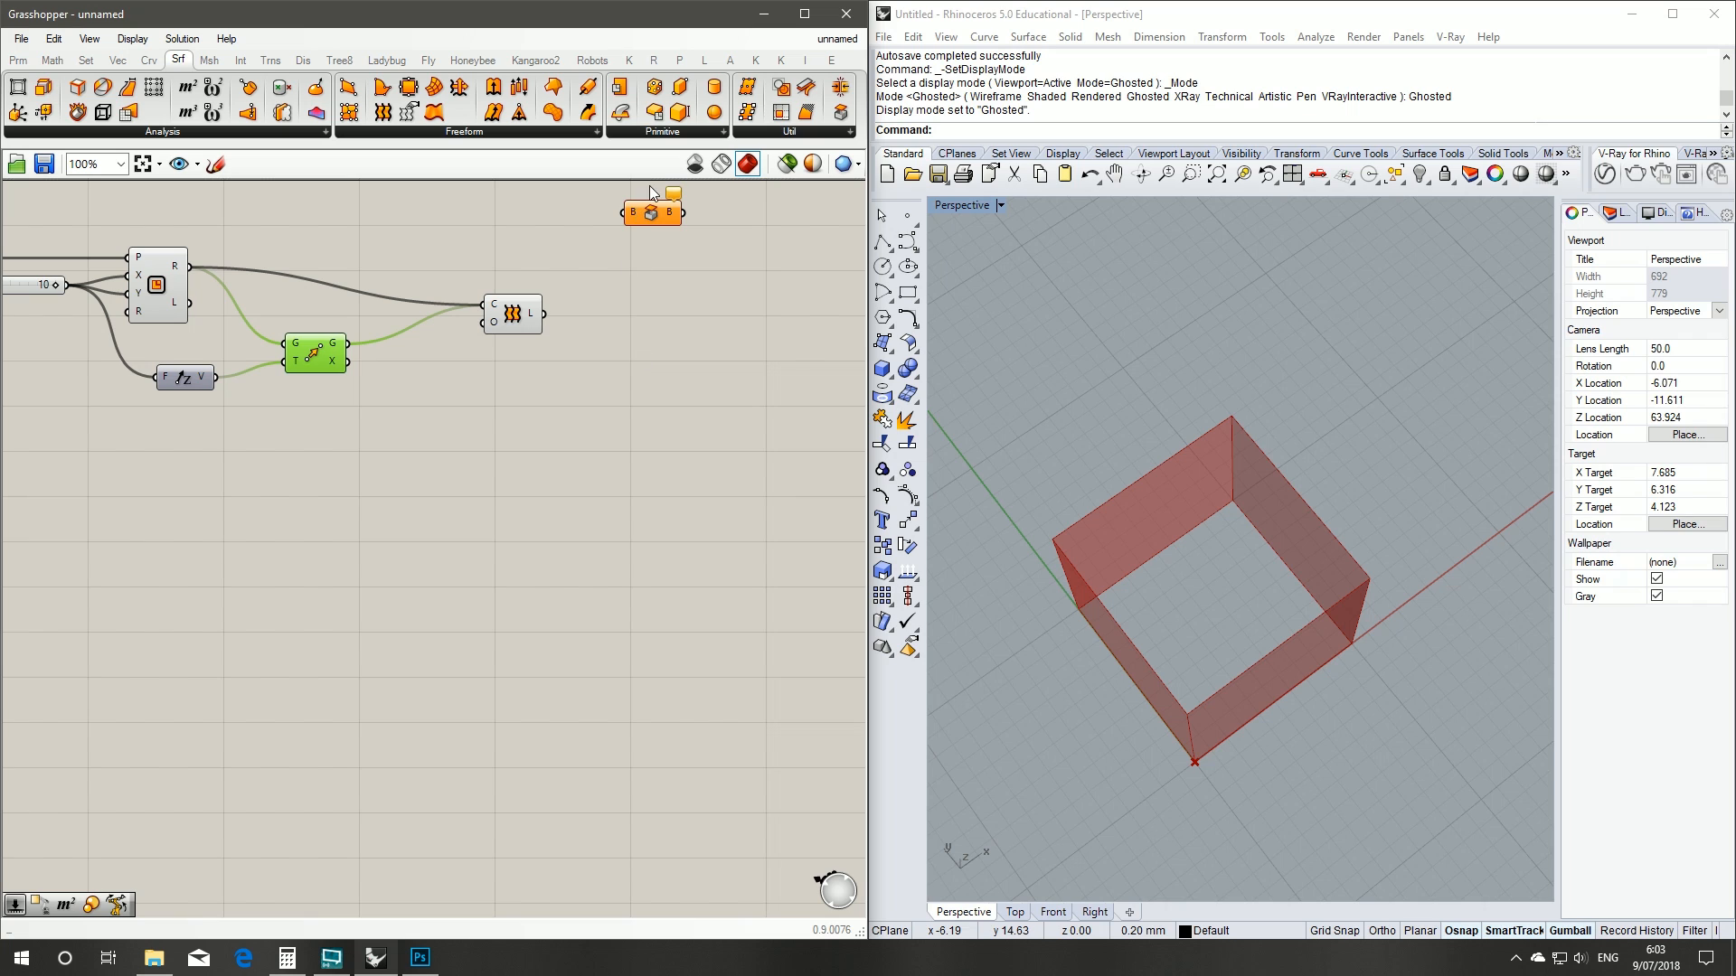
left_click_drag(652, 211, 656, 321)
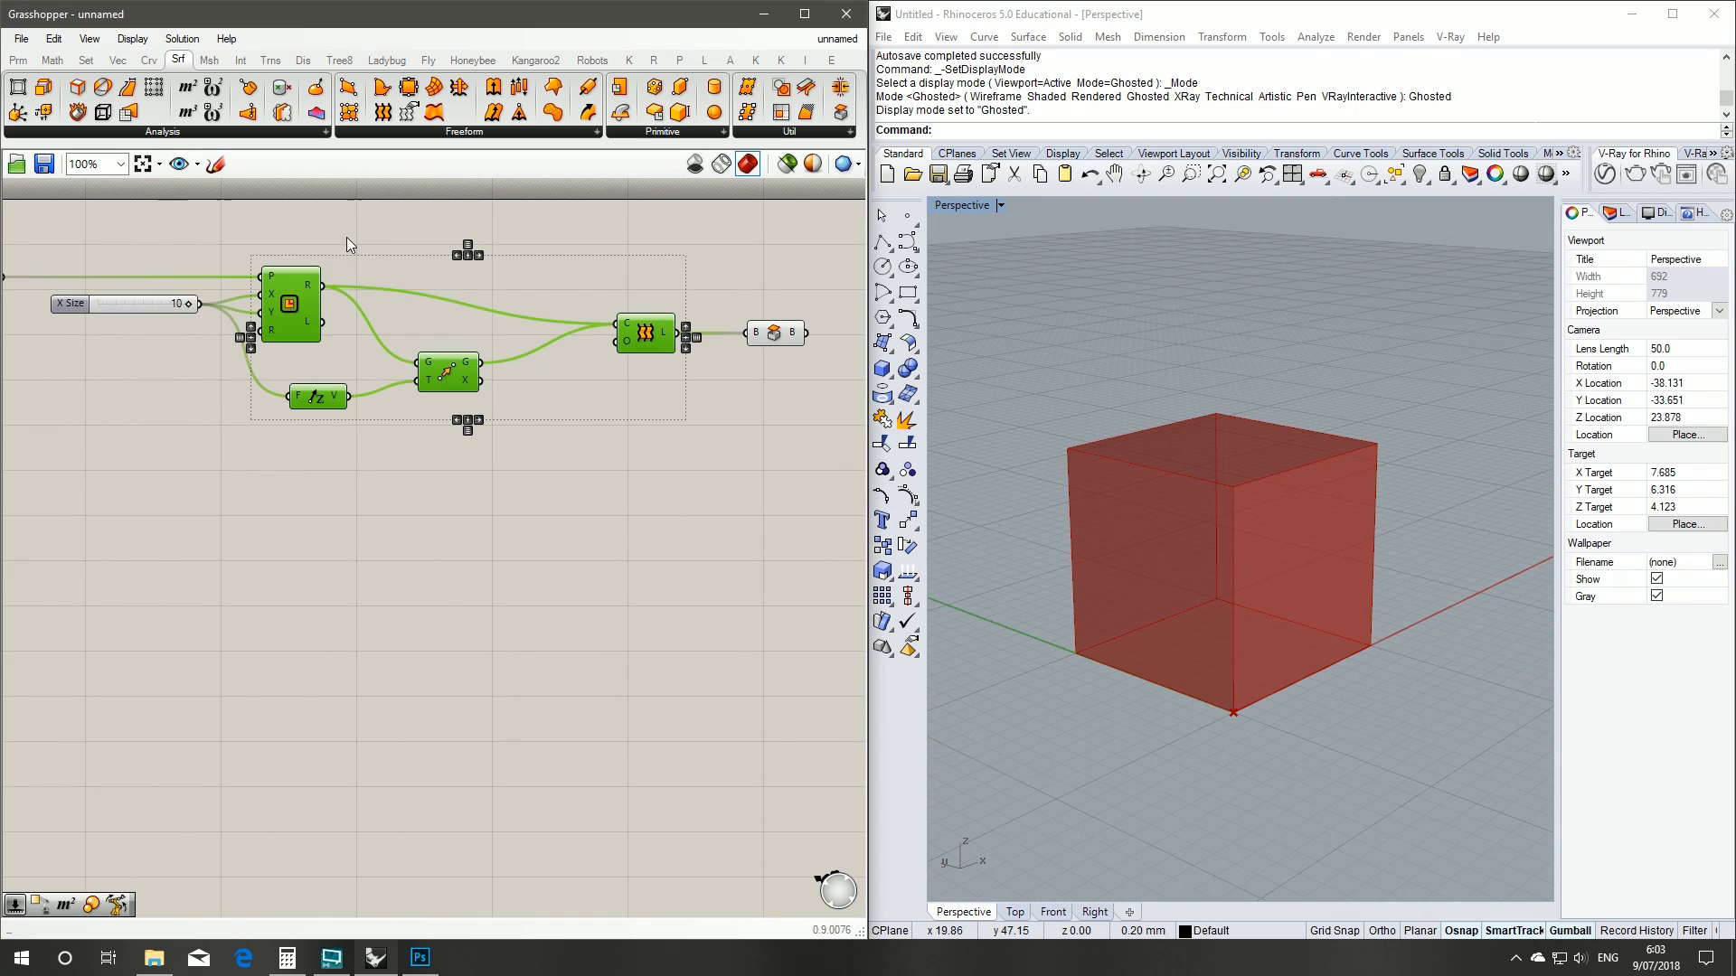
left_click(587, 433)
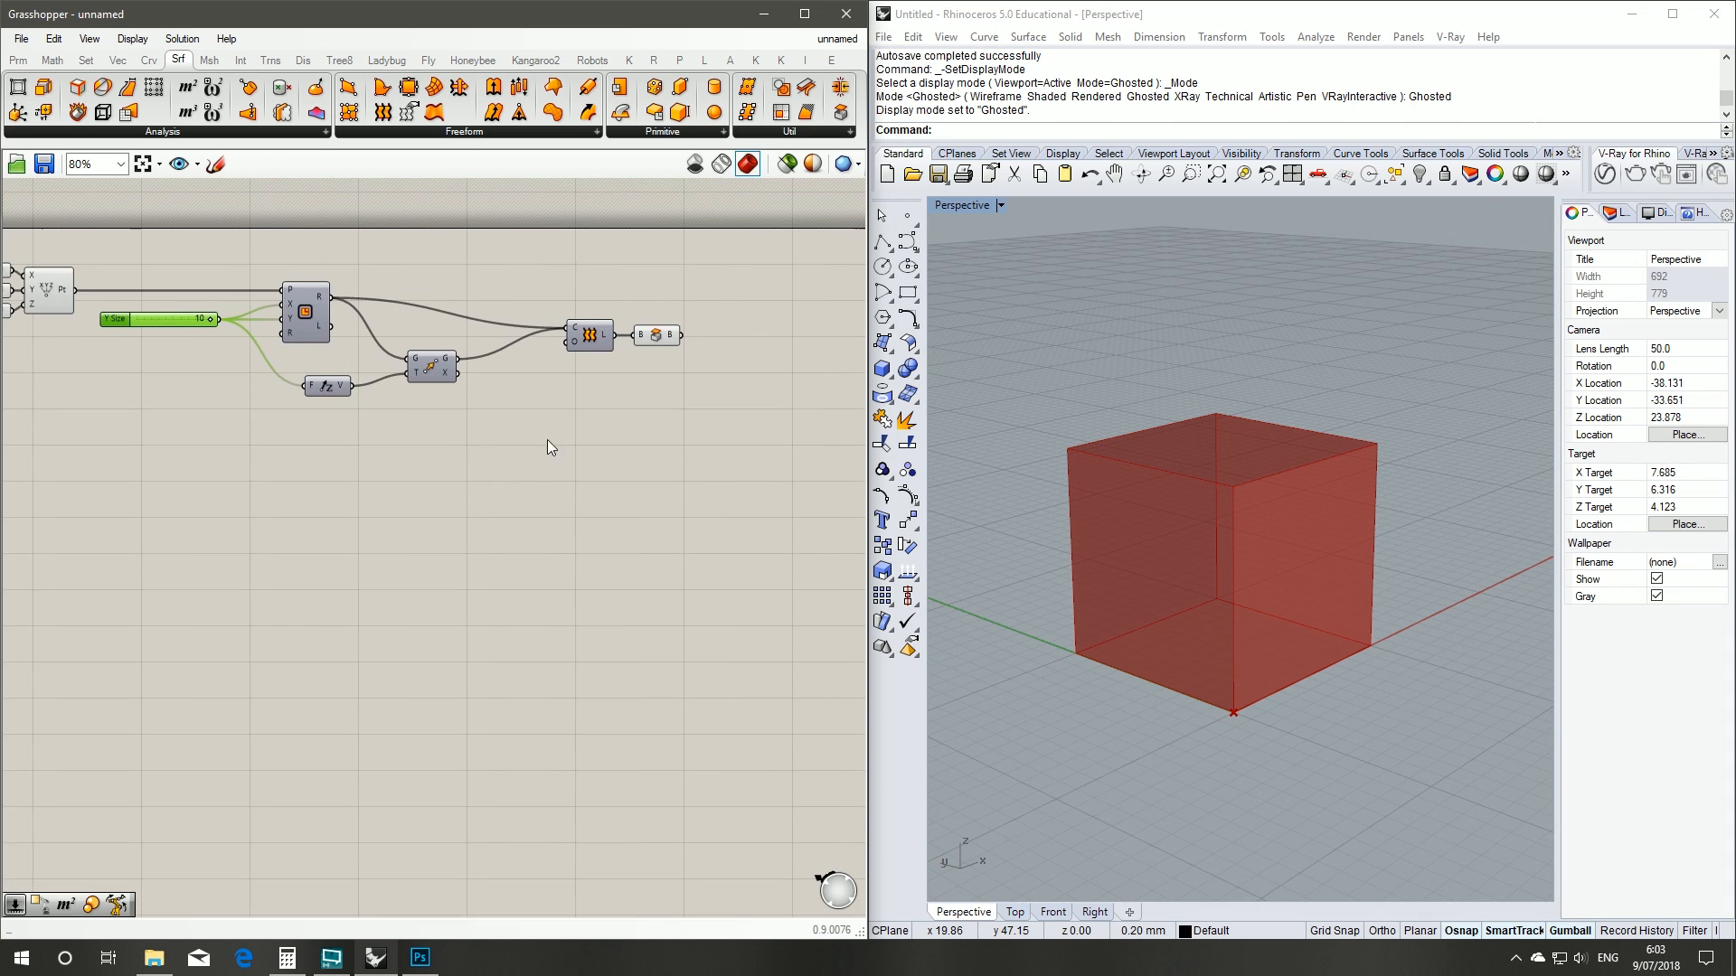
mouse_move(514, 177)
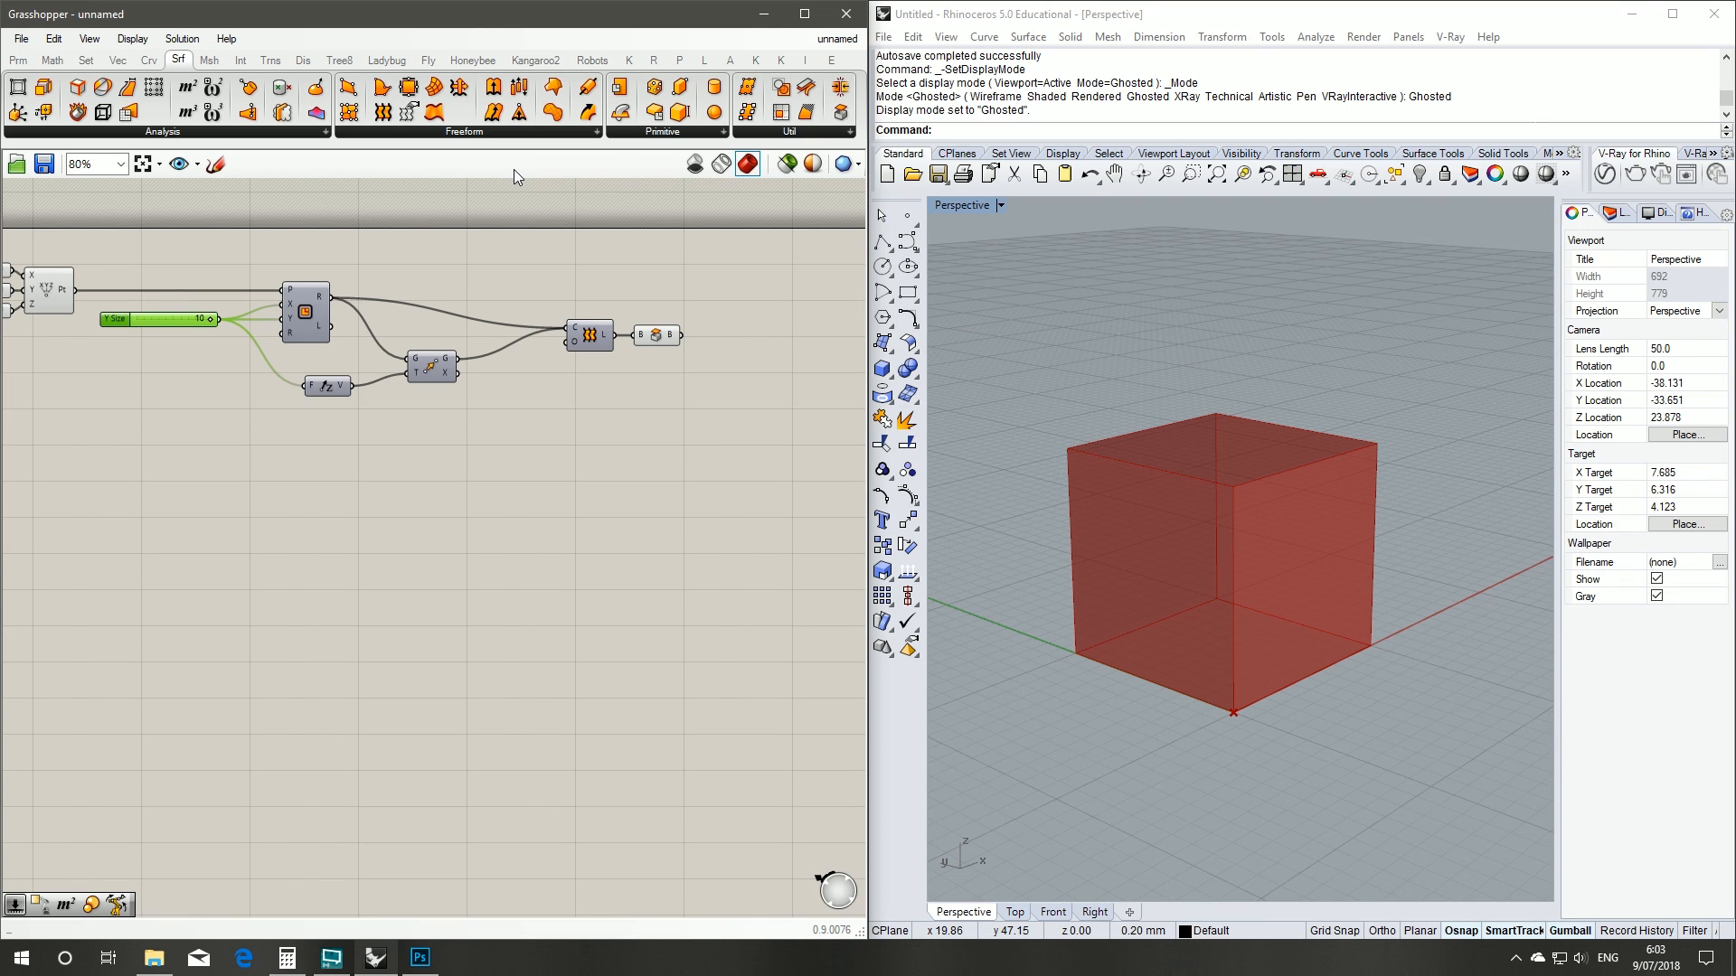
mouse_move(573, 310)
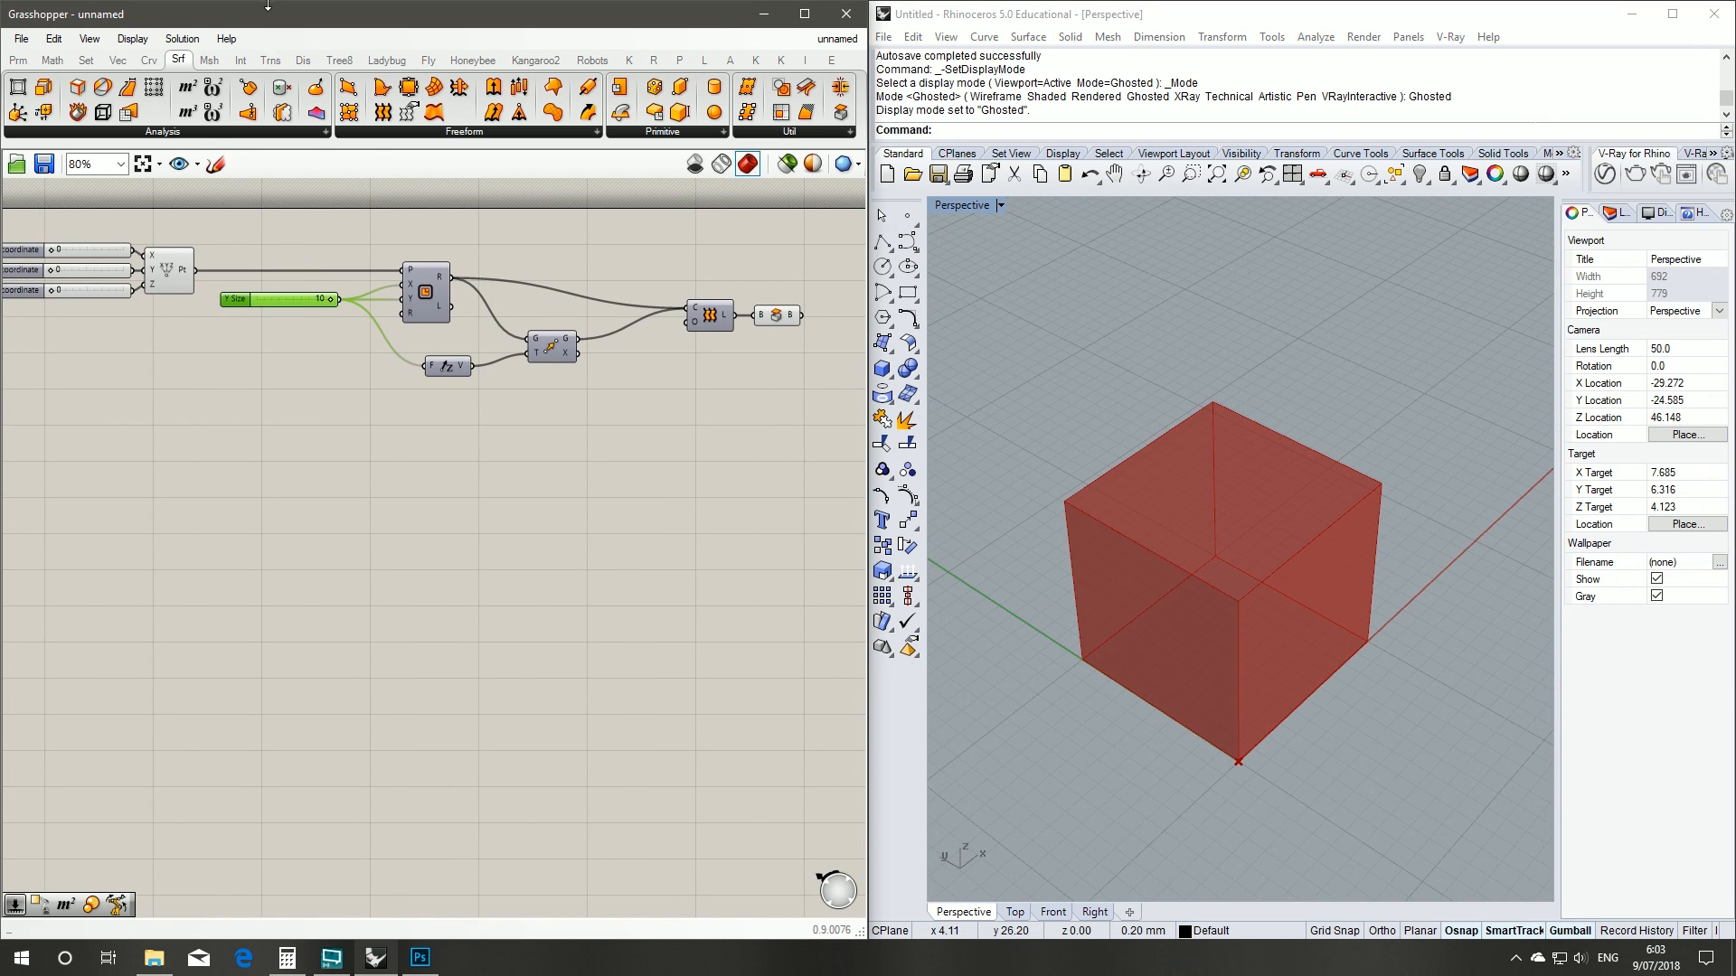
- Scale the moved rectangle about the centroid from an Area component
left_click(269, 60)
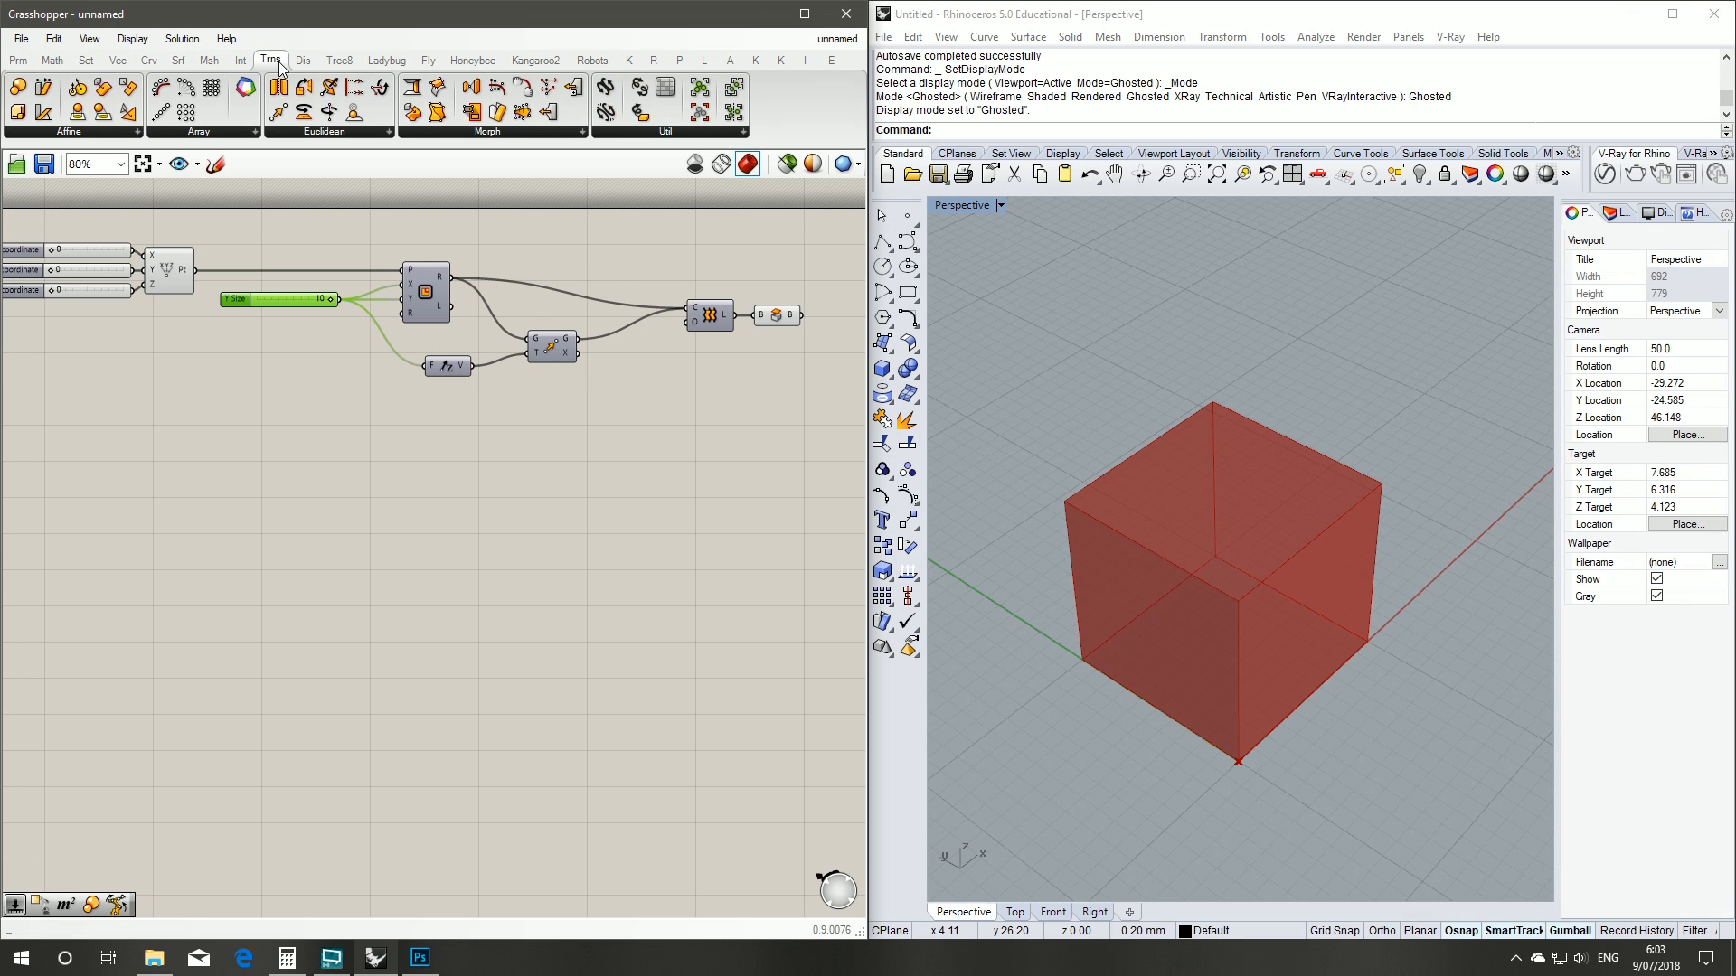
mouse_move(233, 144)
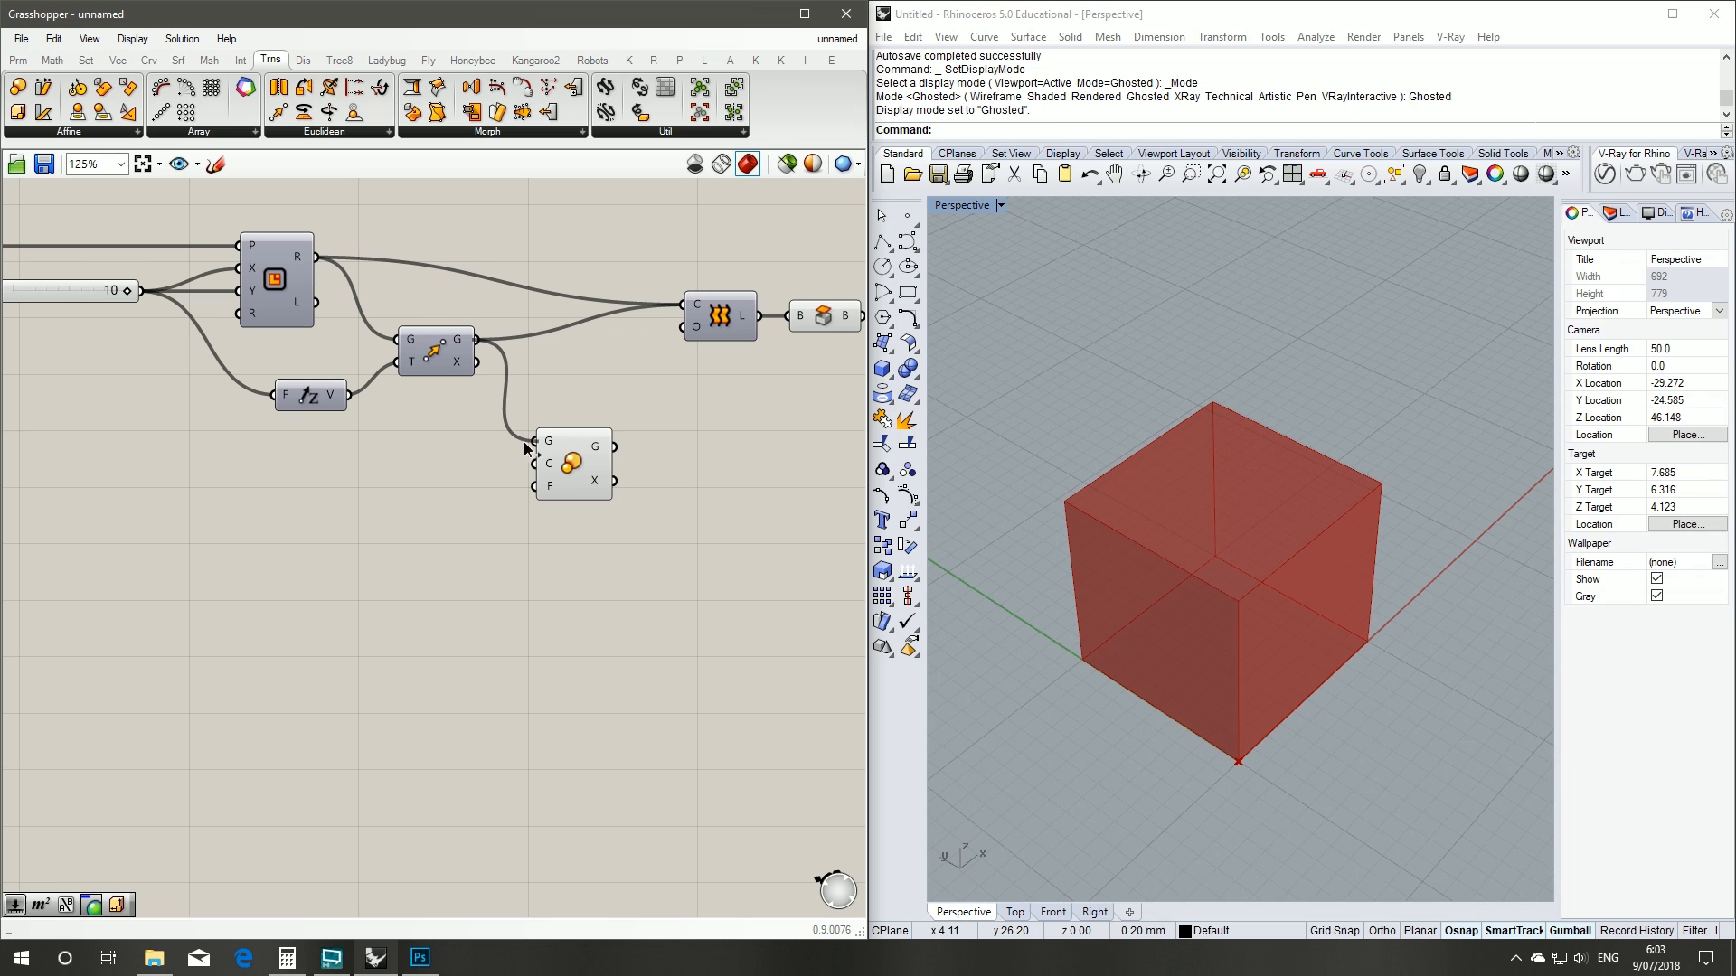
left_click(672, 462)
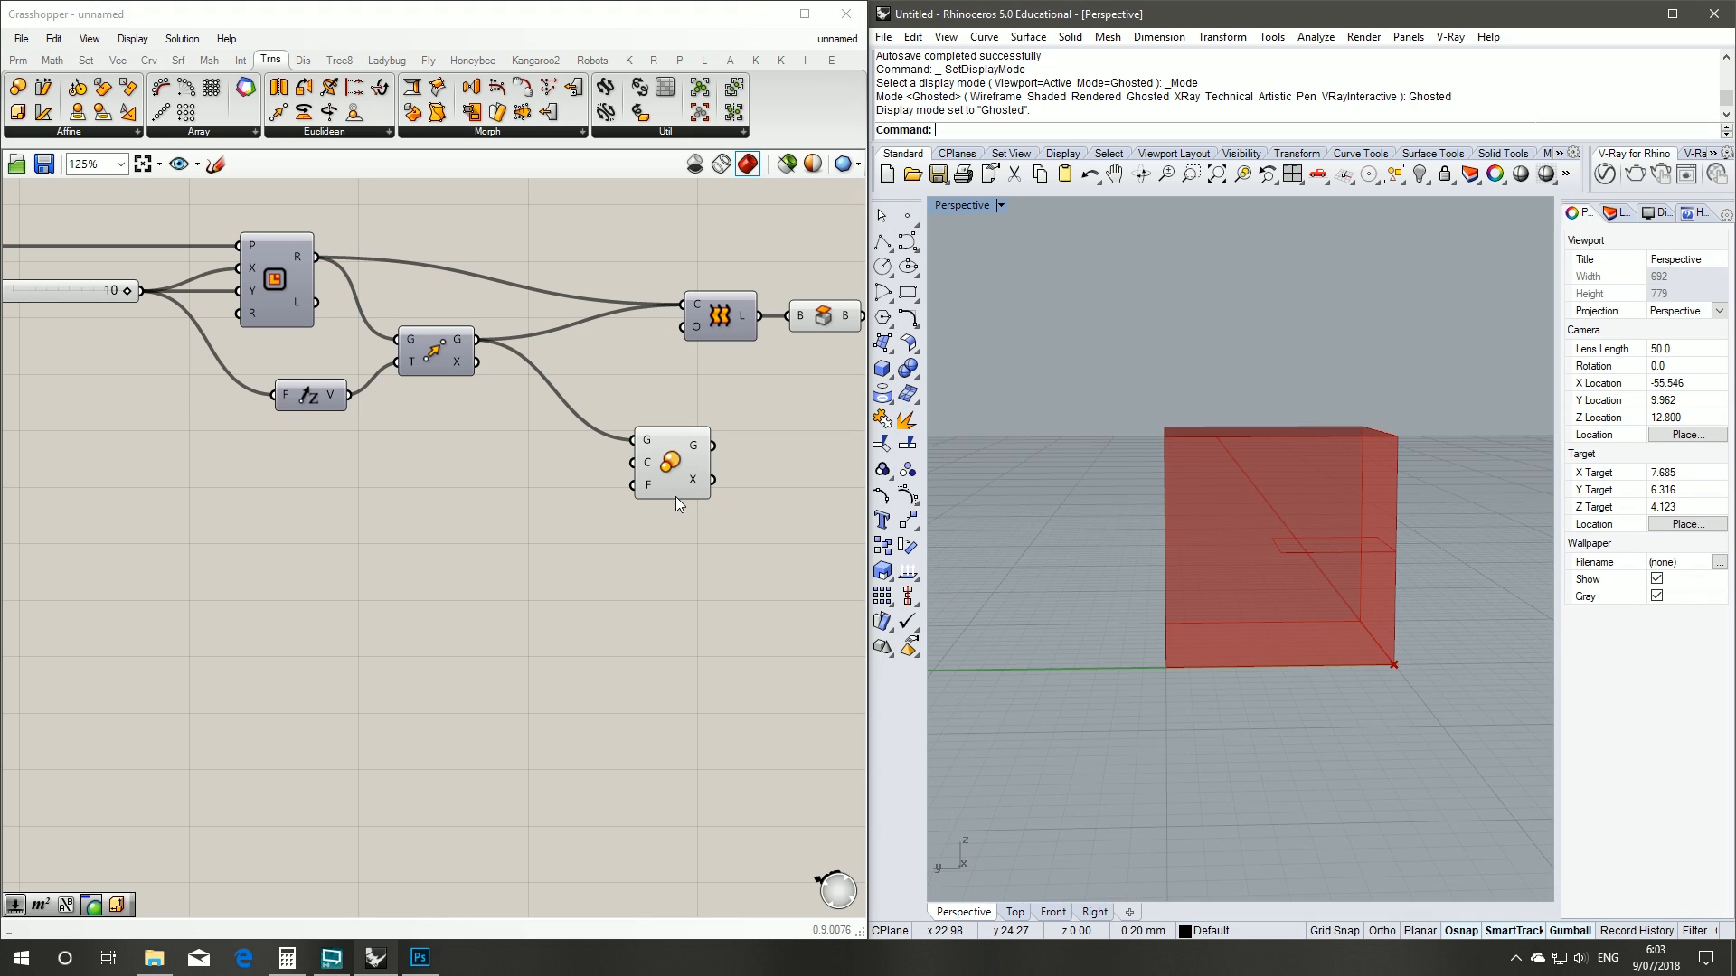
mouse_move(1366, 670)
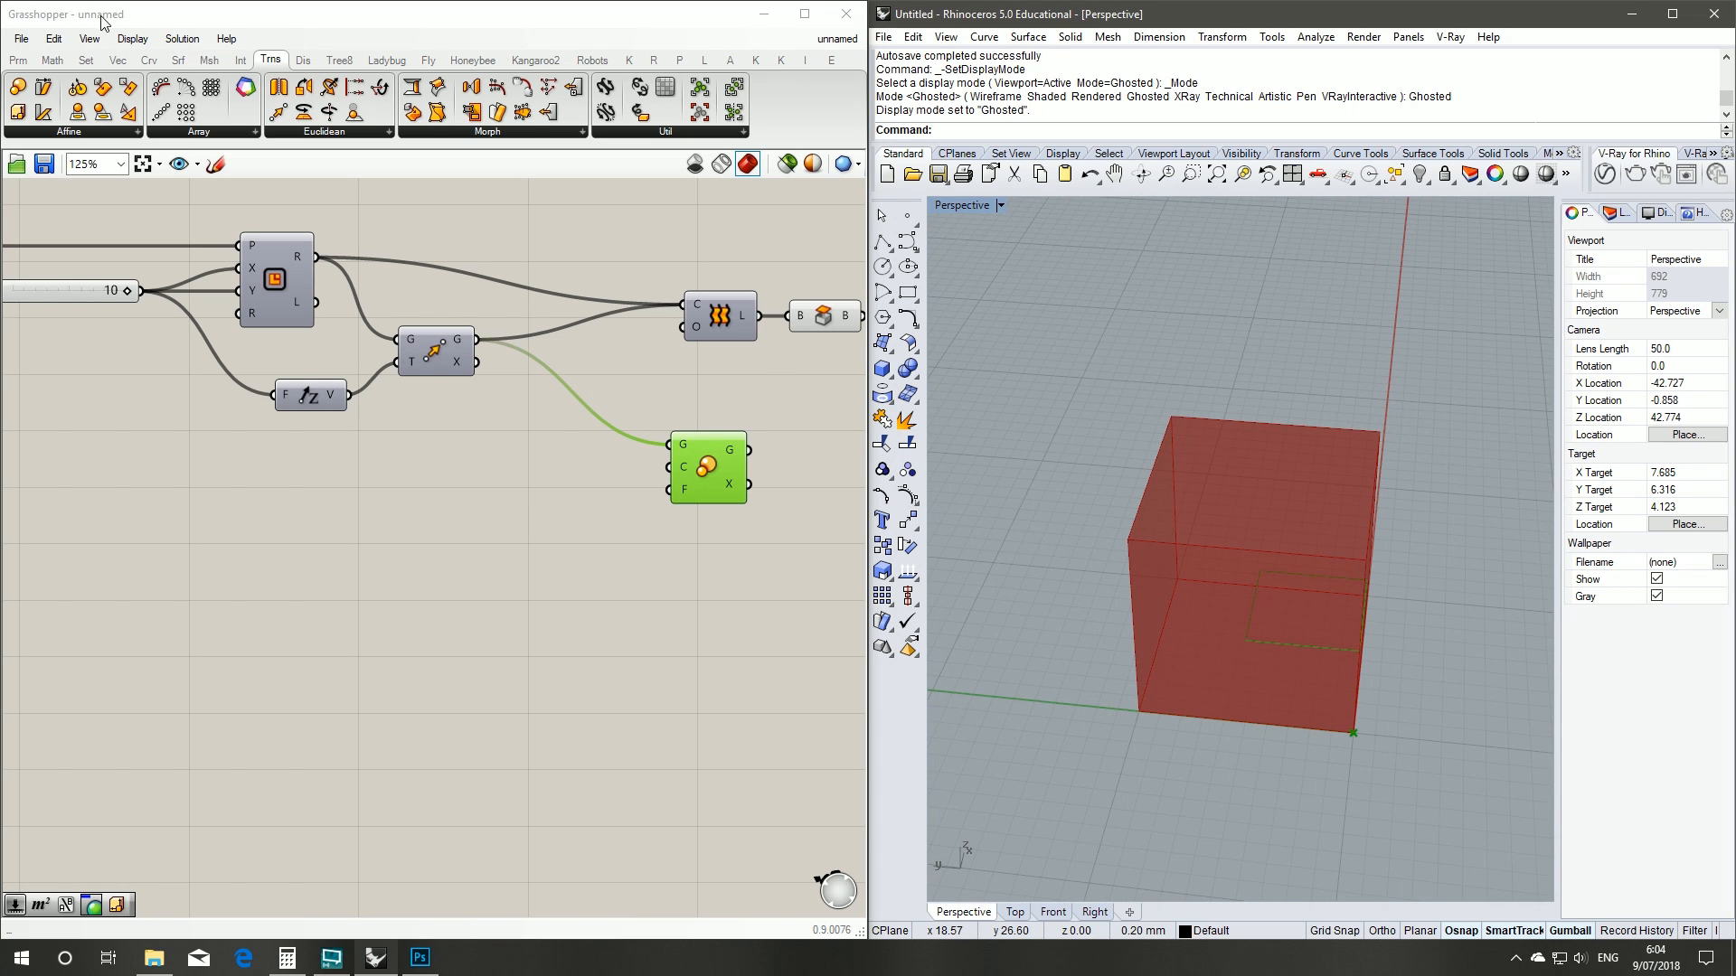
left_click(178, 60)
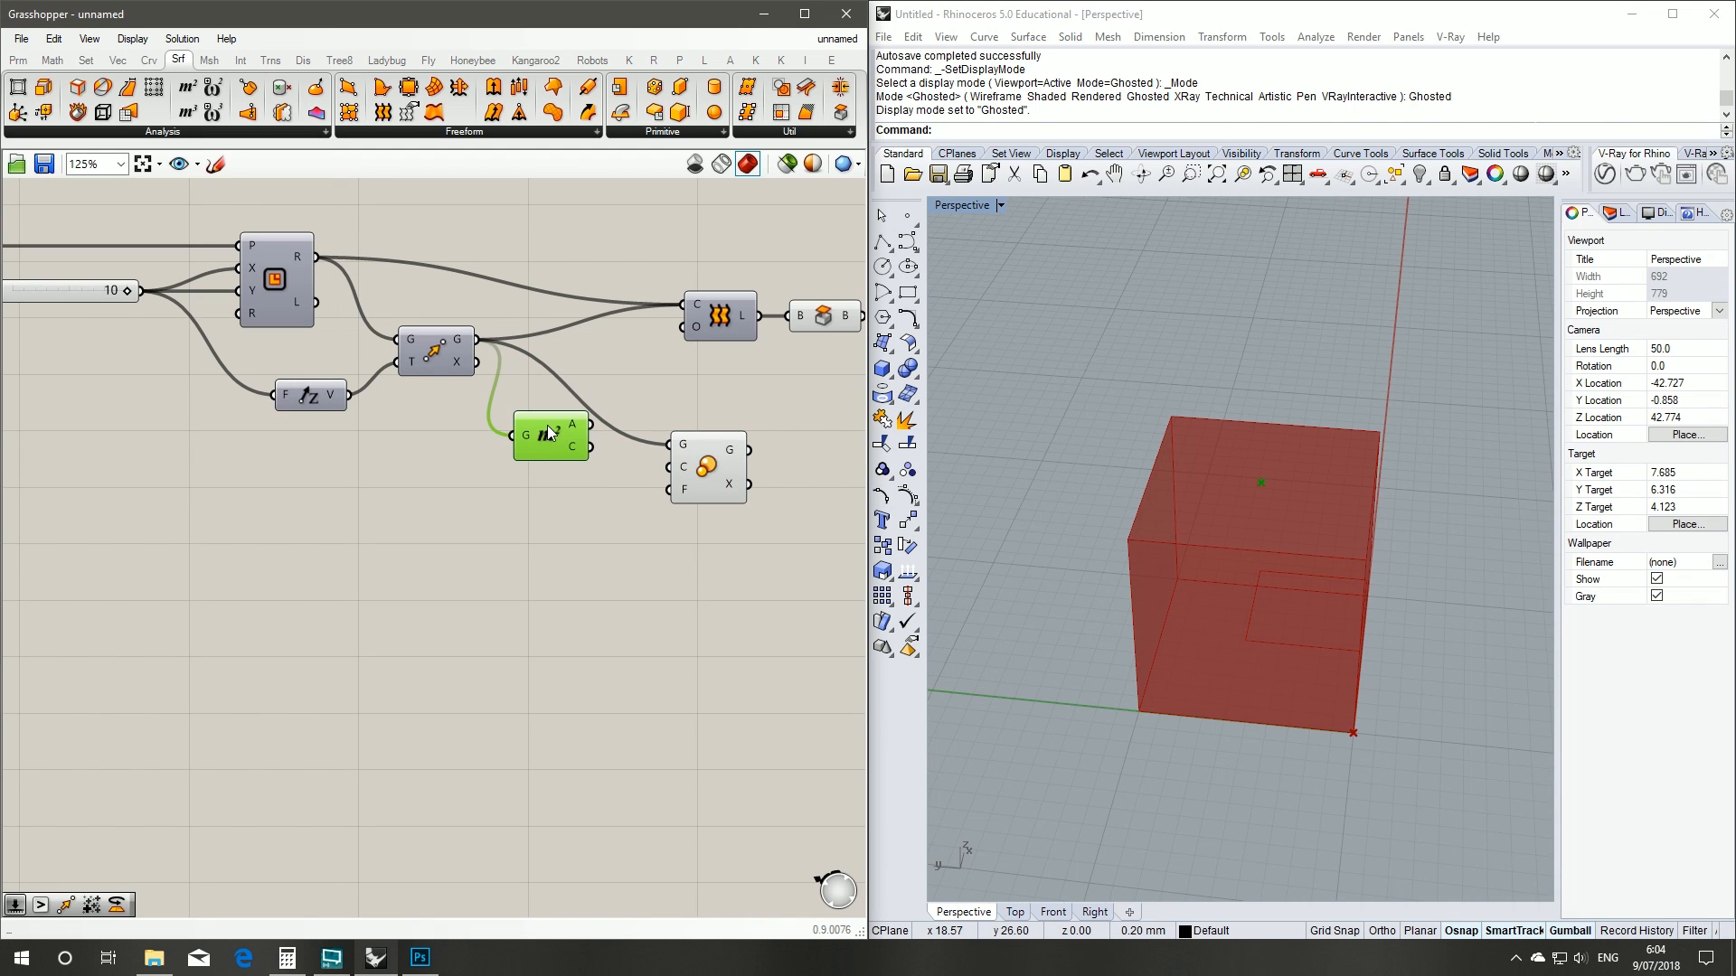
mouse_move(572, 446)
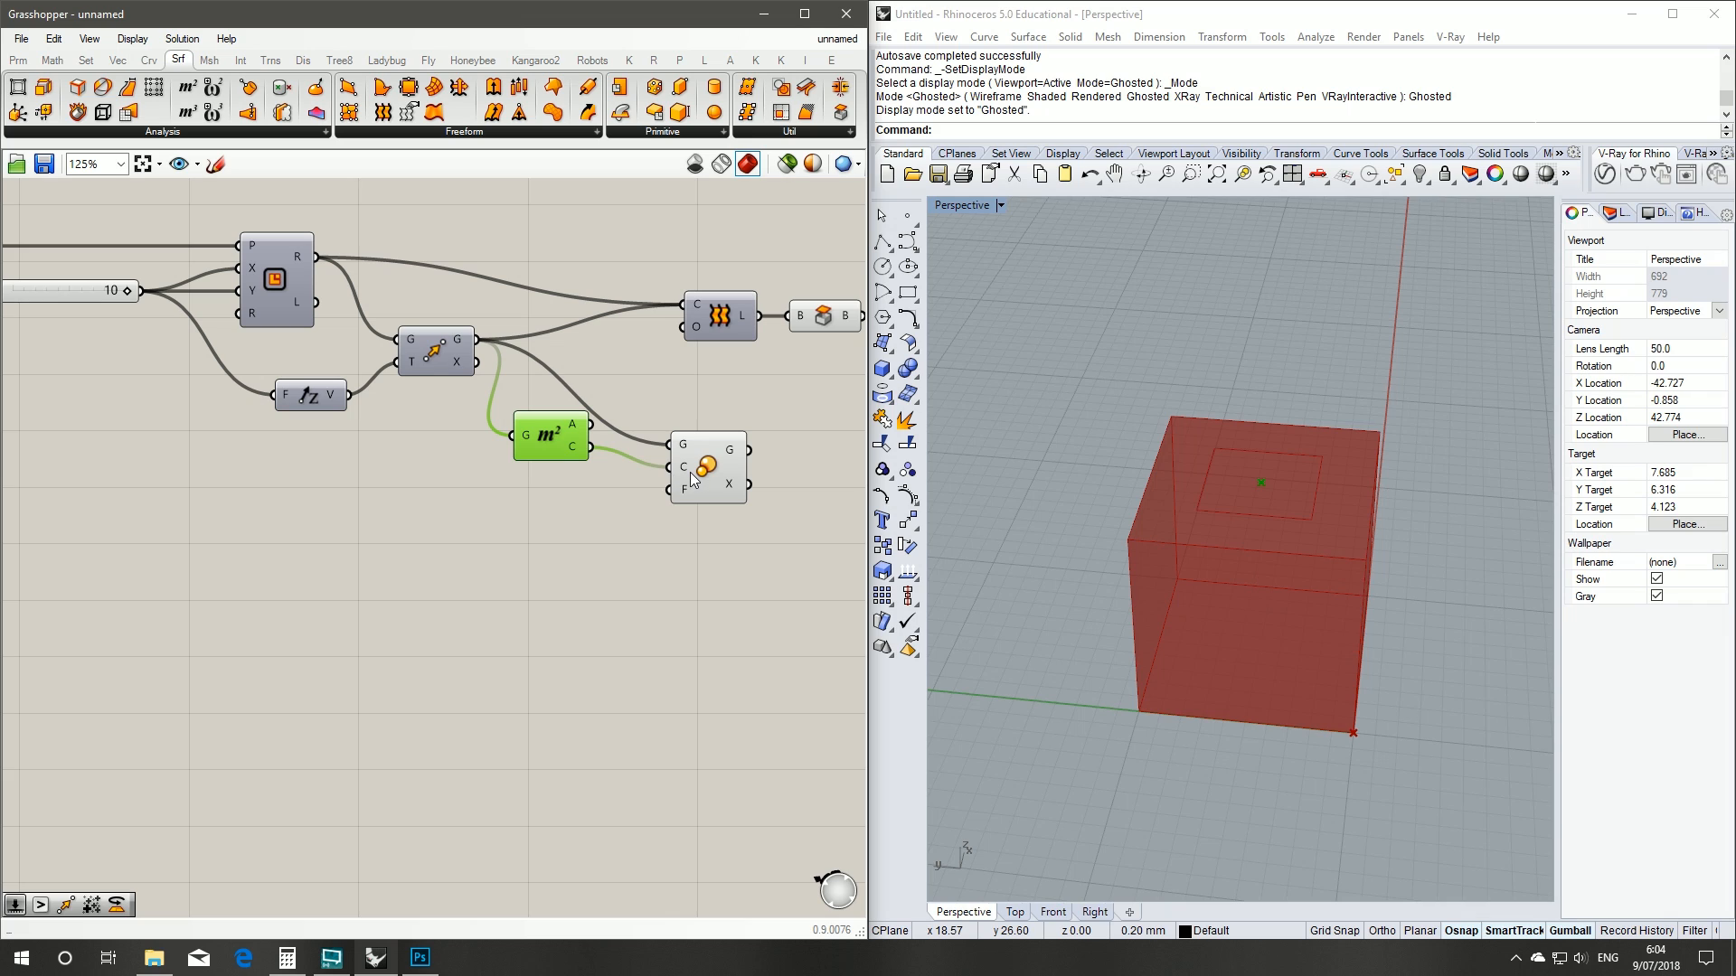
left_click(709, 466)
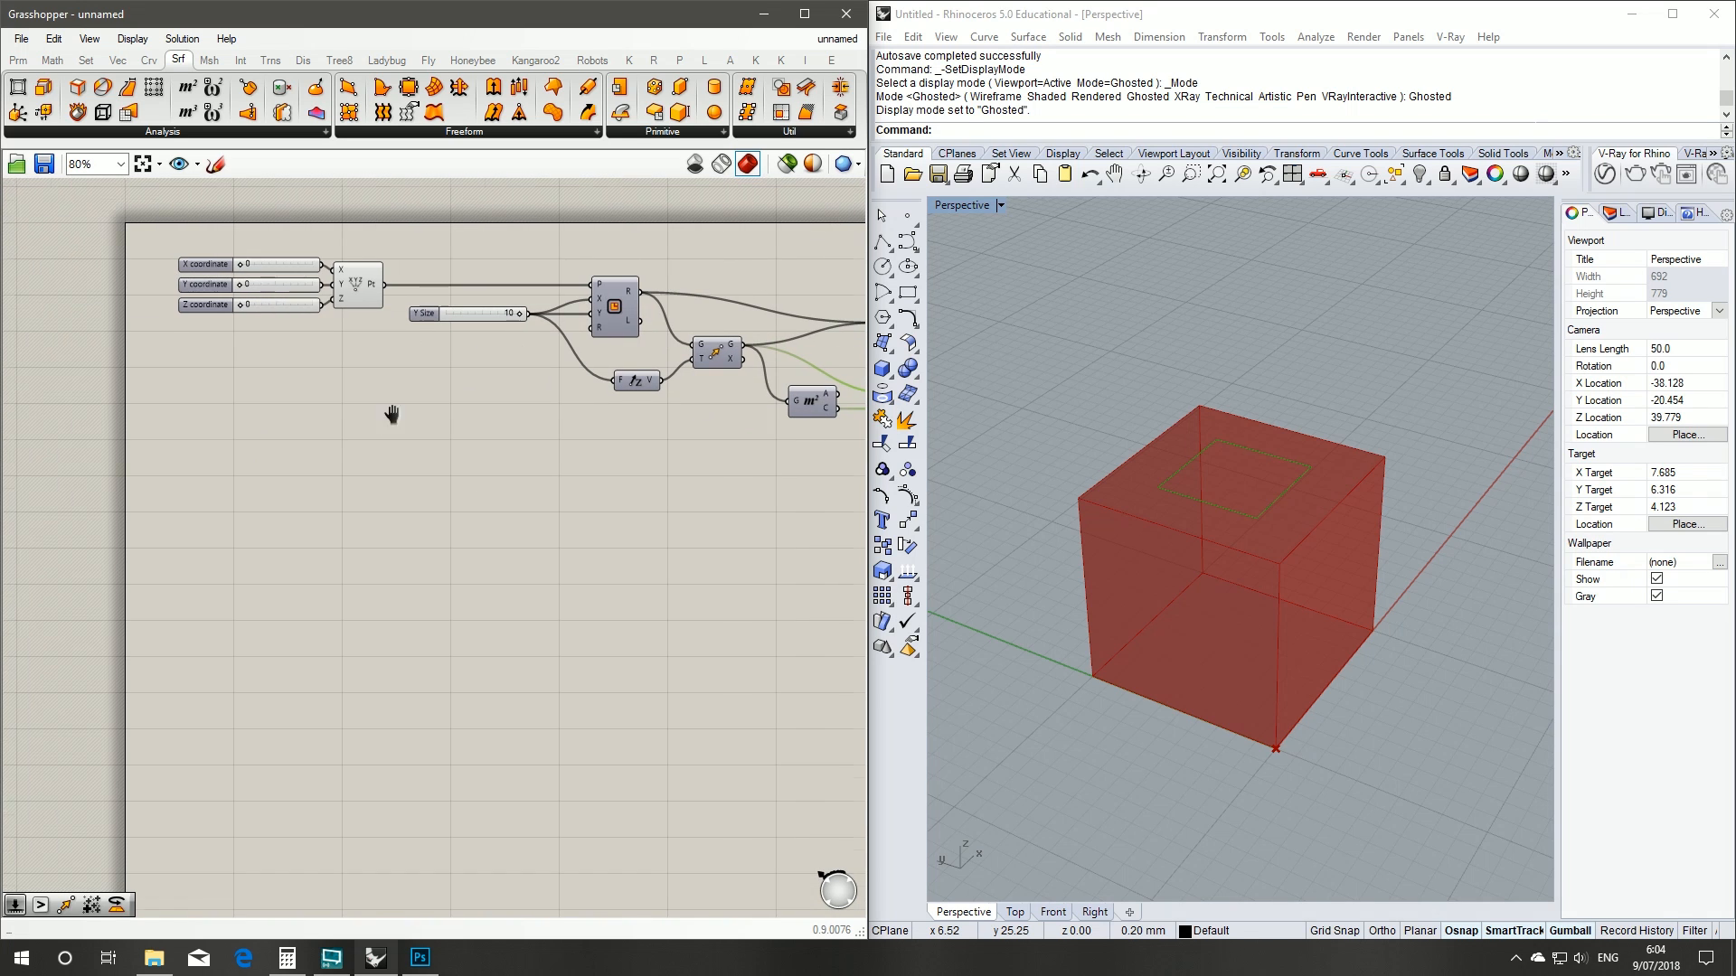
- Add a Number Slider named Taper, set to 4, for the scale factor
double_click(391, 415)
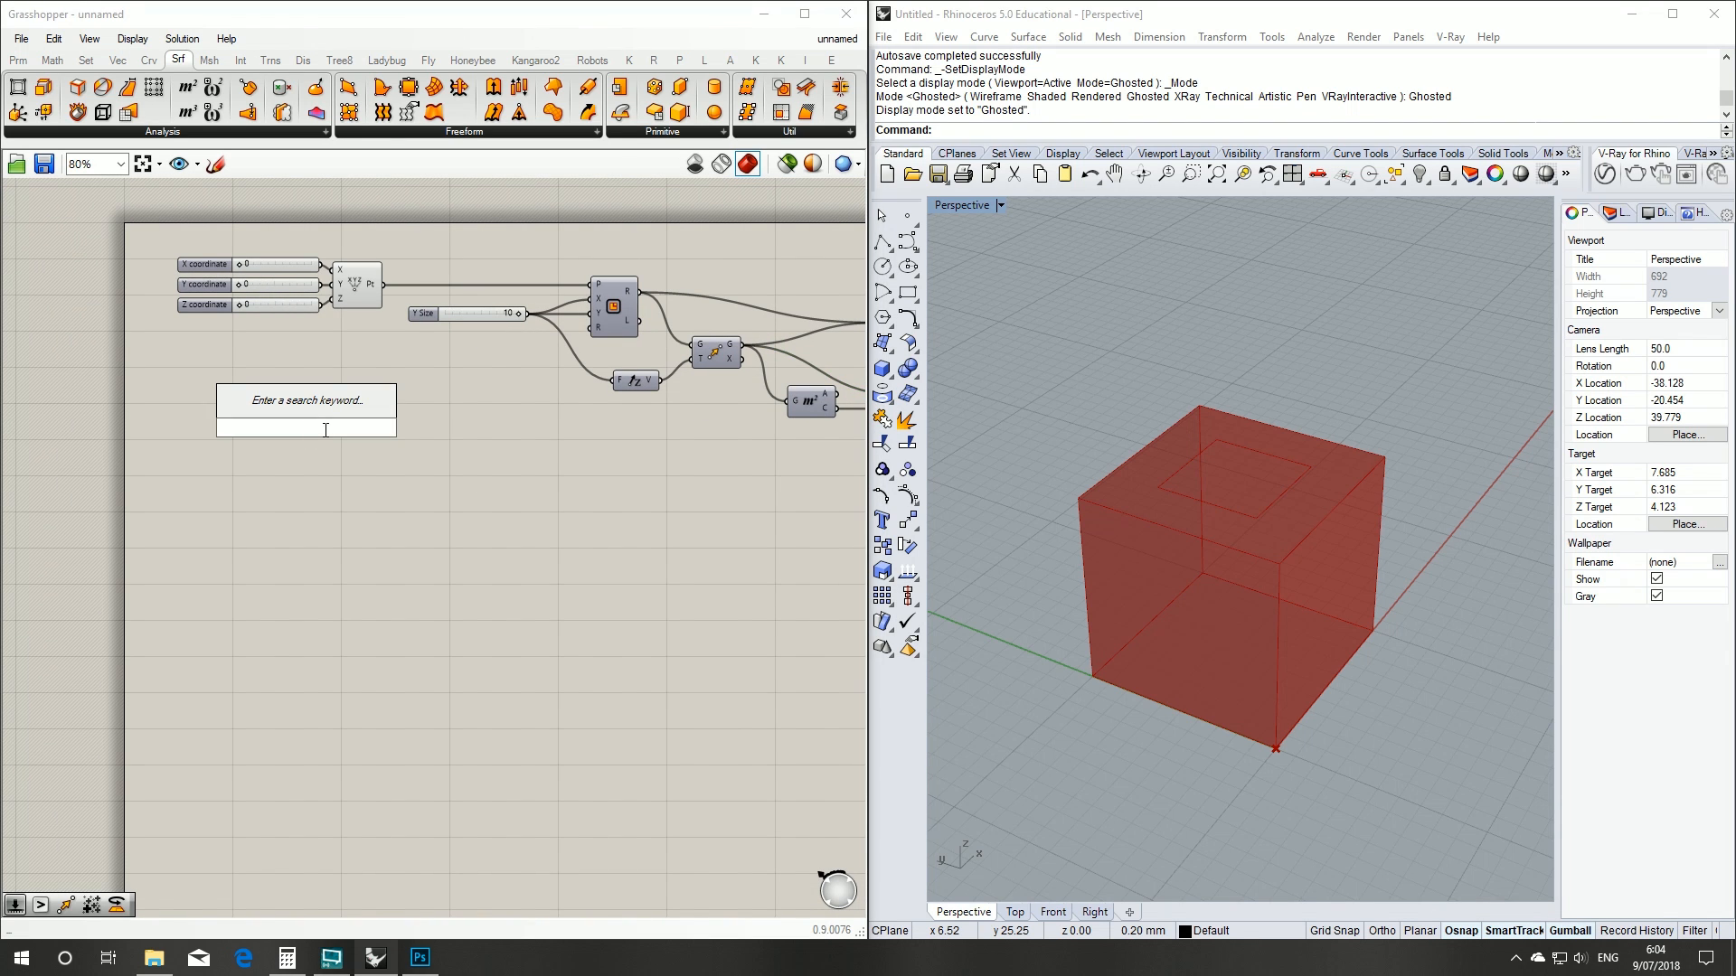
type("Number Slider")
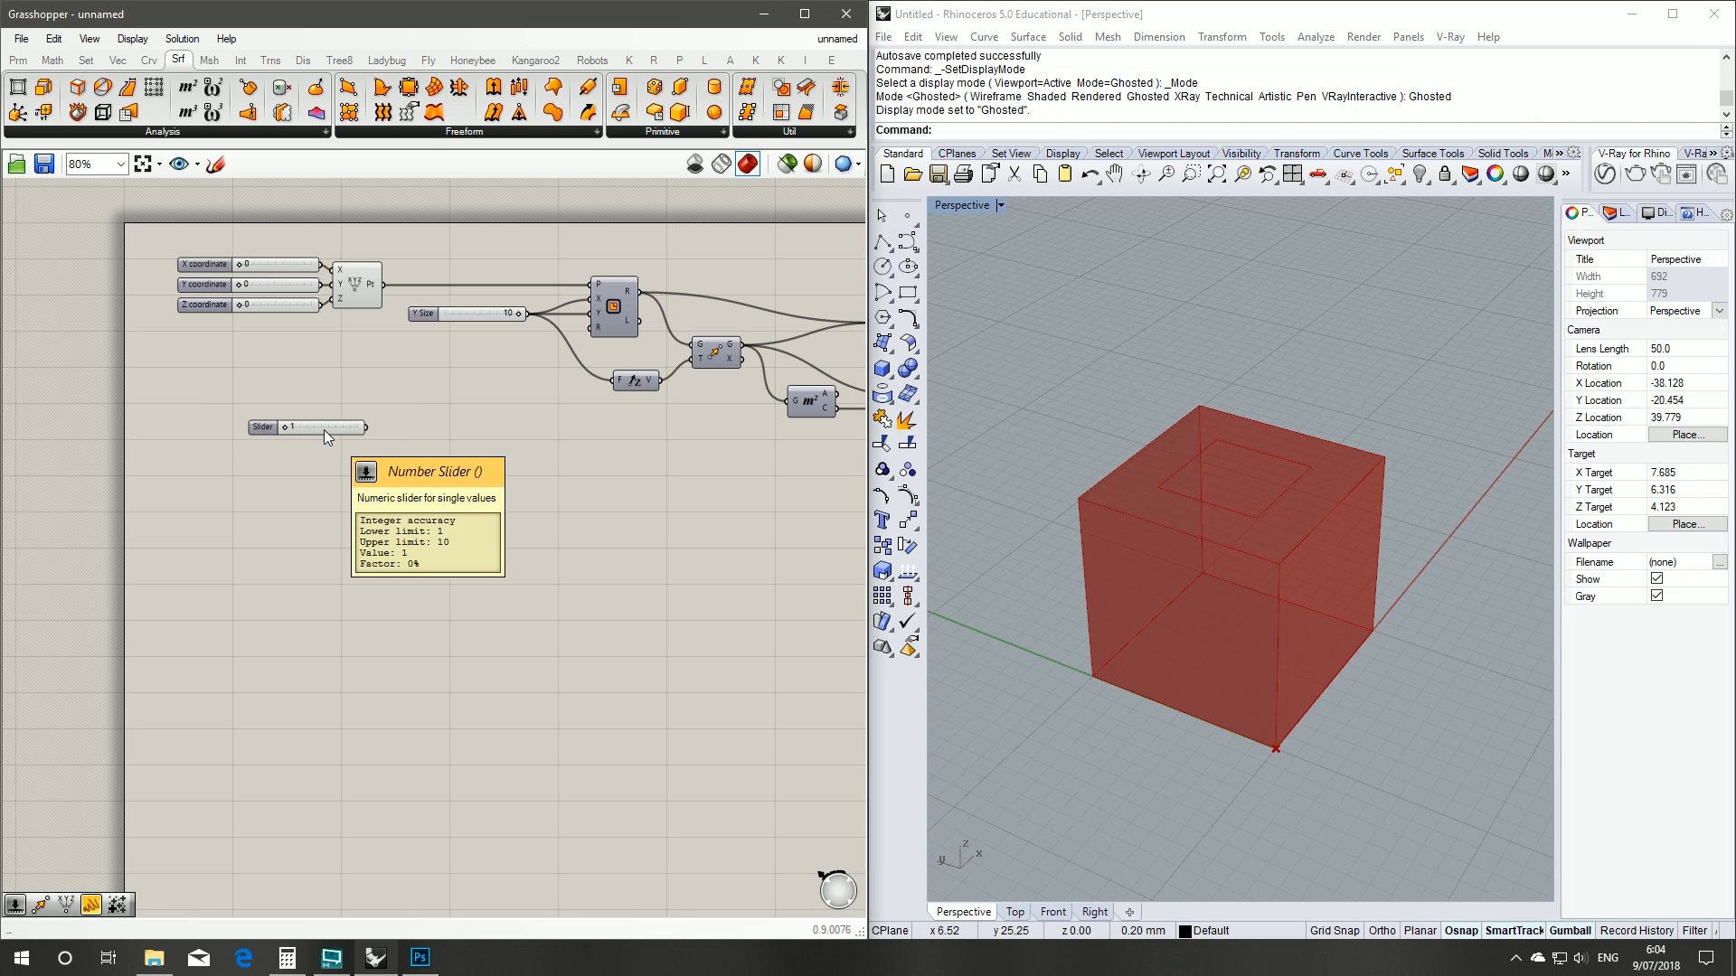
right_click(315, 426)
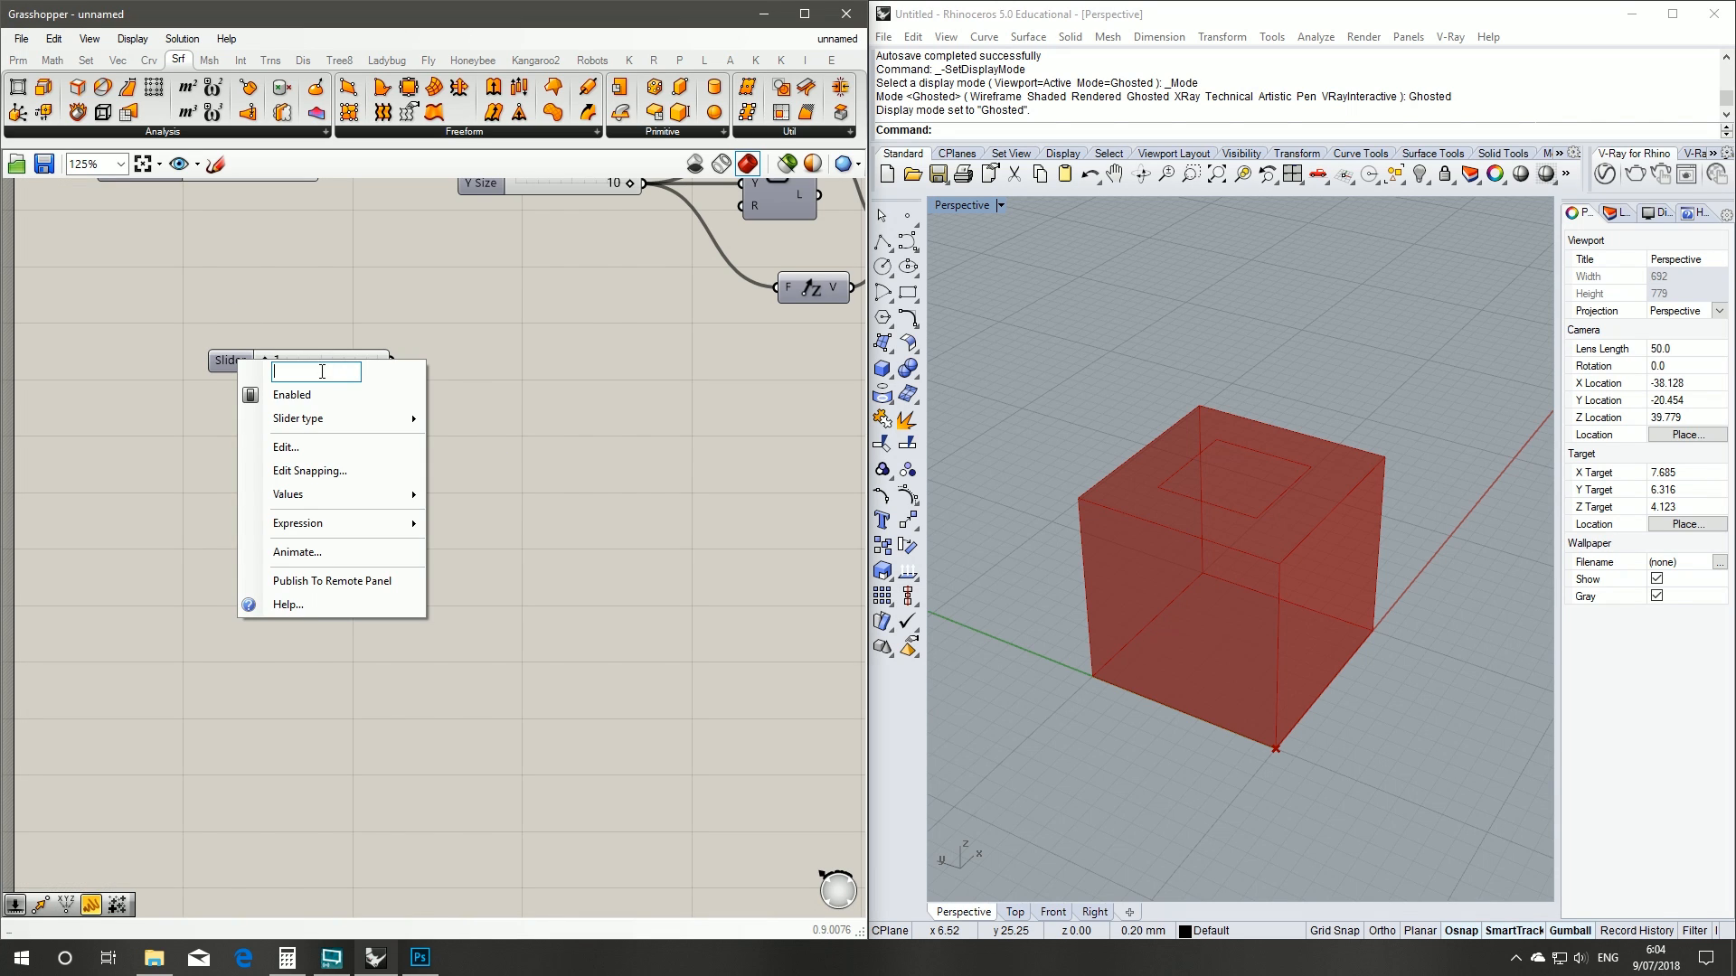
type("Taper")
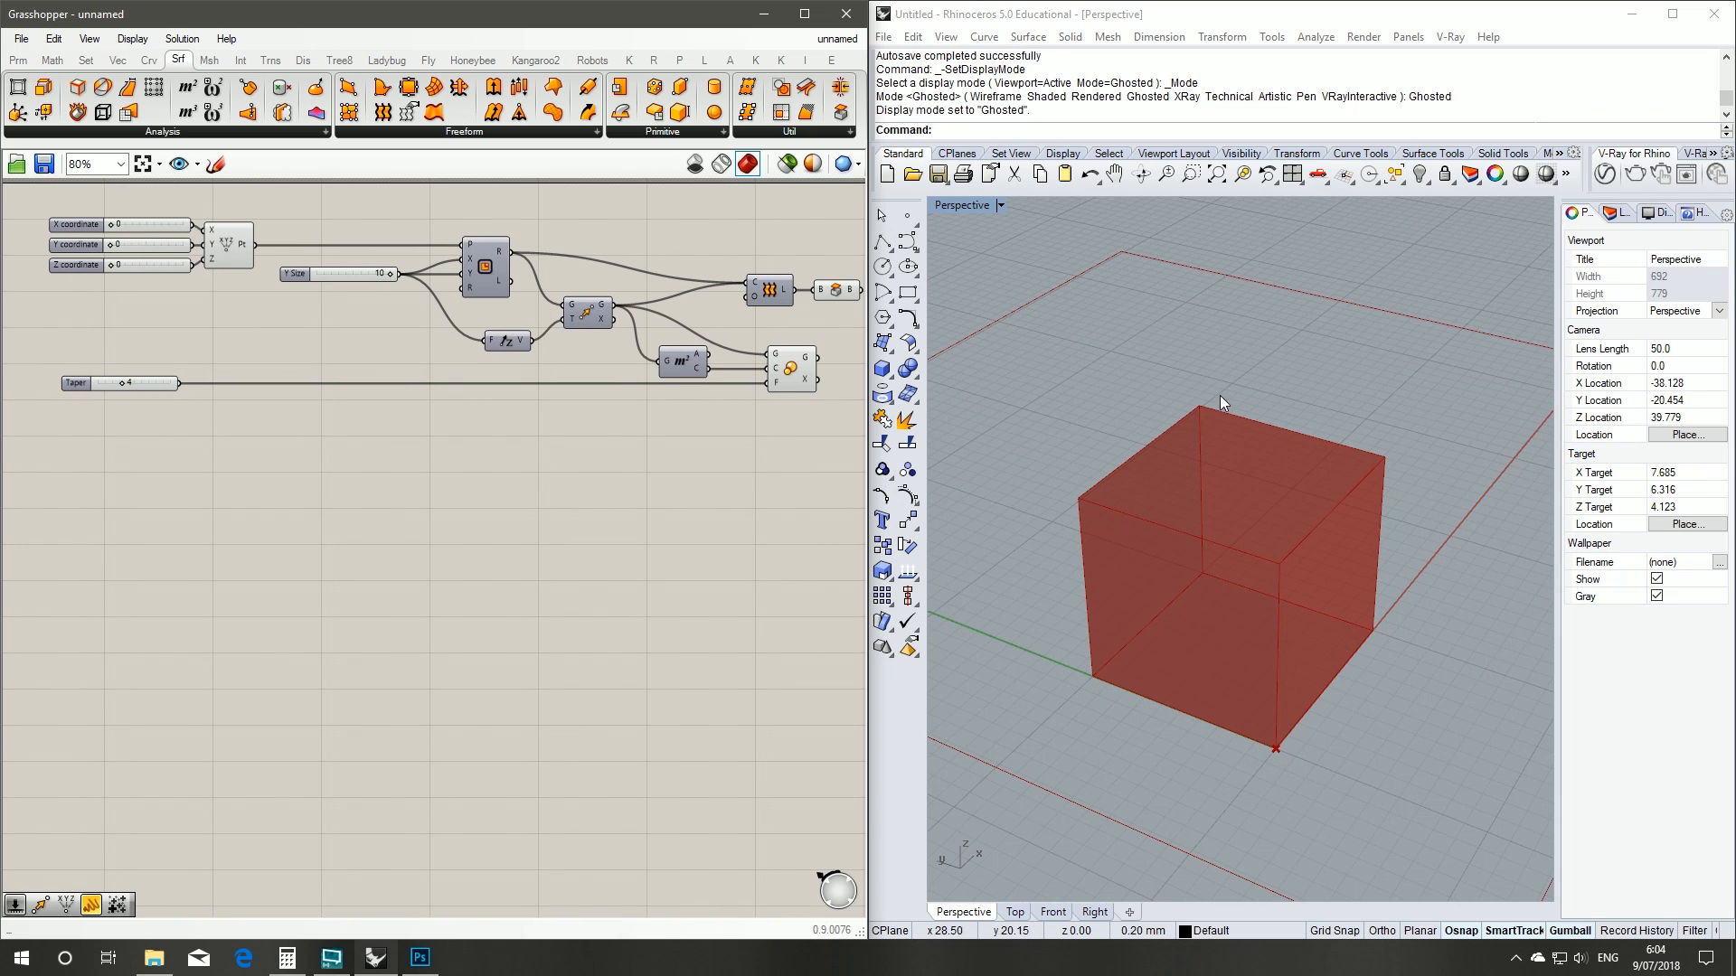
scroll("up", 3)
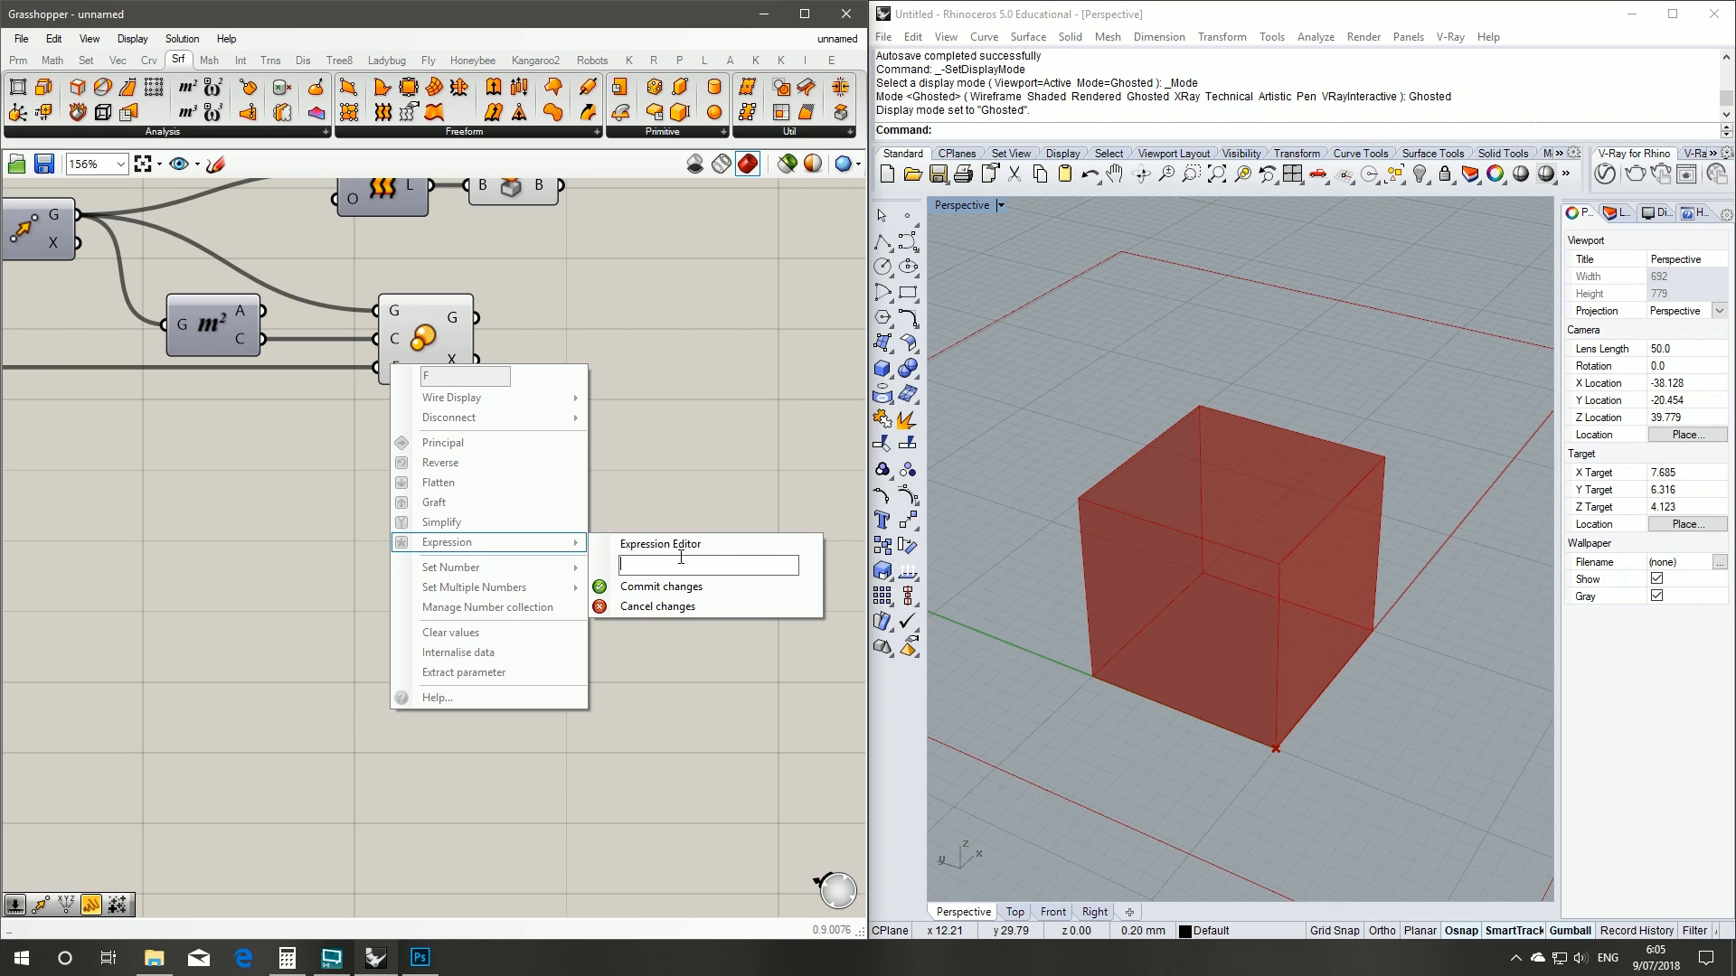
- Apply the expression x/10 to the Scale F input
type("x/10")
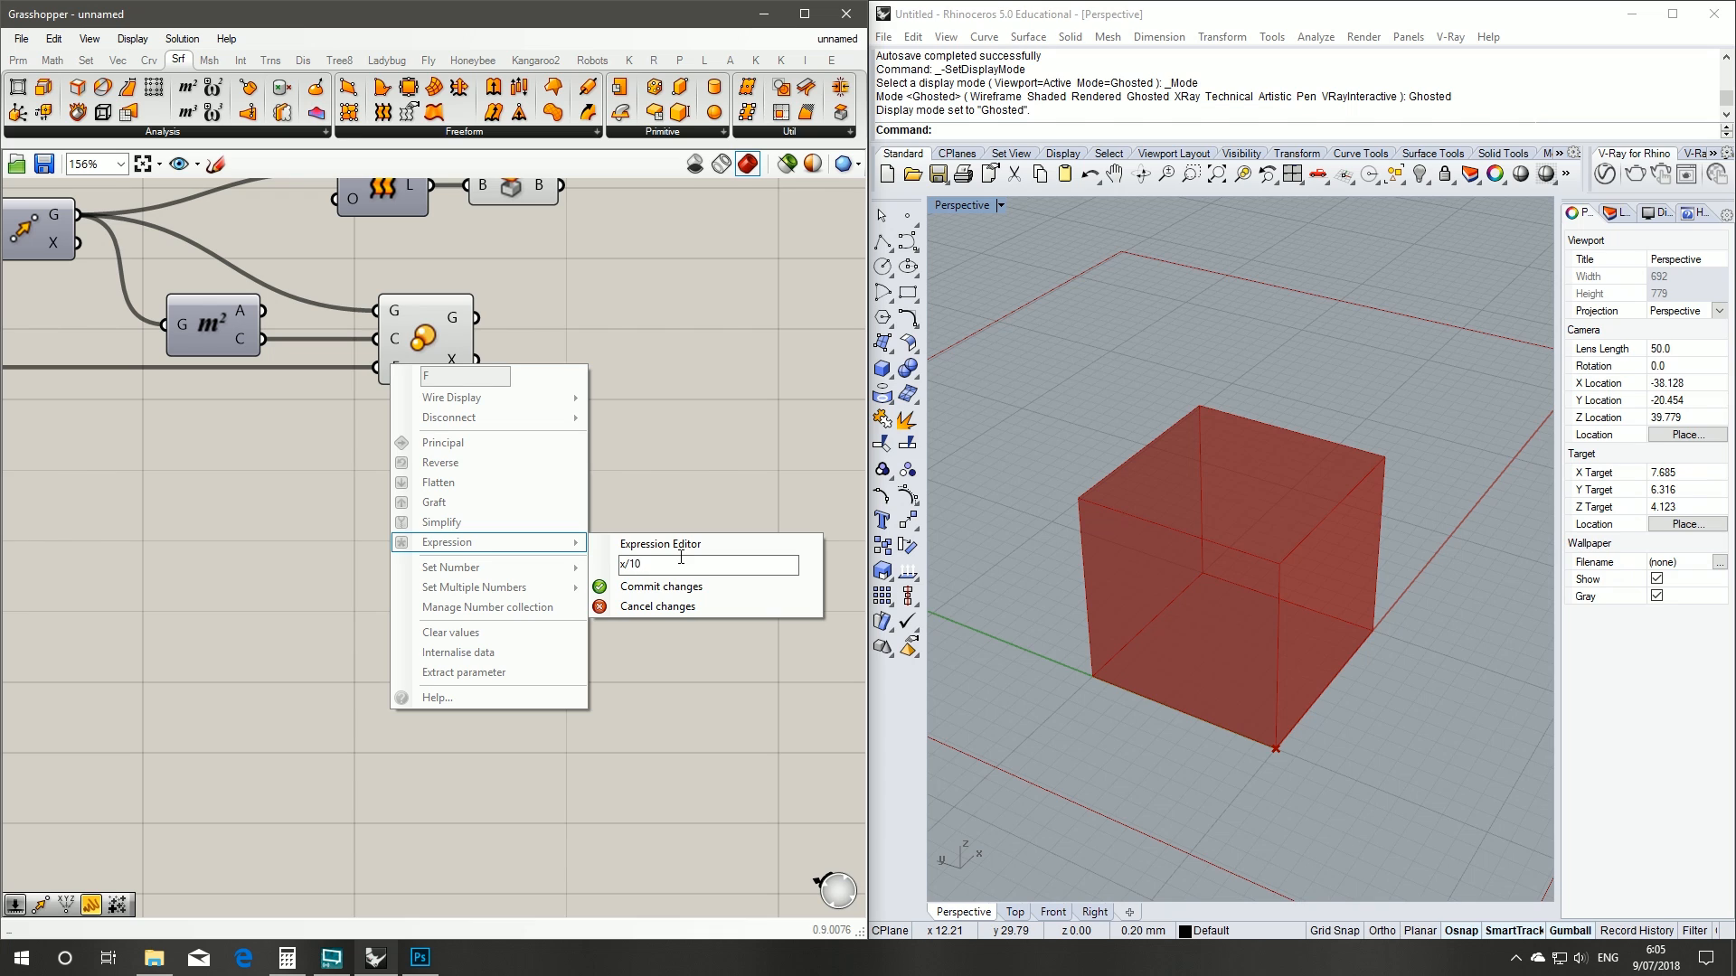
left_click(661, 587)
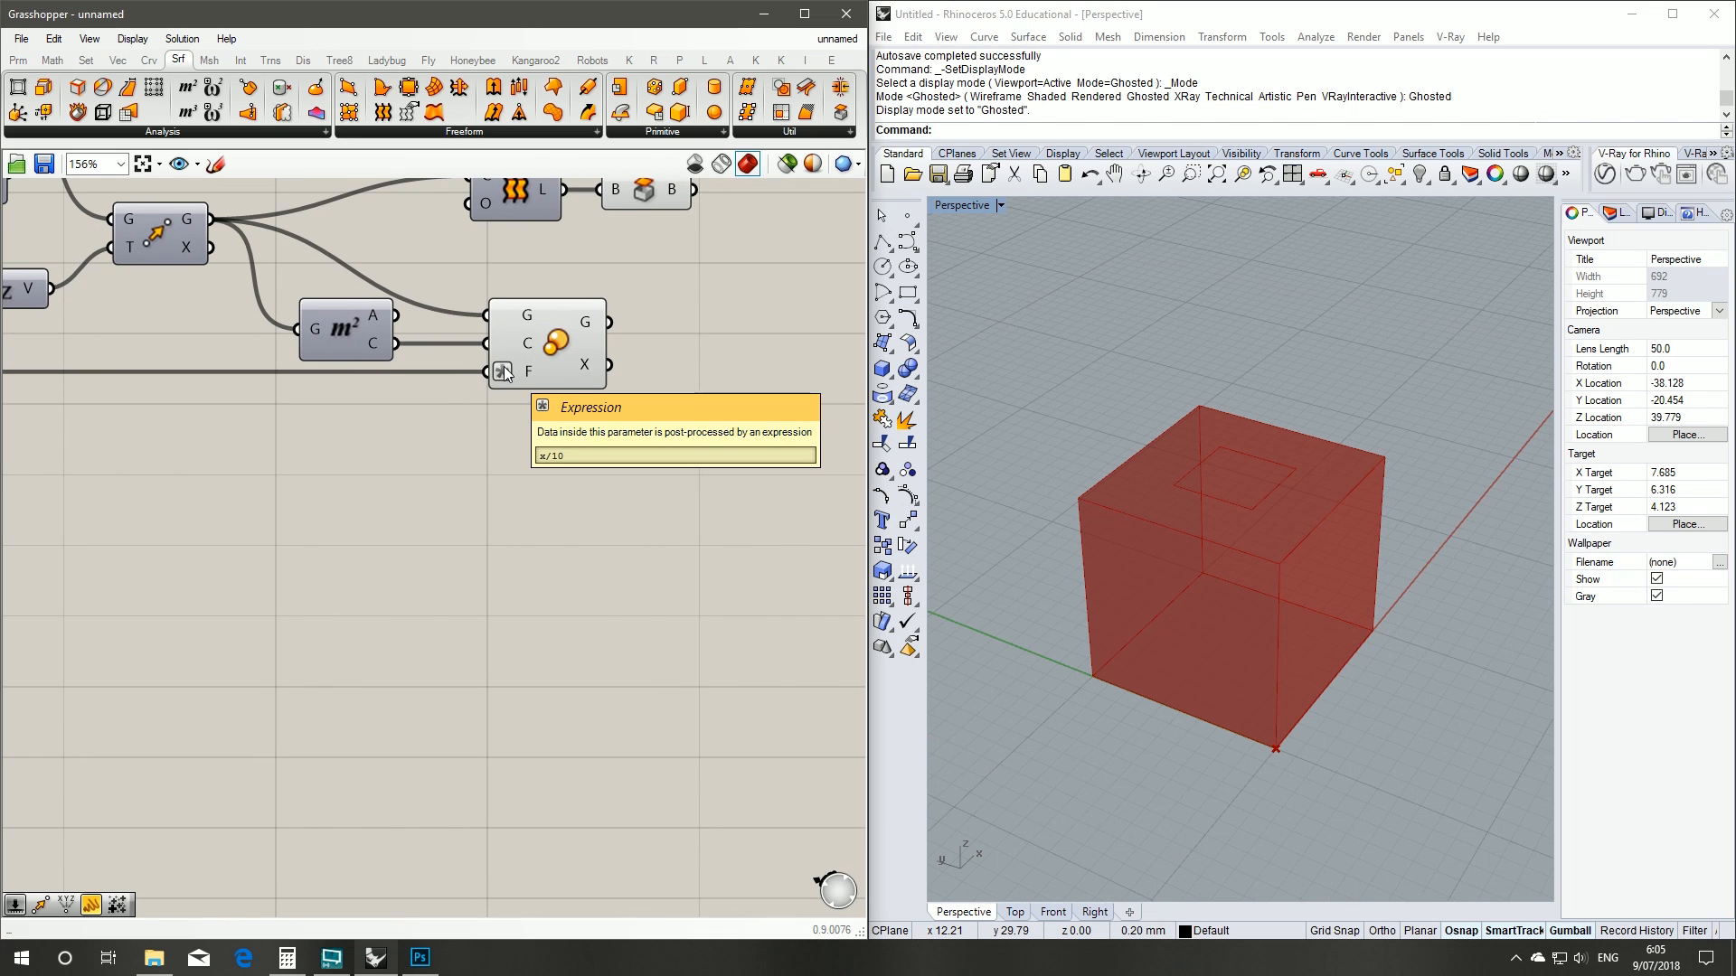
mouse_move(528, 374)
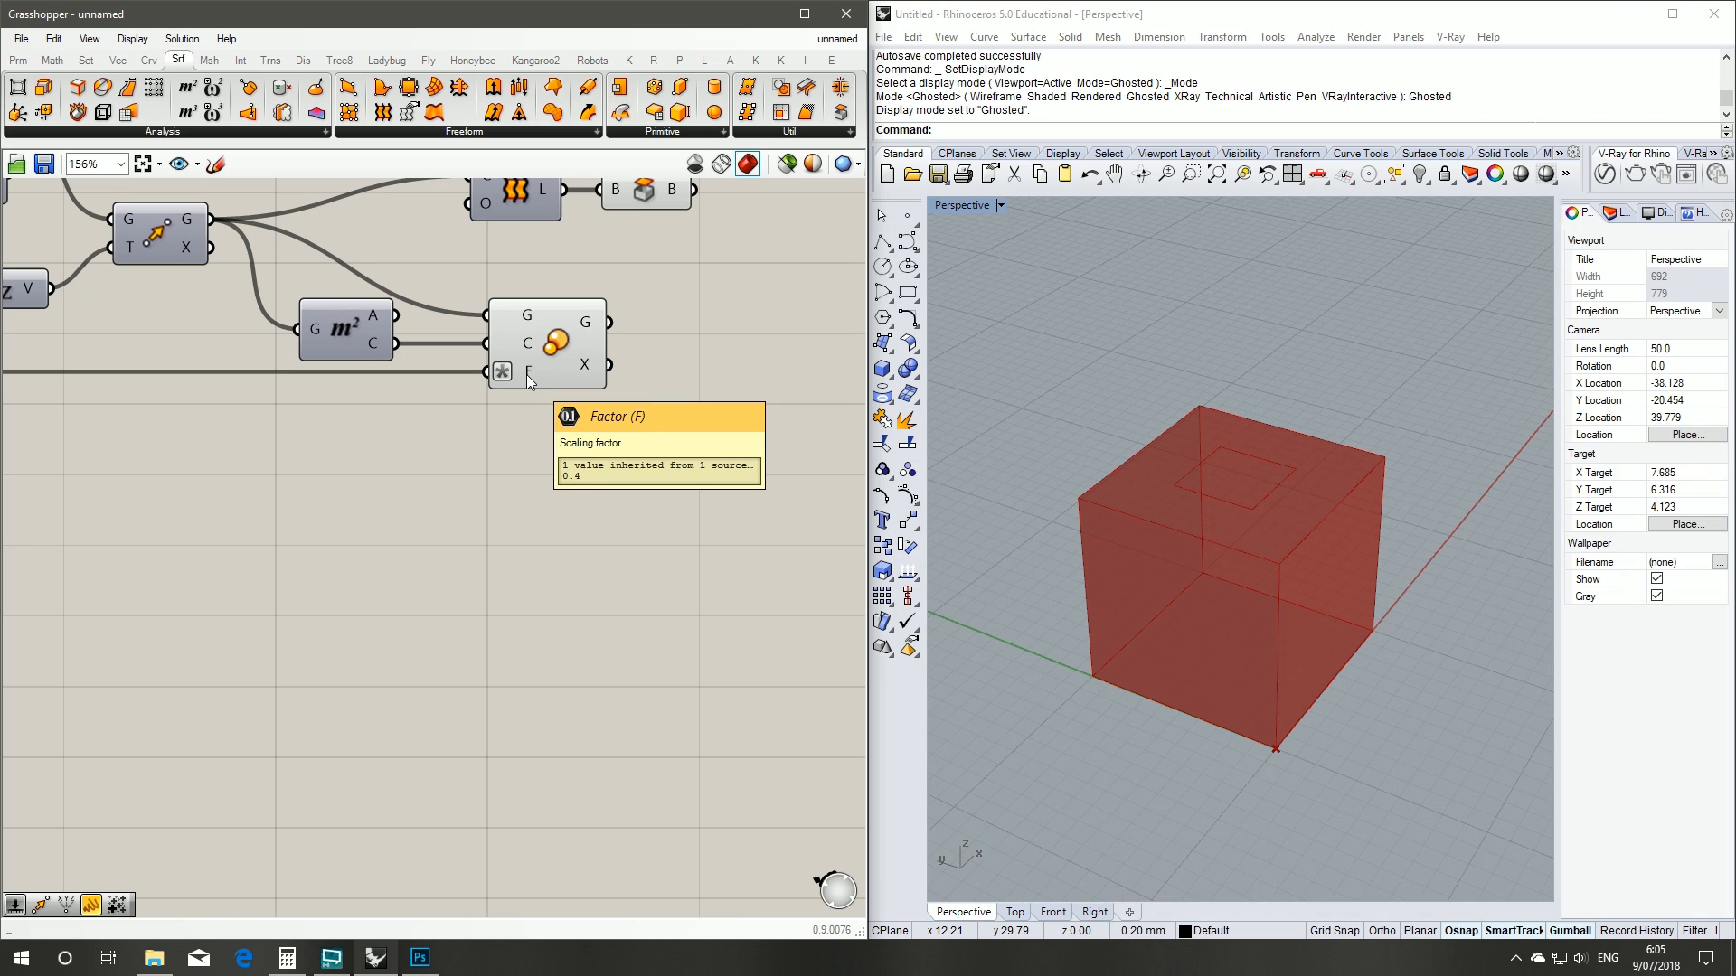
scroll("down", 3)
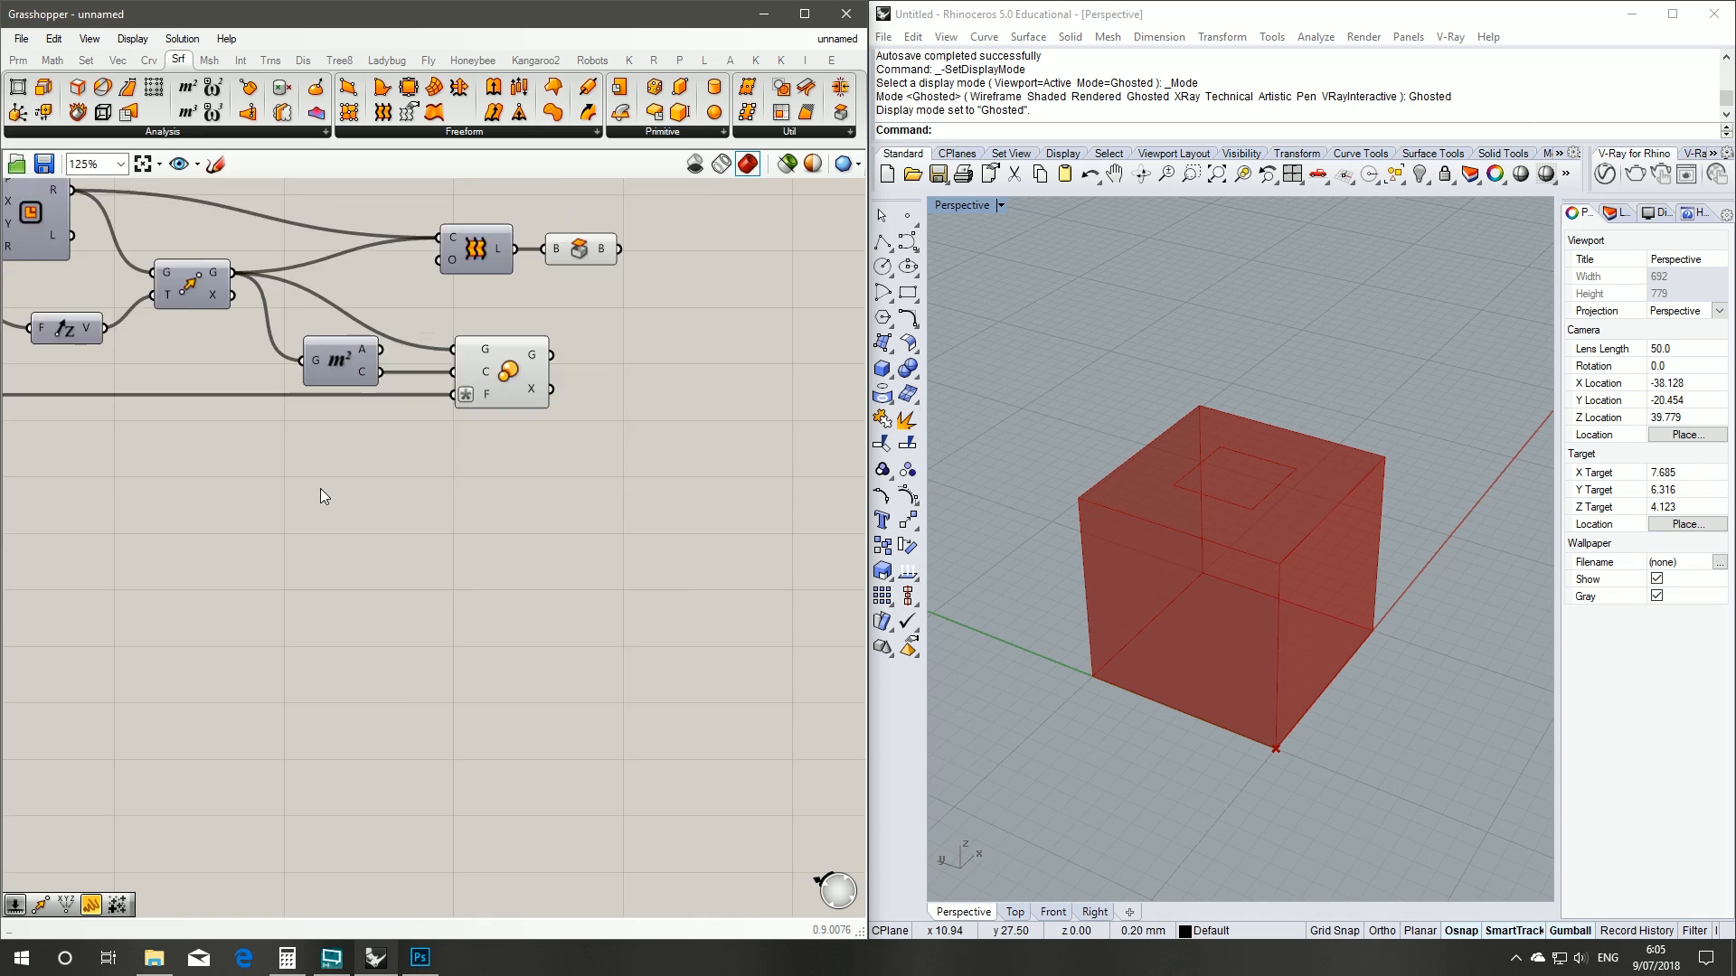
scroll("down", 3)
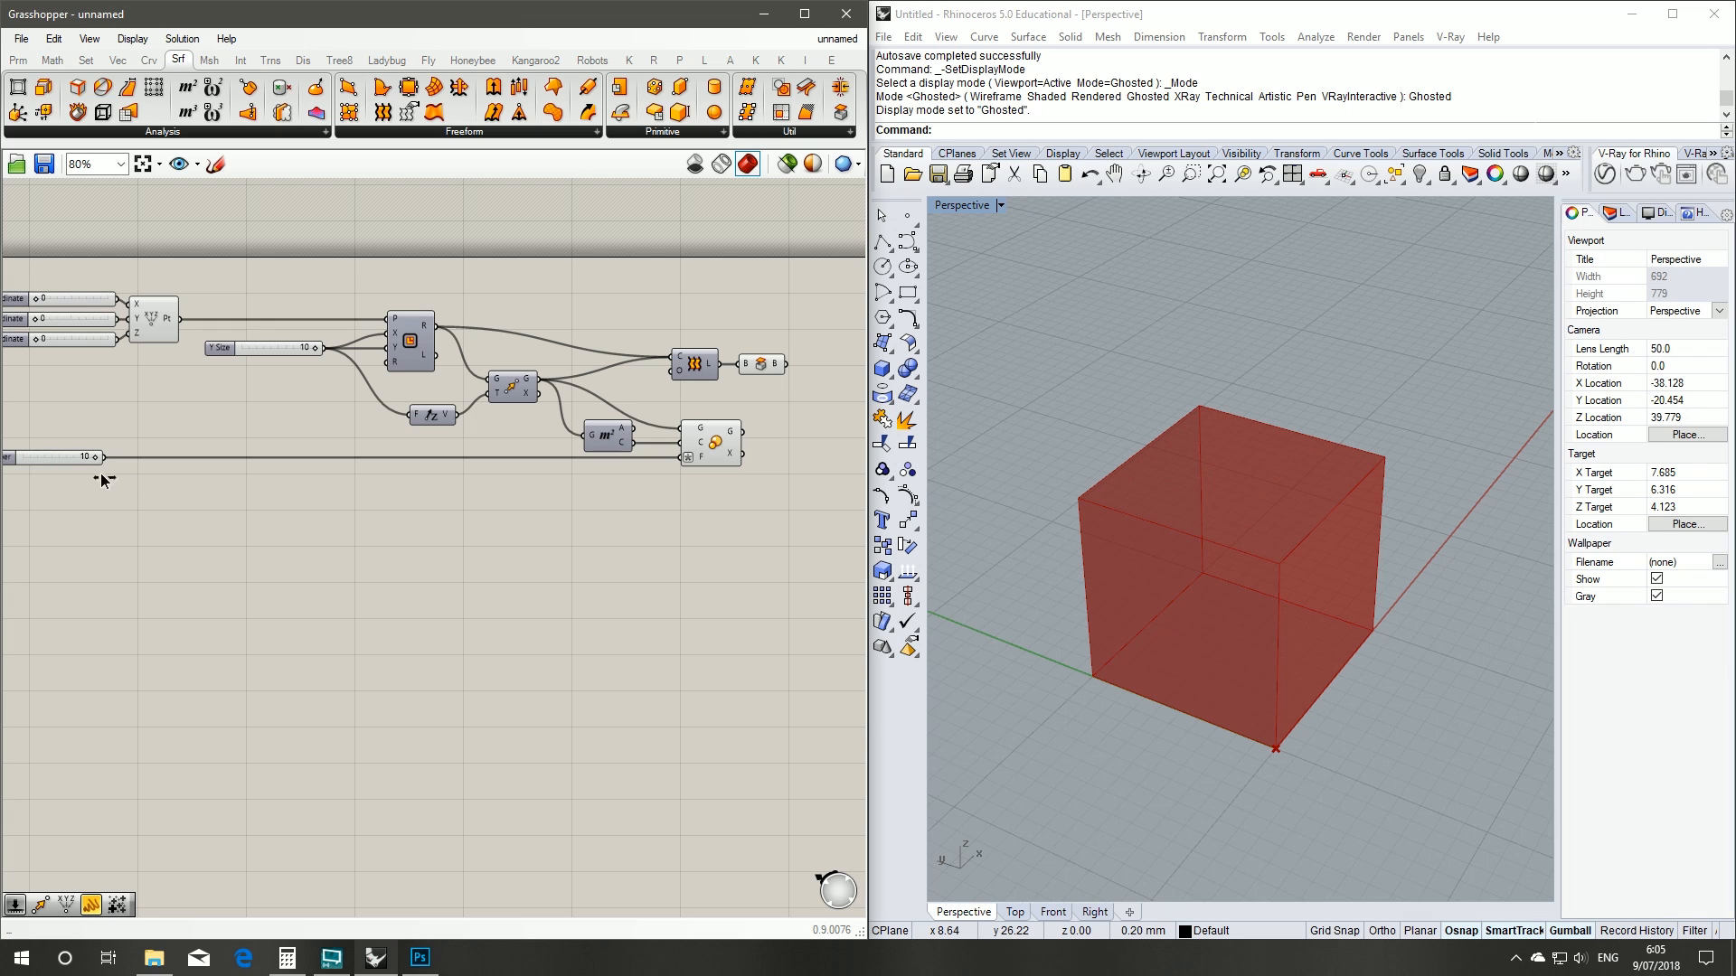
mouse_move(122, 470)
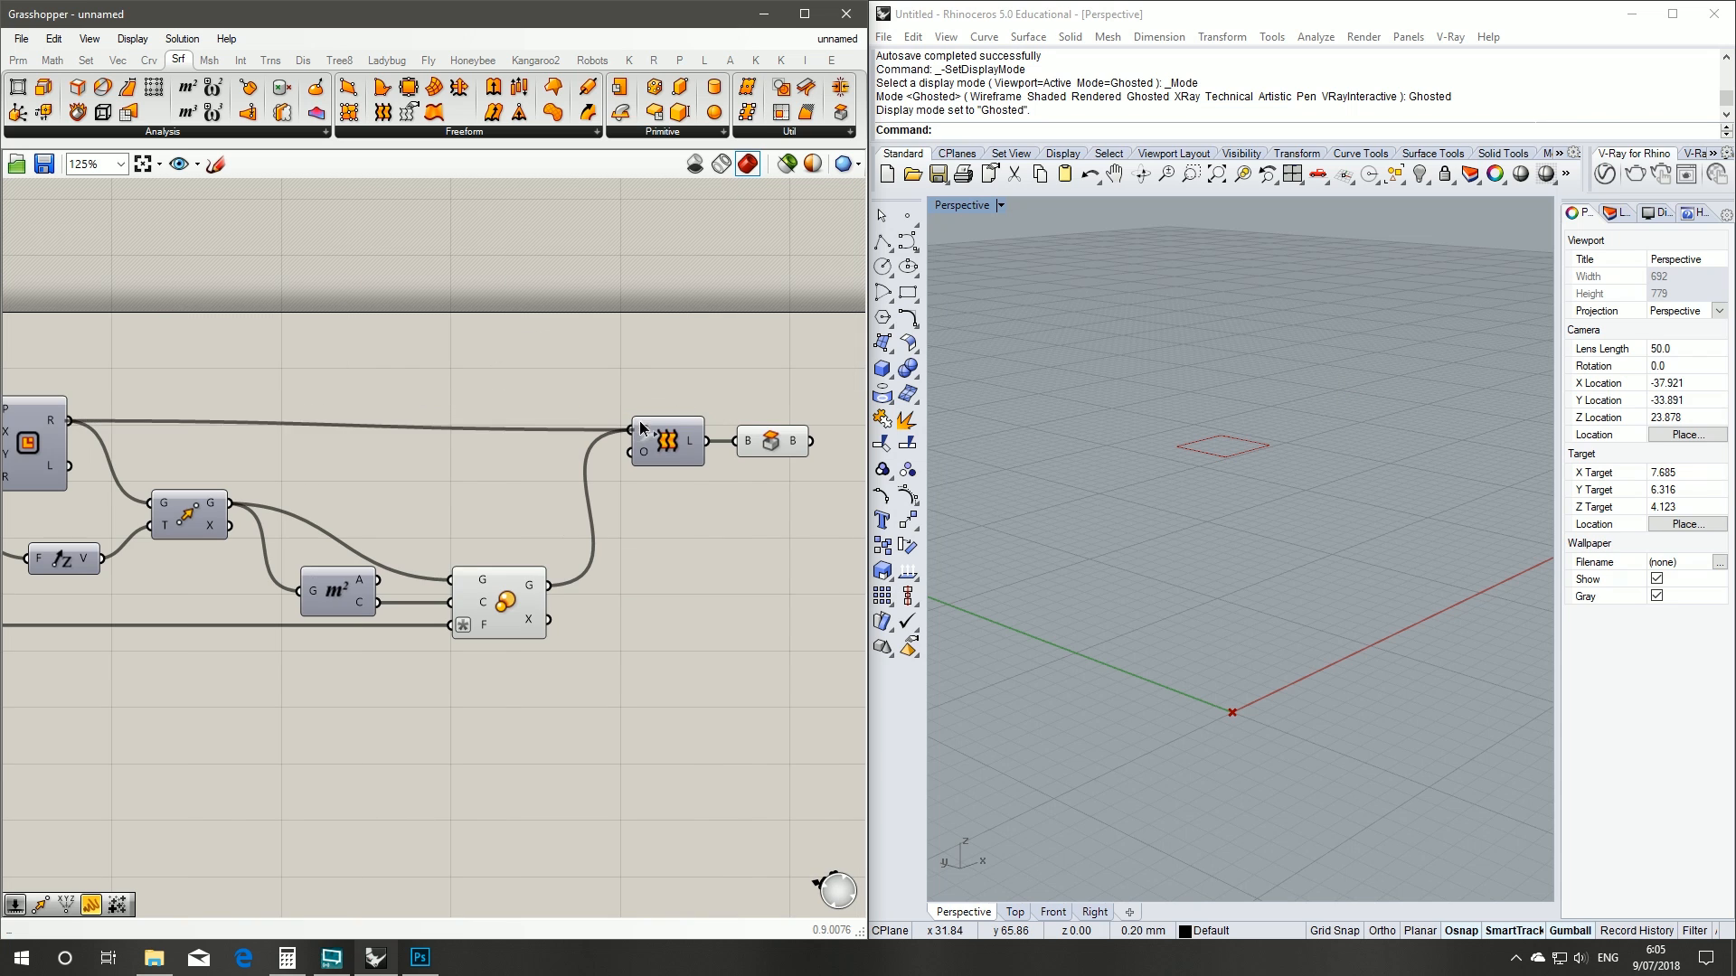
mouse_move(651, 432)
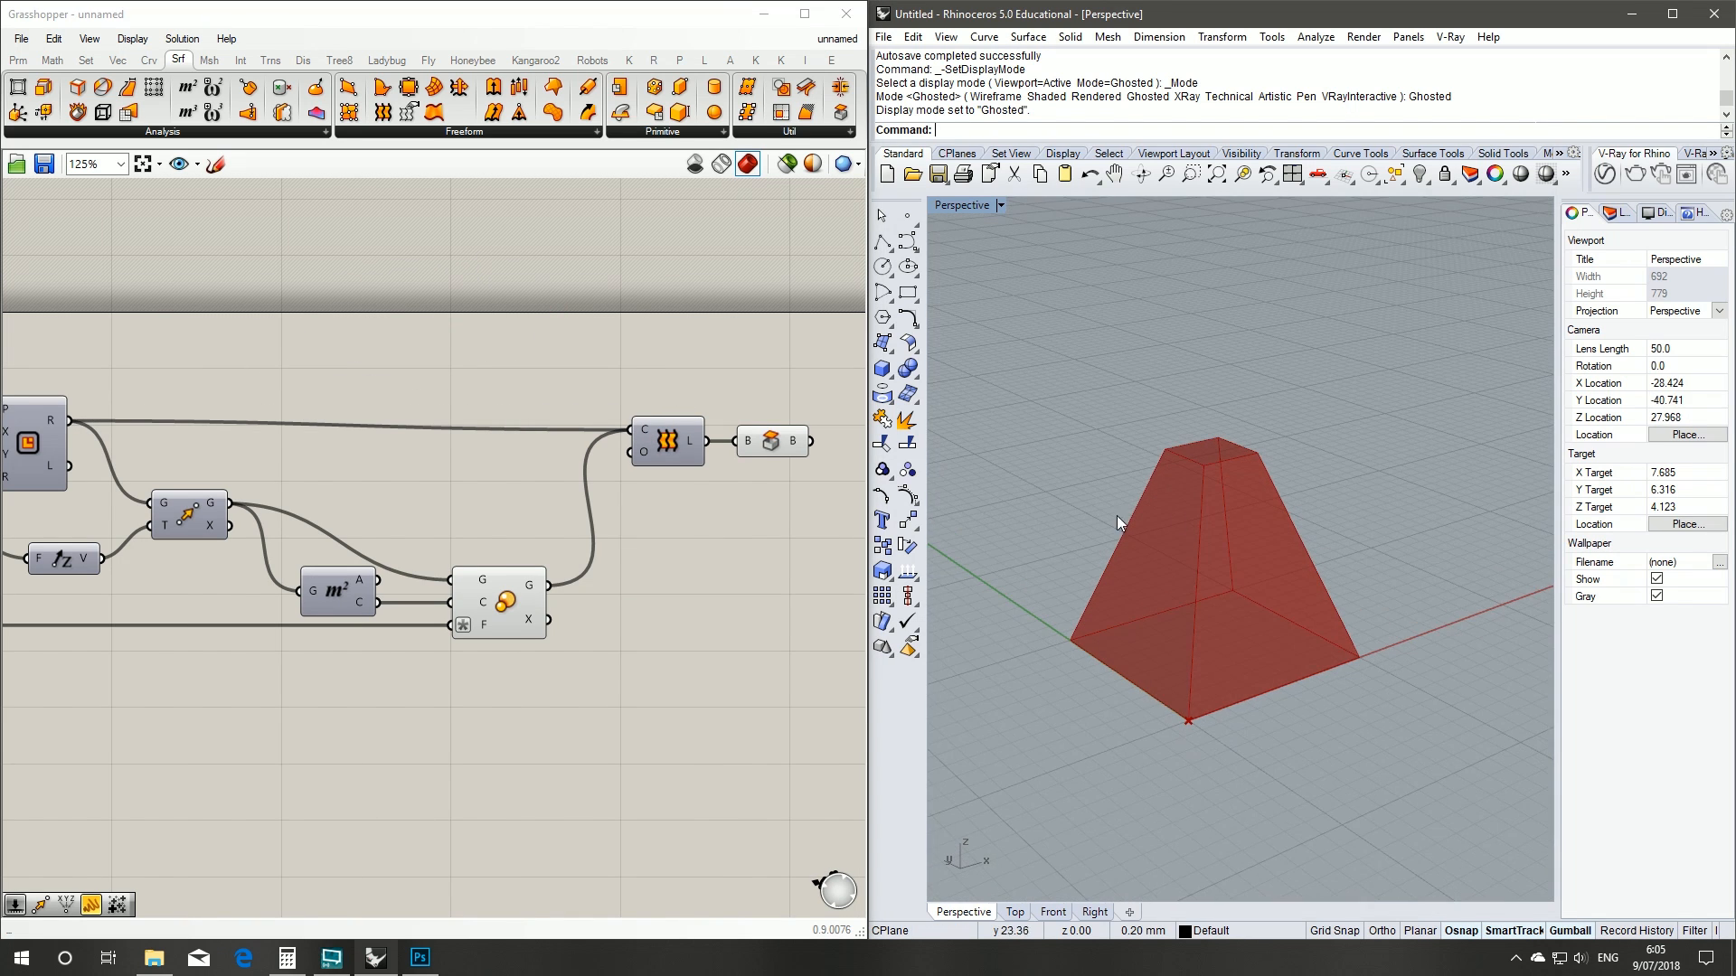
scroll("down", 3)
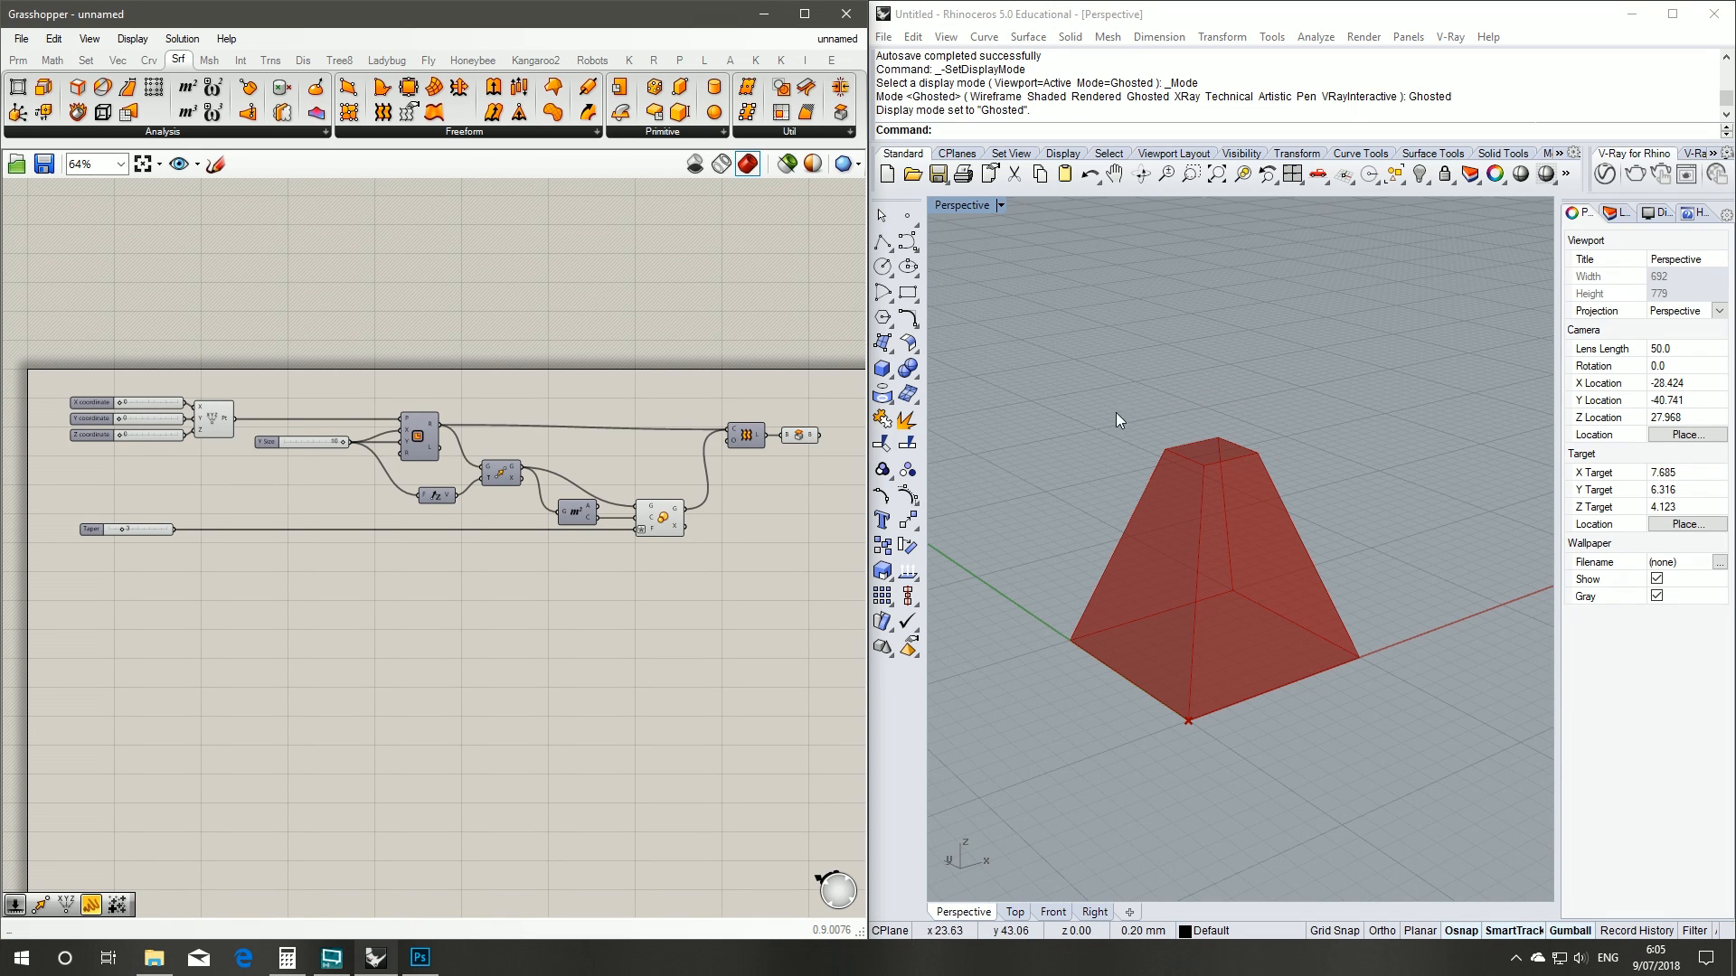
mouse_move(785, 542)
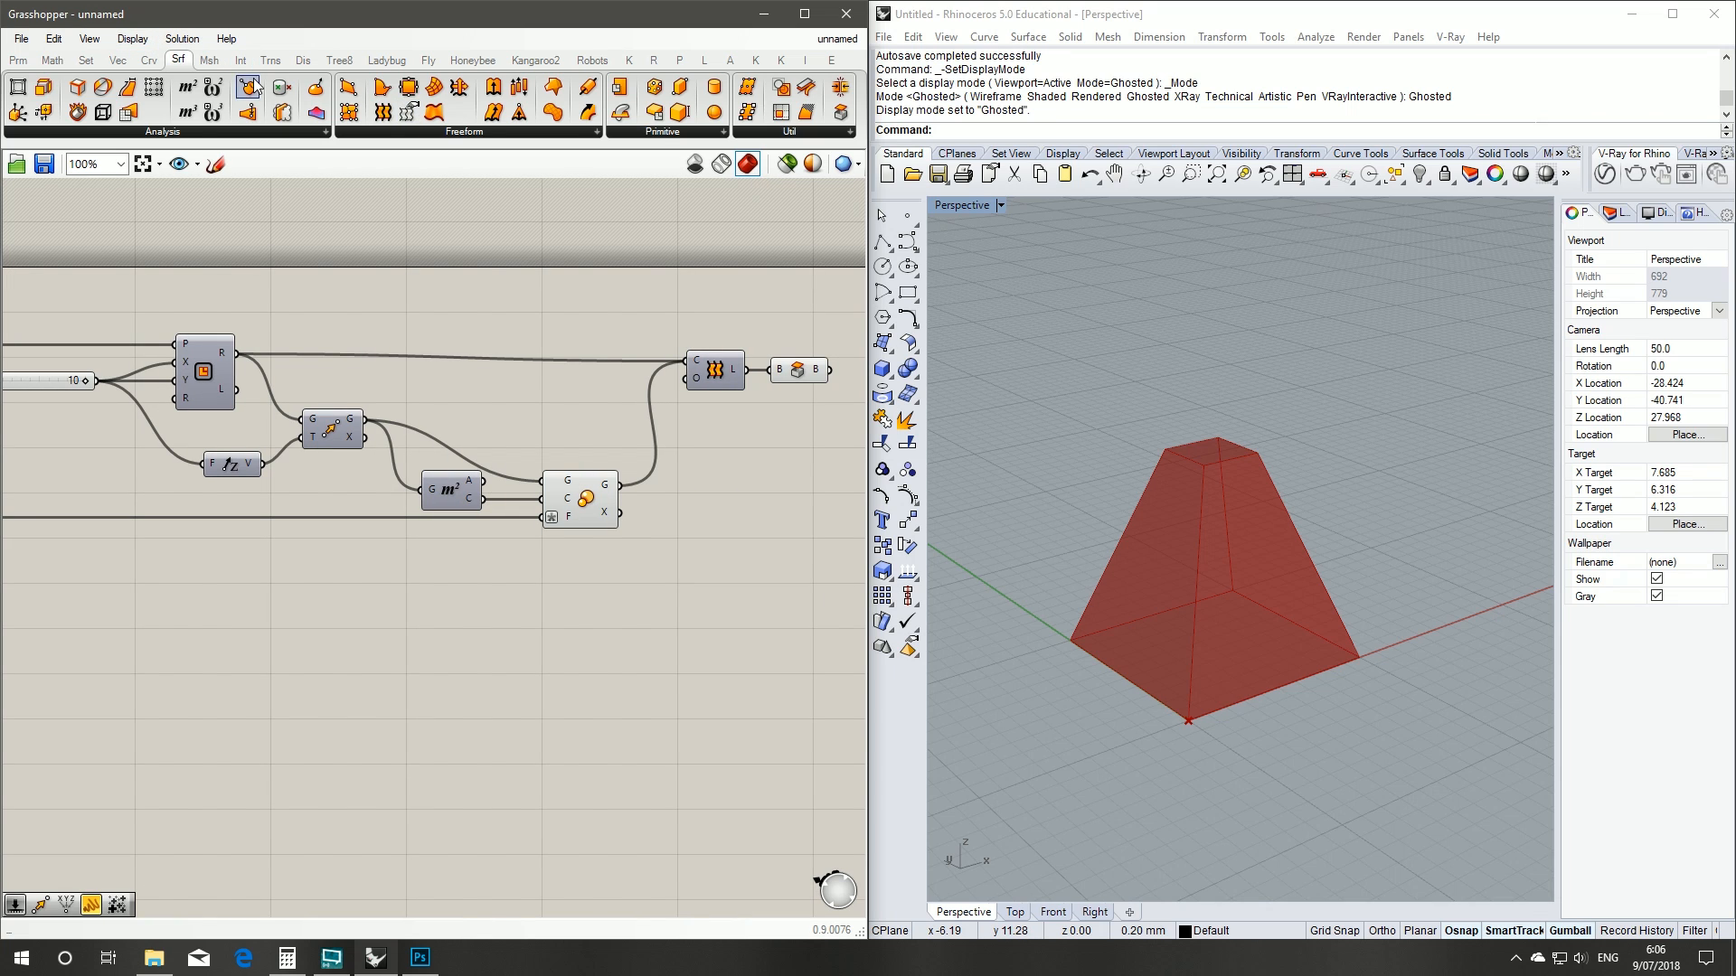
- Place a Rotate component for the scaled square and its centroid, plus a Radians converter
left_click(270, 60)
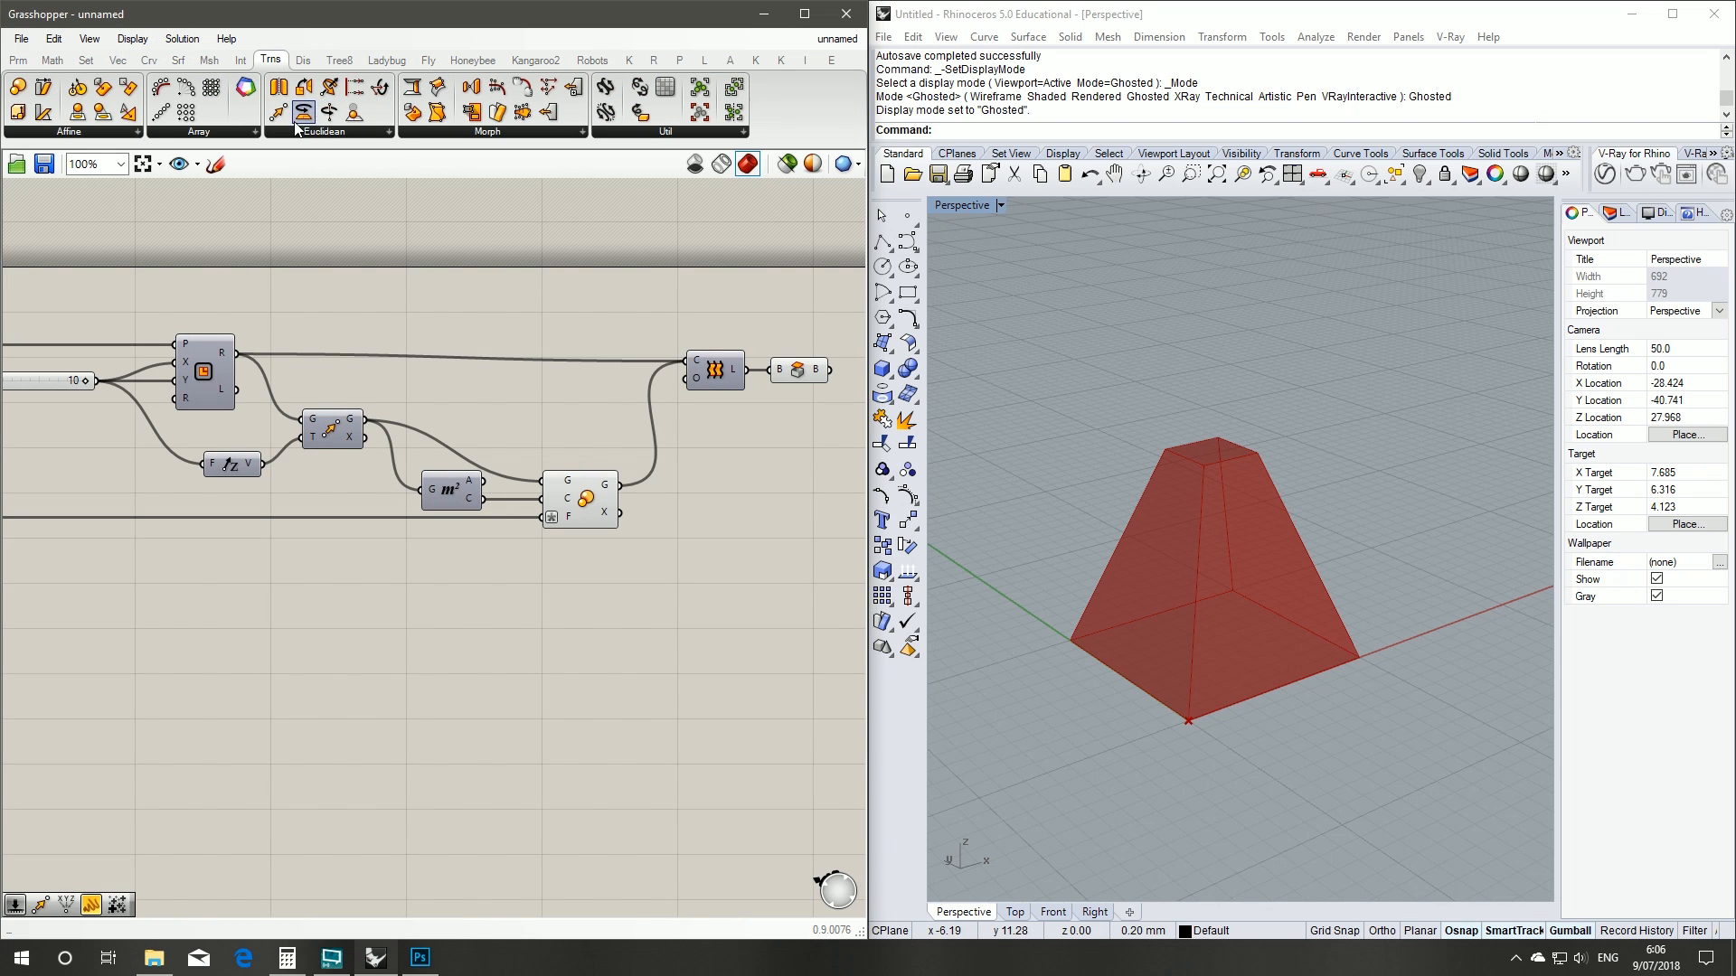
left_click(302, 88)
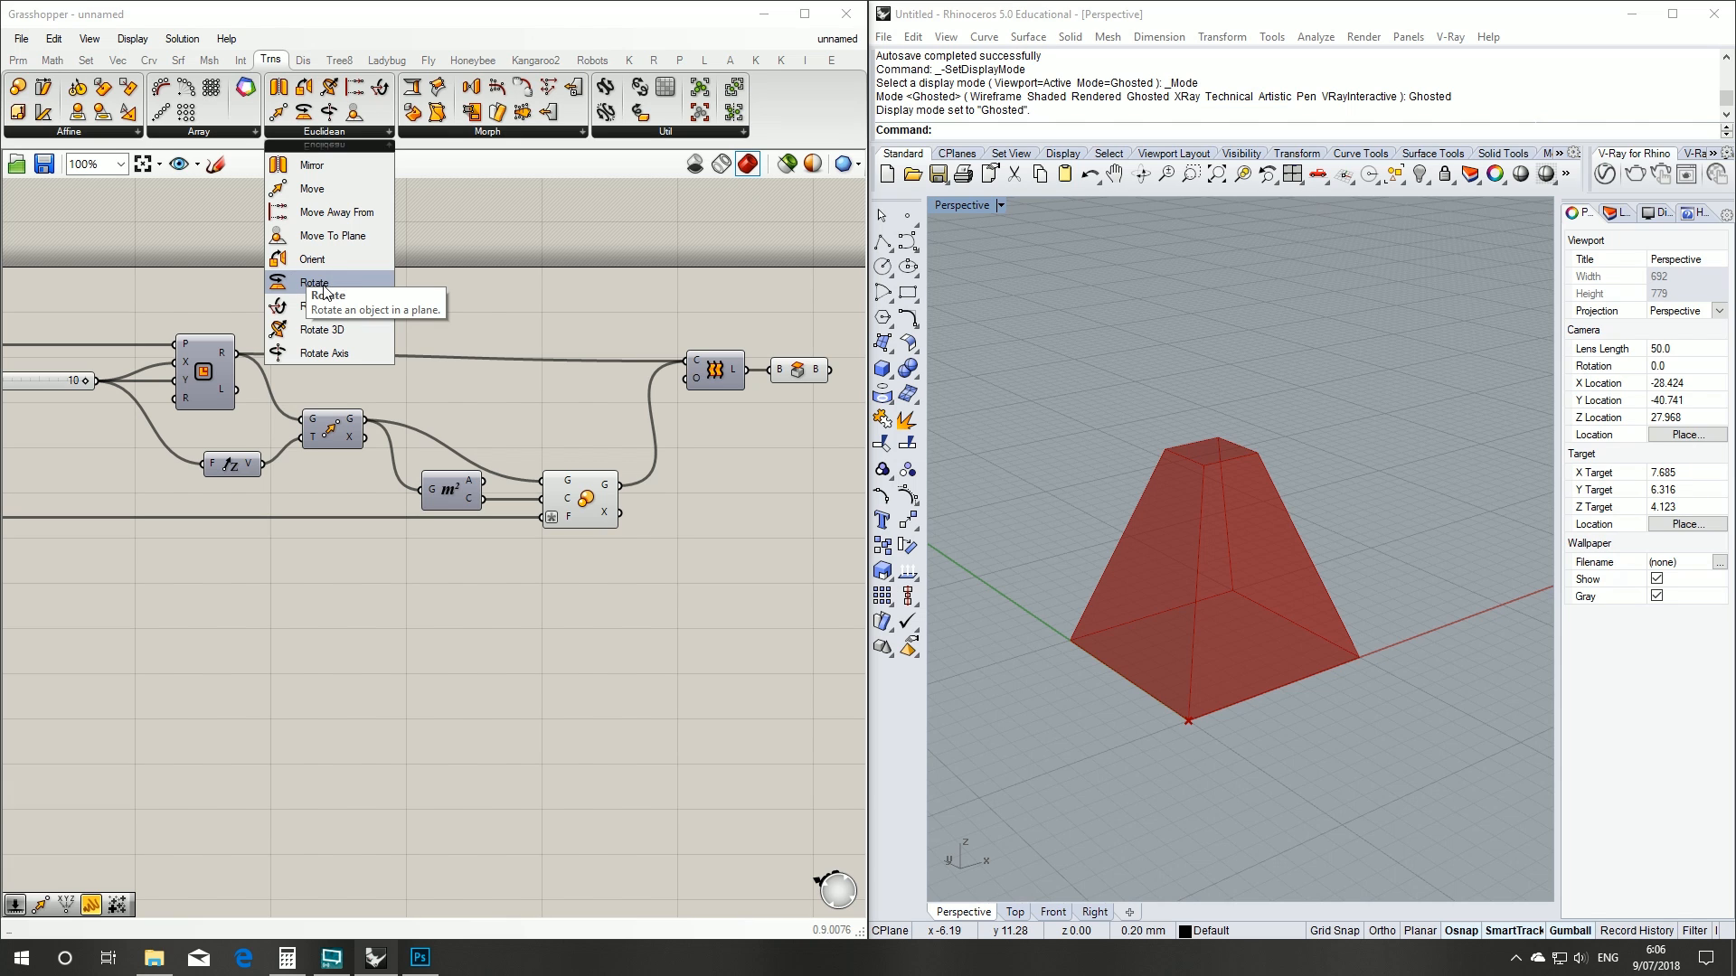
left_click(314, 282)
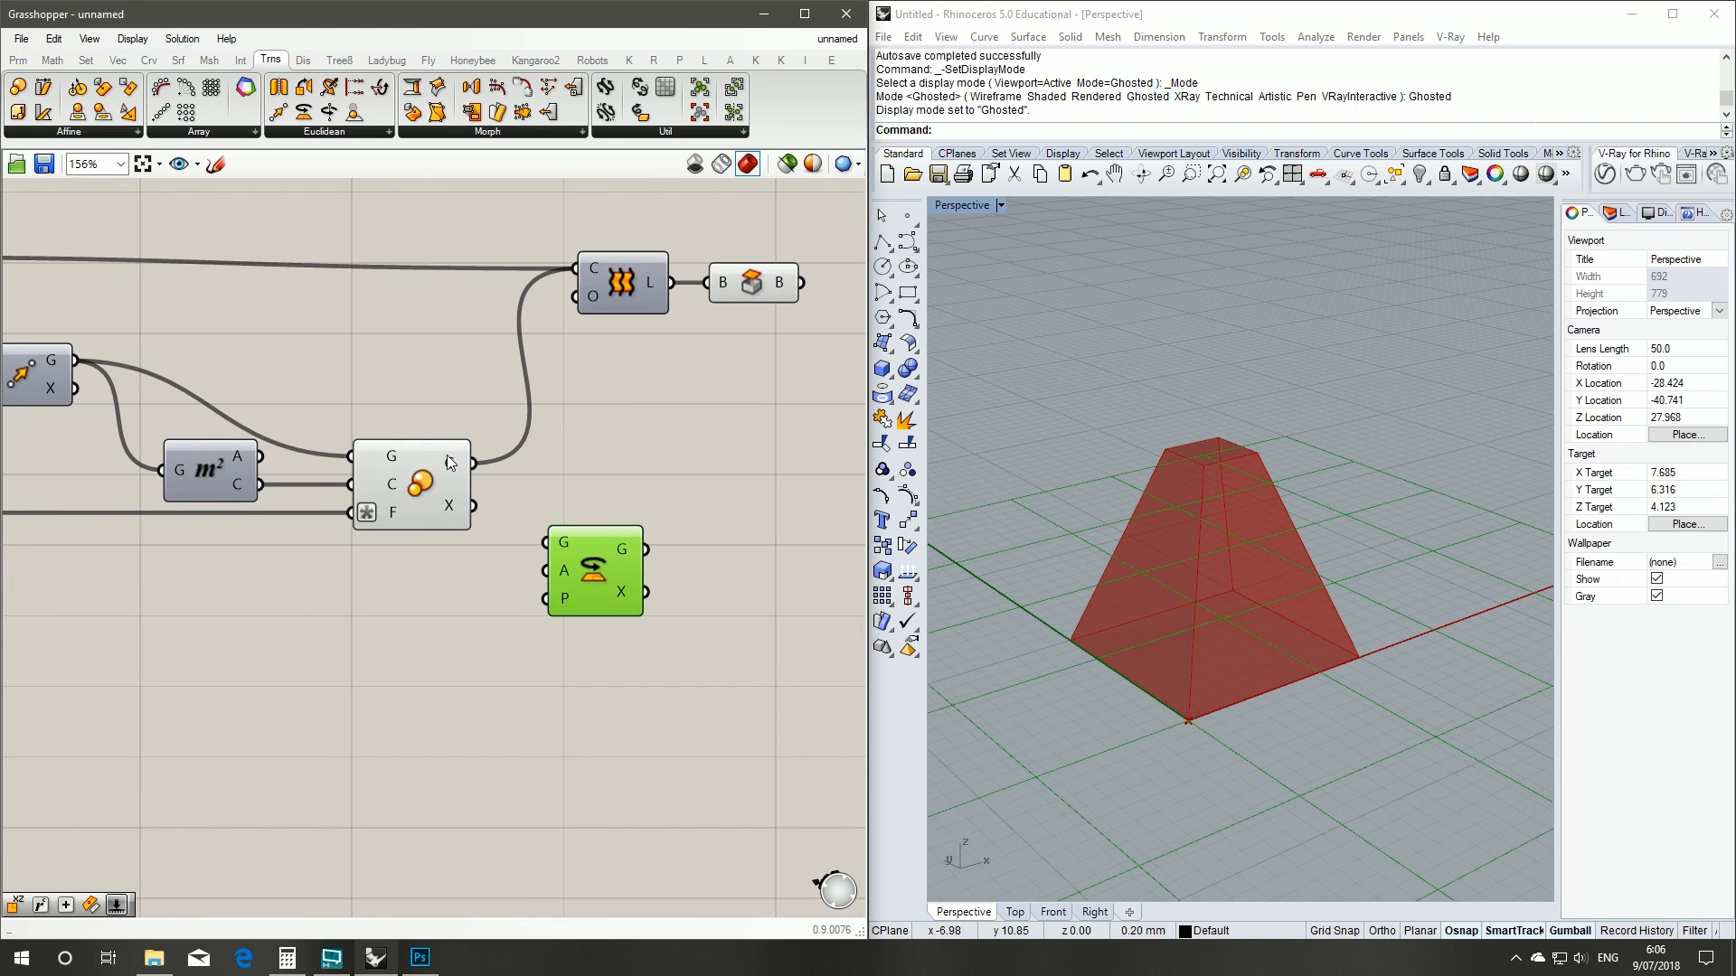
left_click(409, 485)
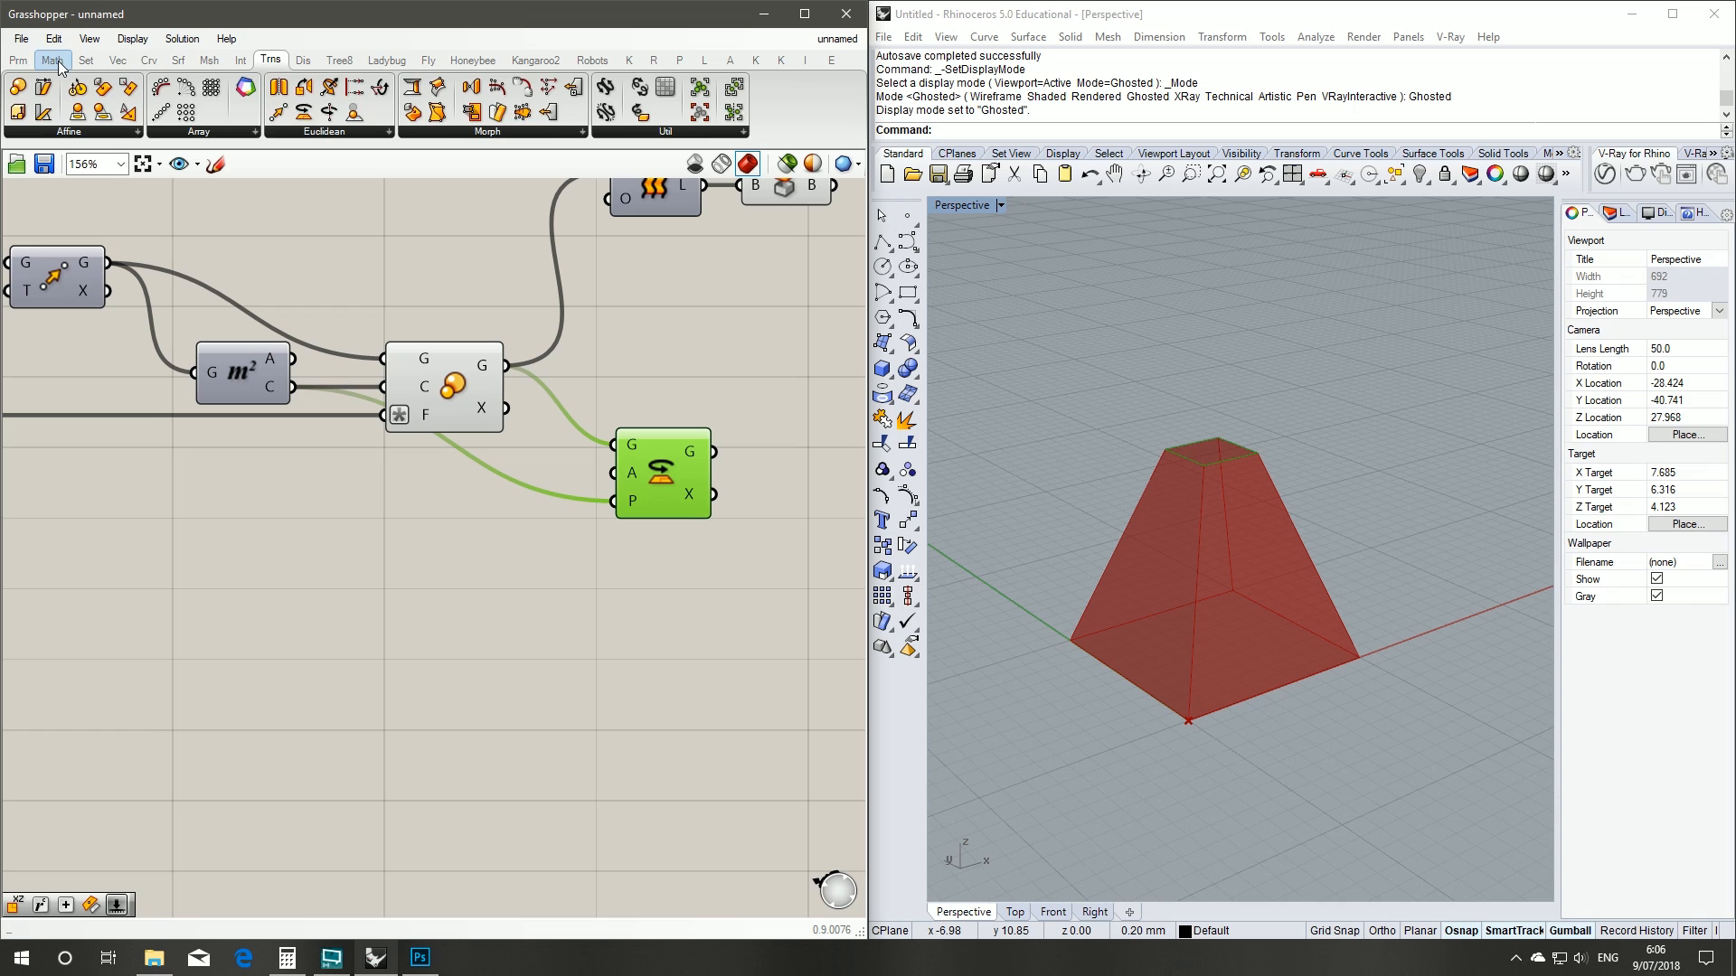
left_click(52, 59)
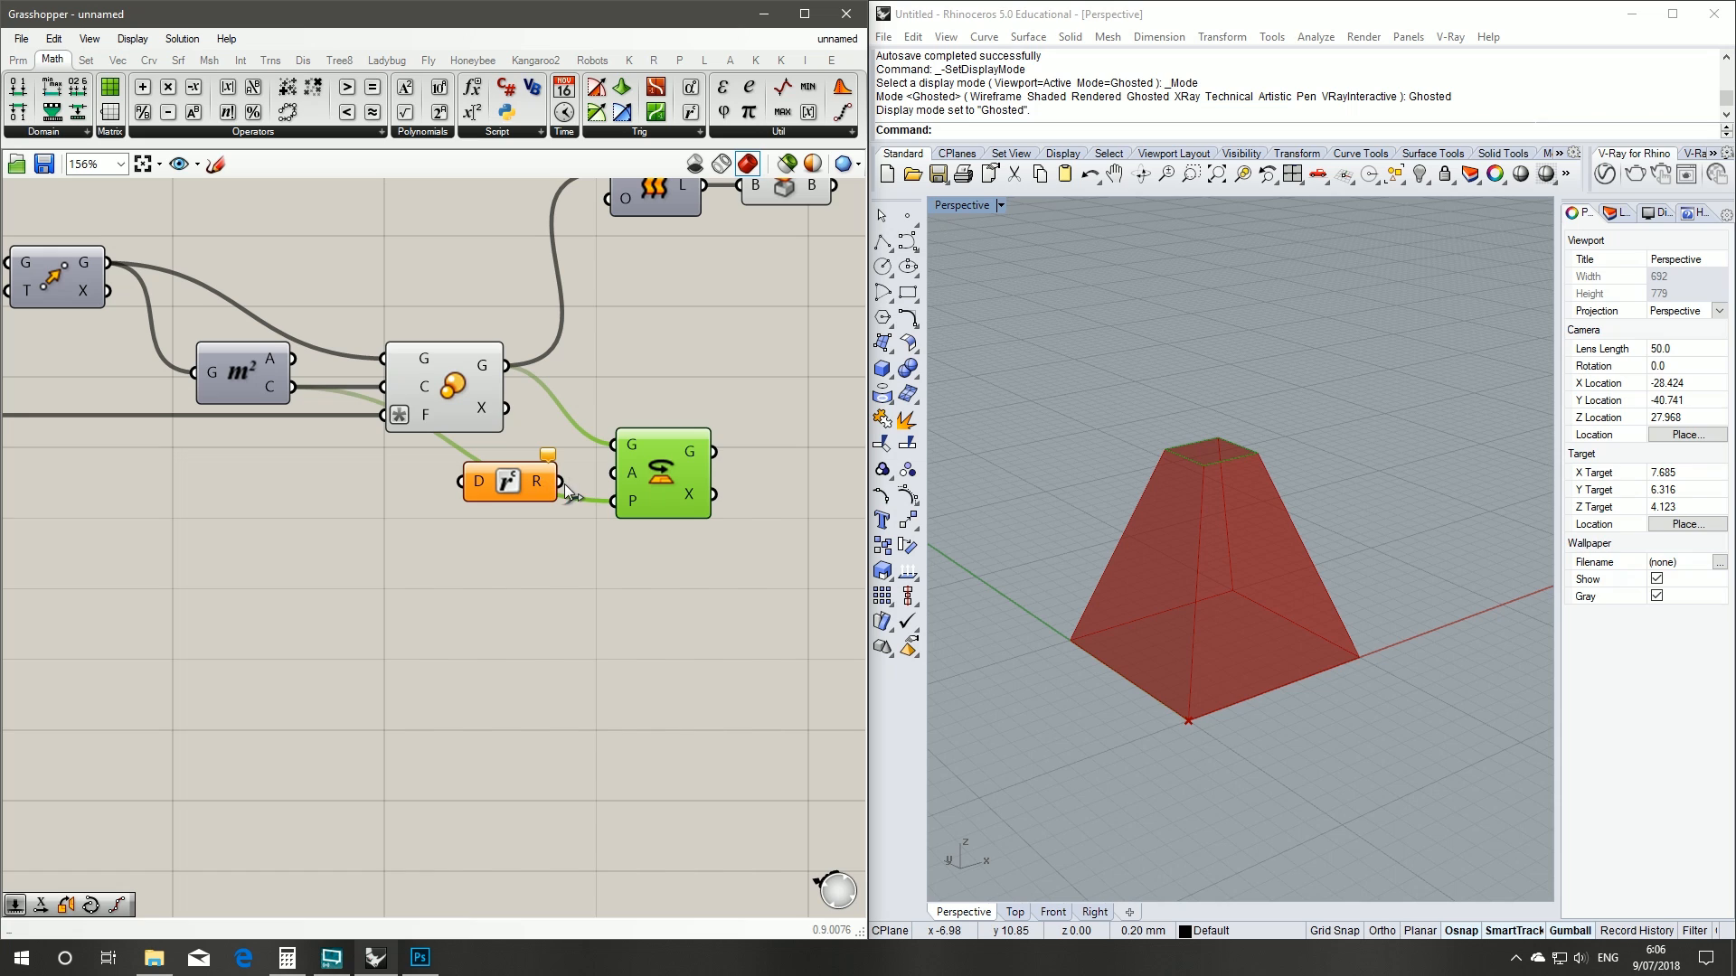
mouse_move(627, 477)
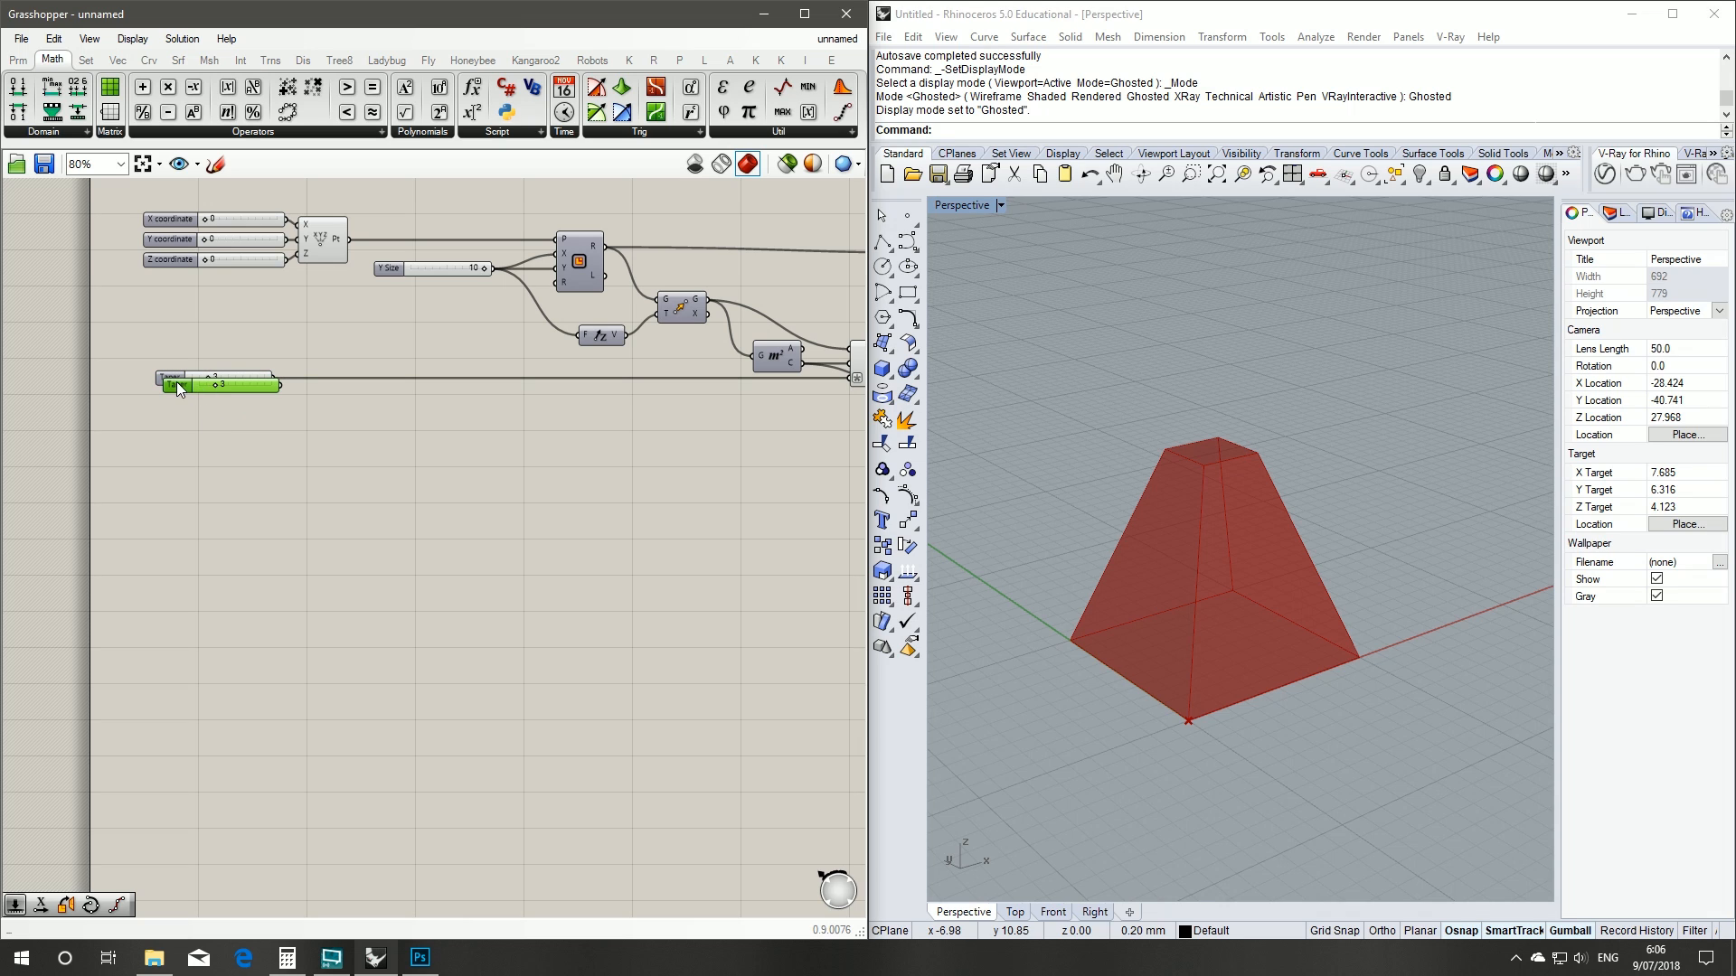
- Create a Twist number slider at 0 feeding the Radians D input
right_click(169, 379)
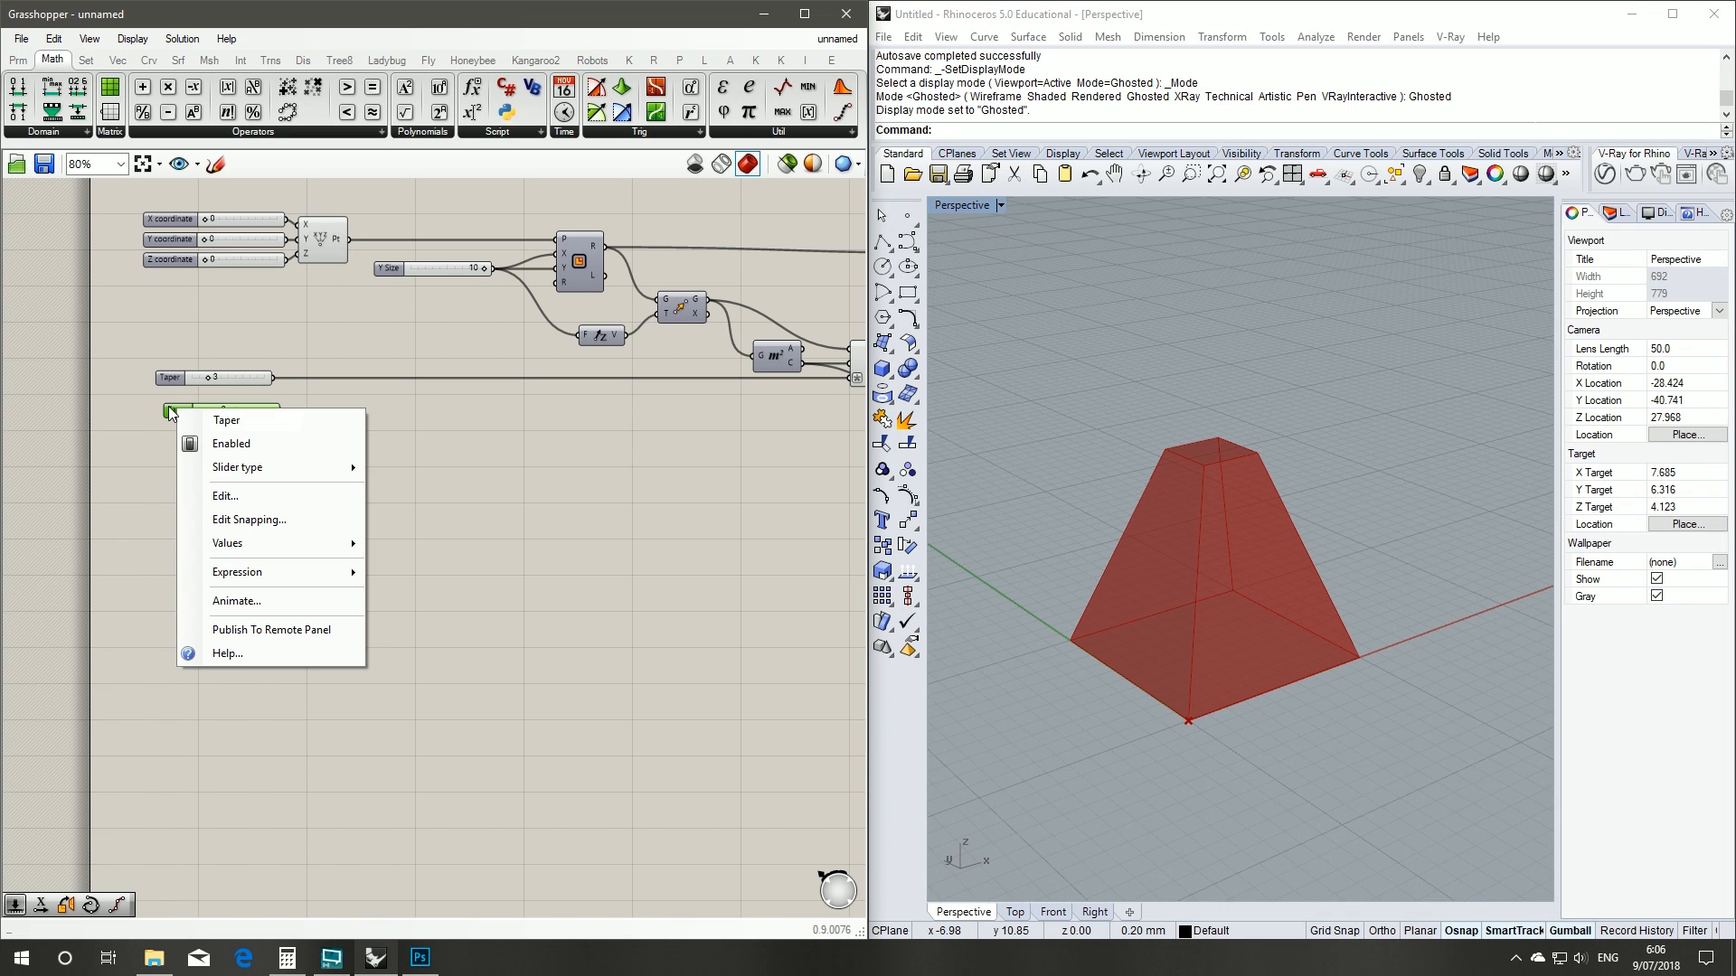
left_click(193, 436)
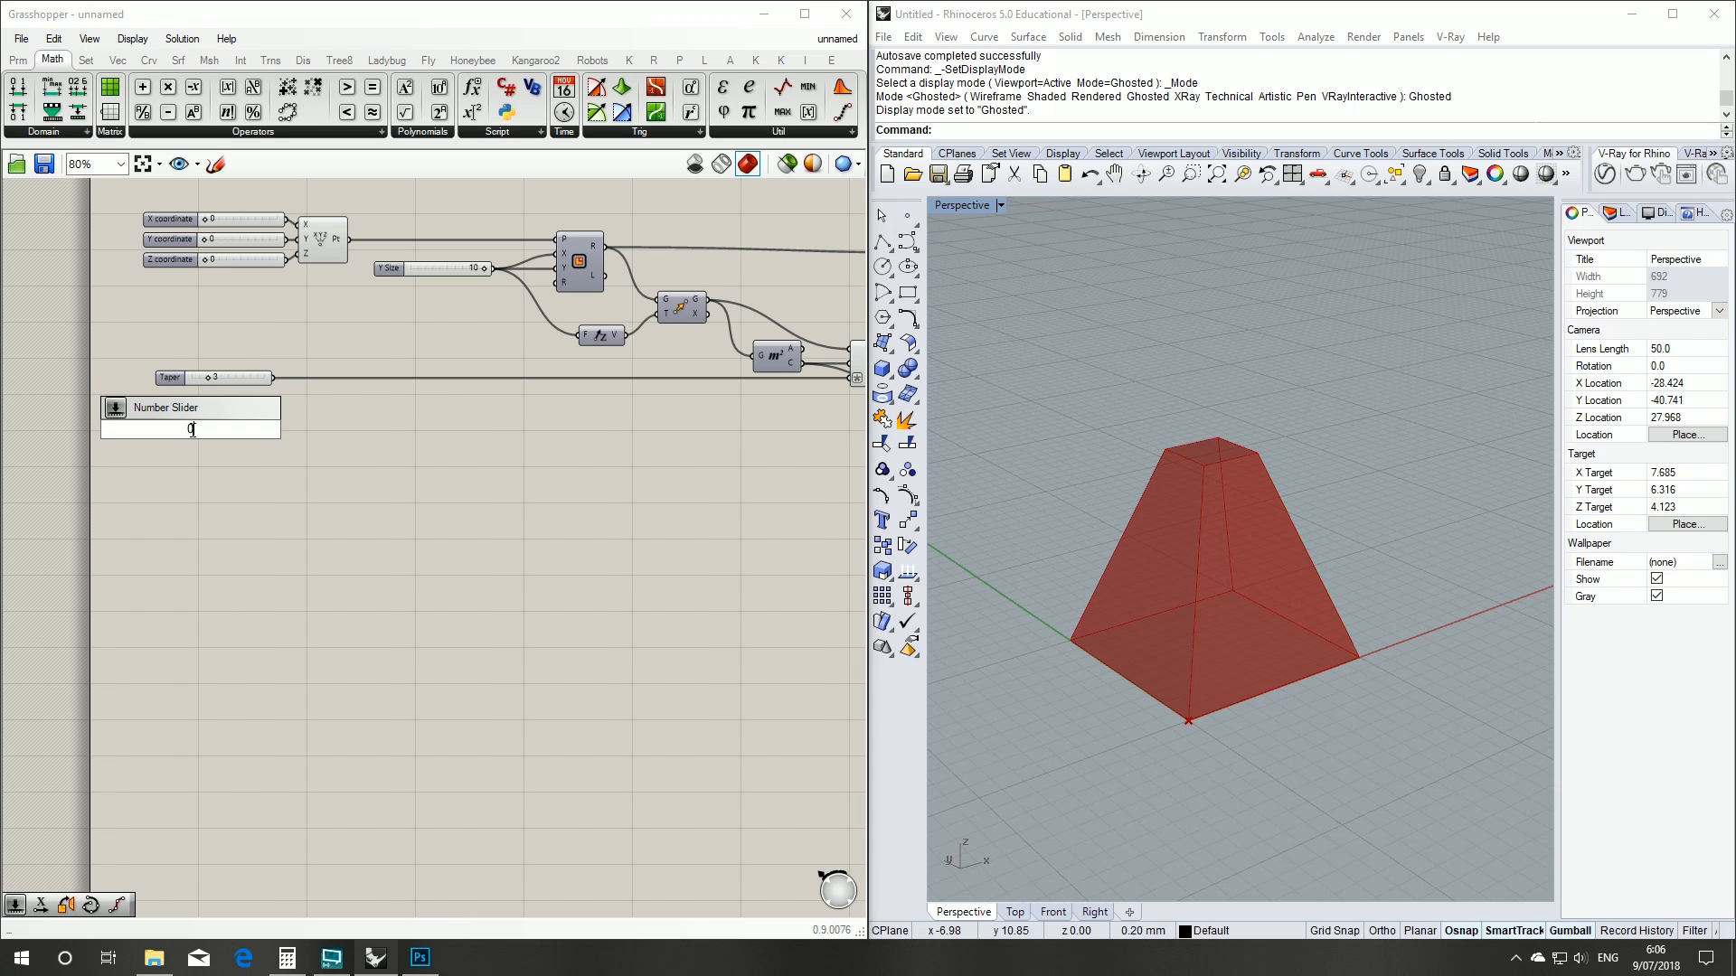
type("0<0")
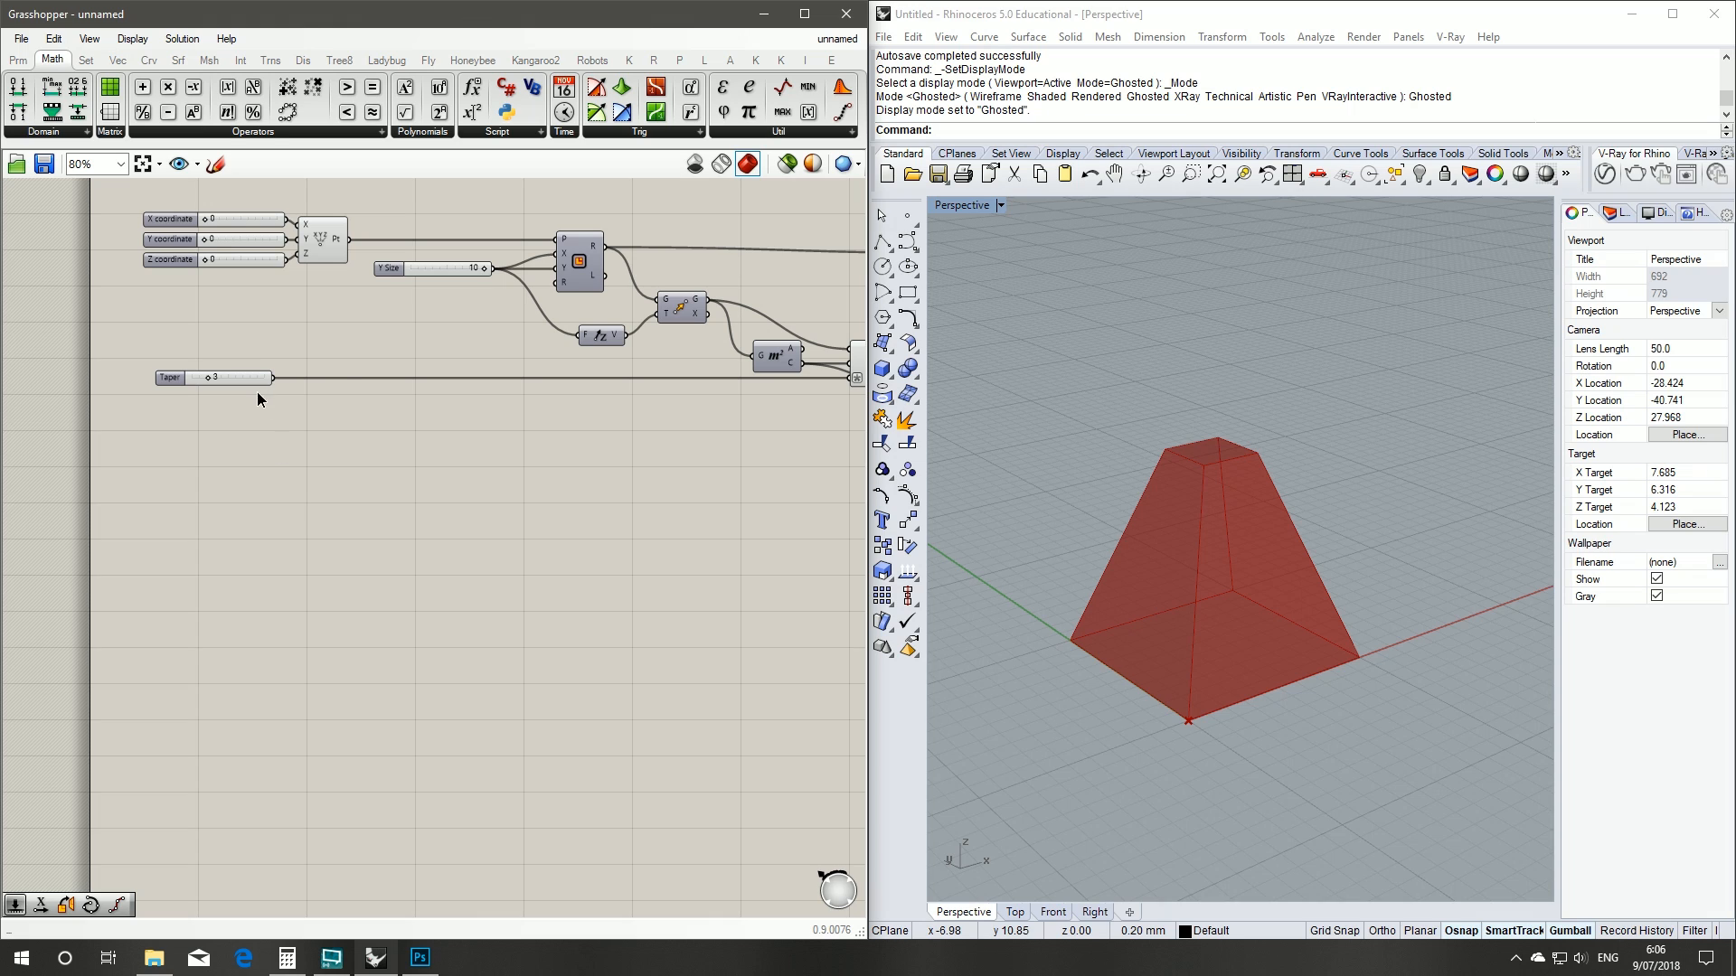
double_click(216, 378)
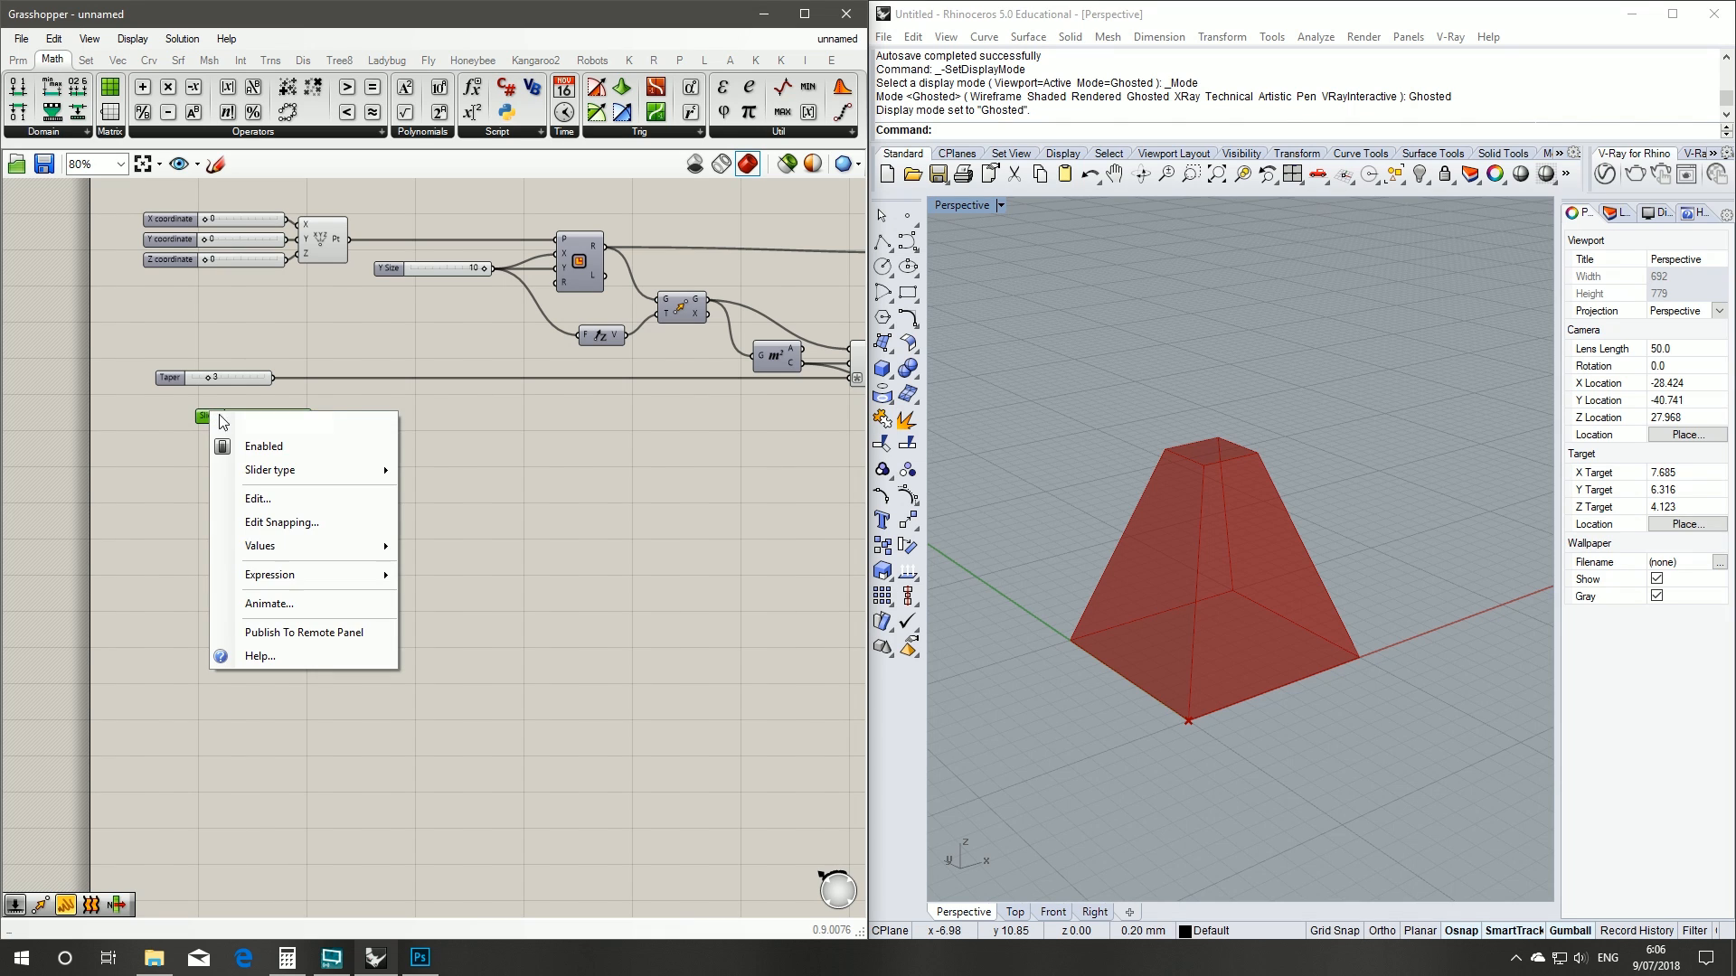
type("Twist")
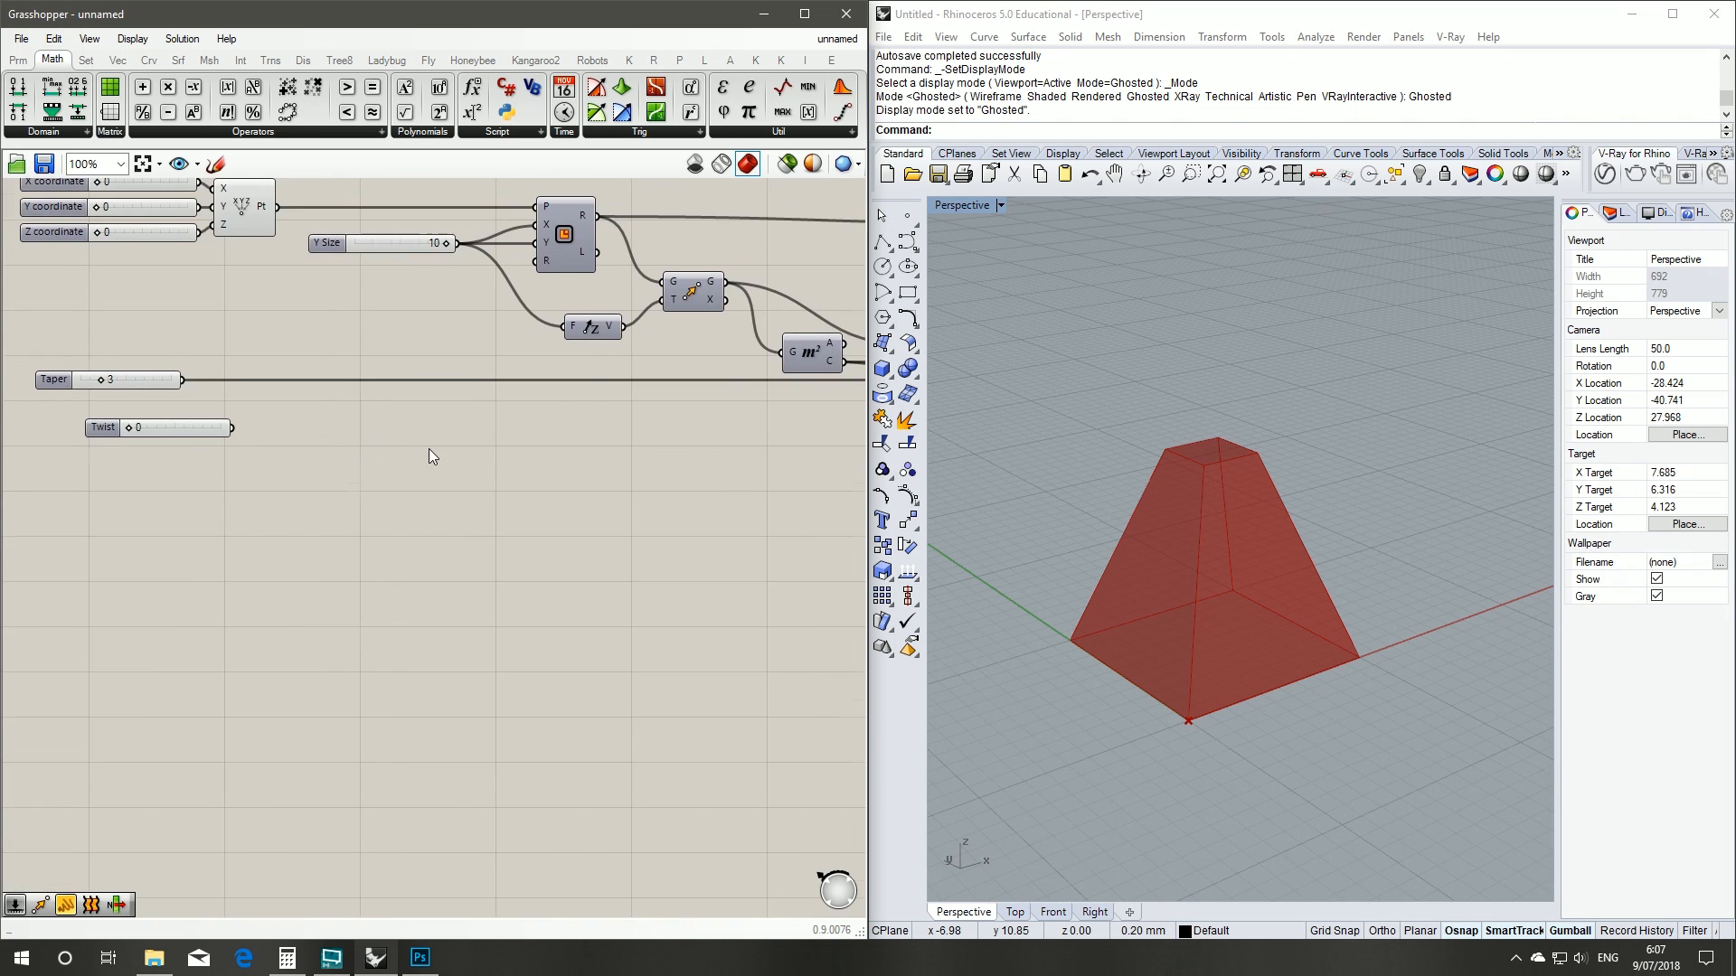
scroll("down", 3)
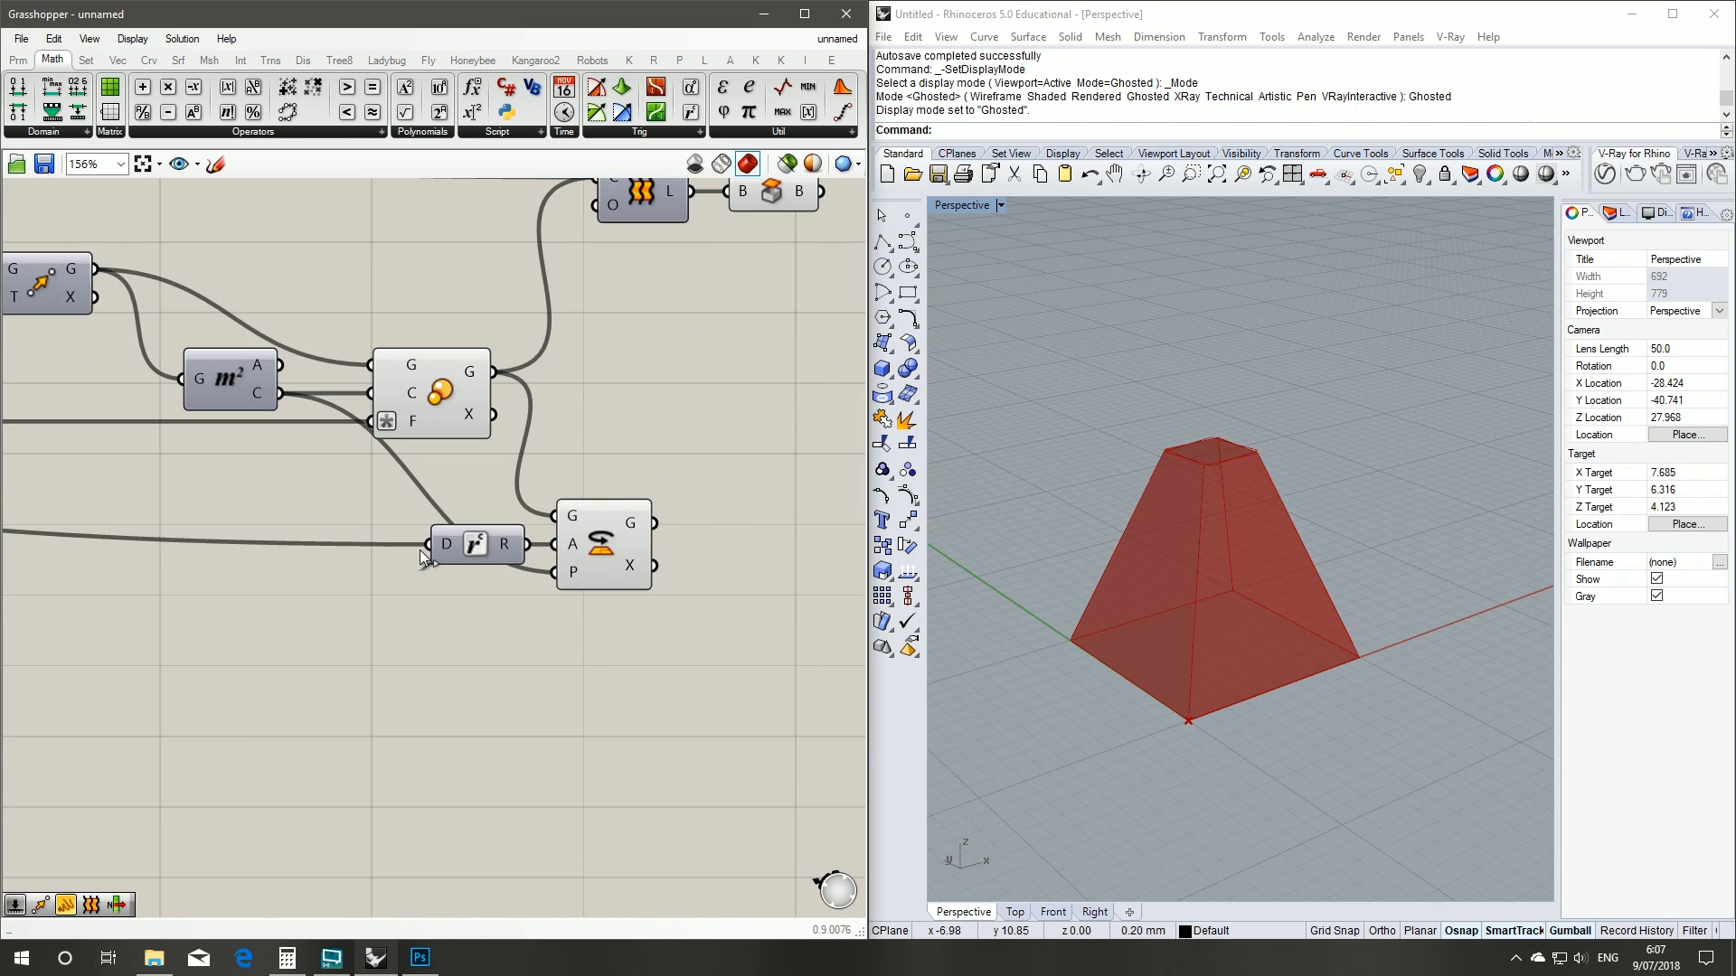
mouse_move(445, 543)
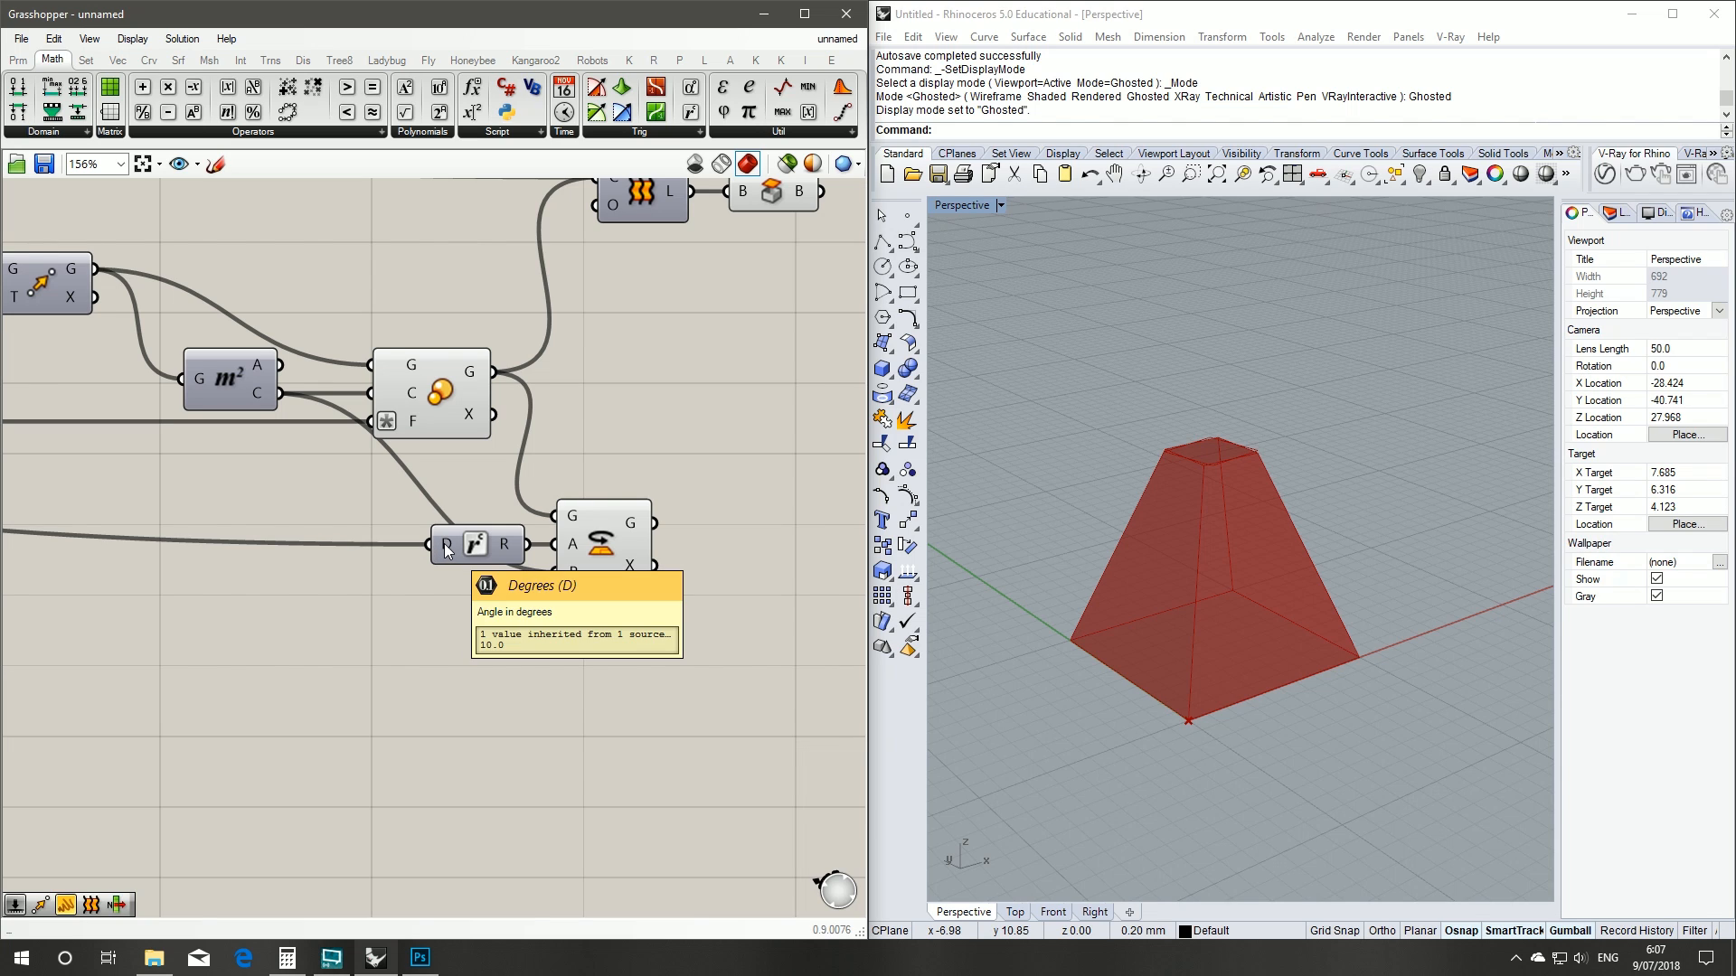
- Apply the expression x*10 to the Radians D input
right_click(453, 543)
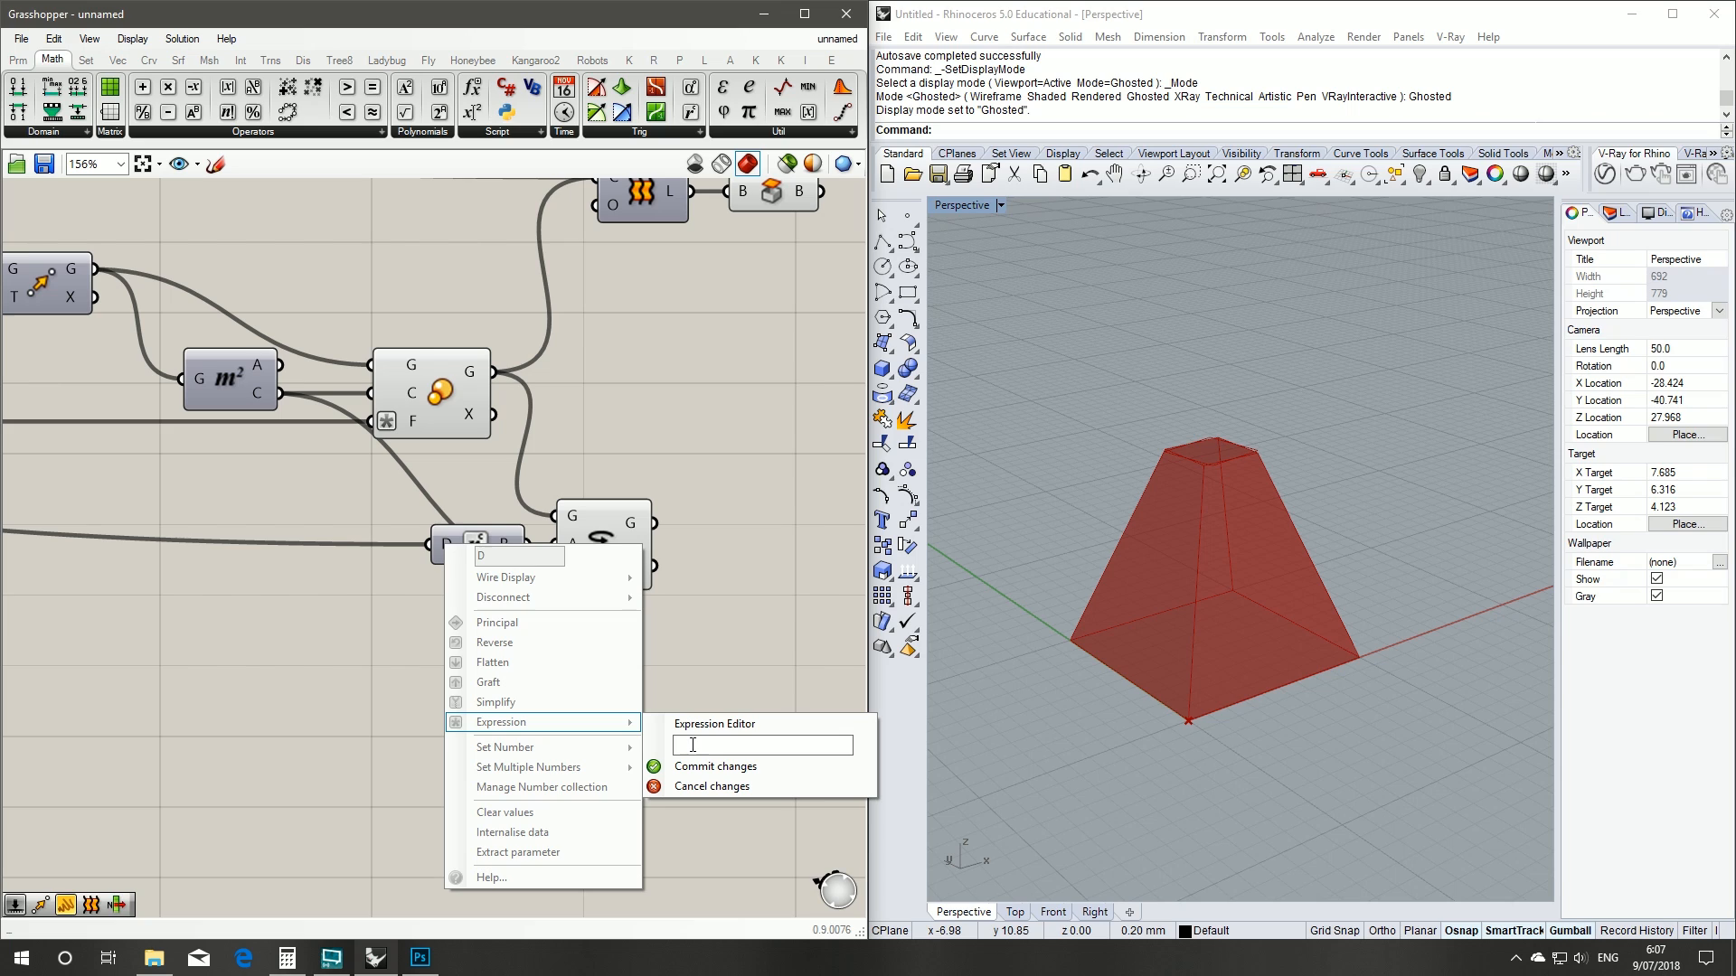
type("x*")
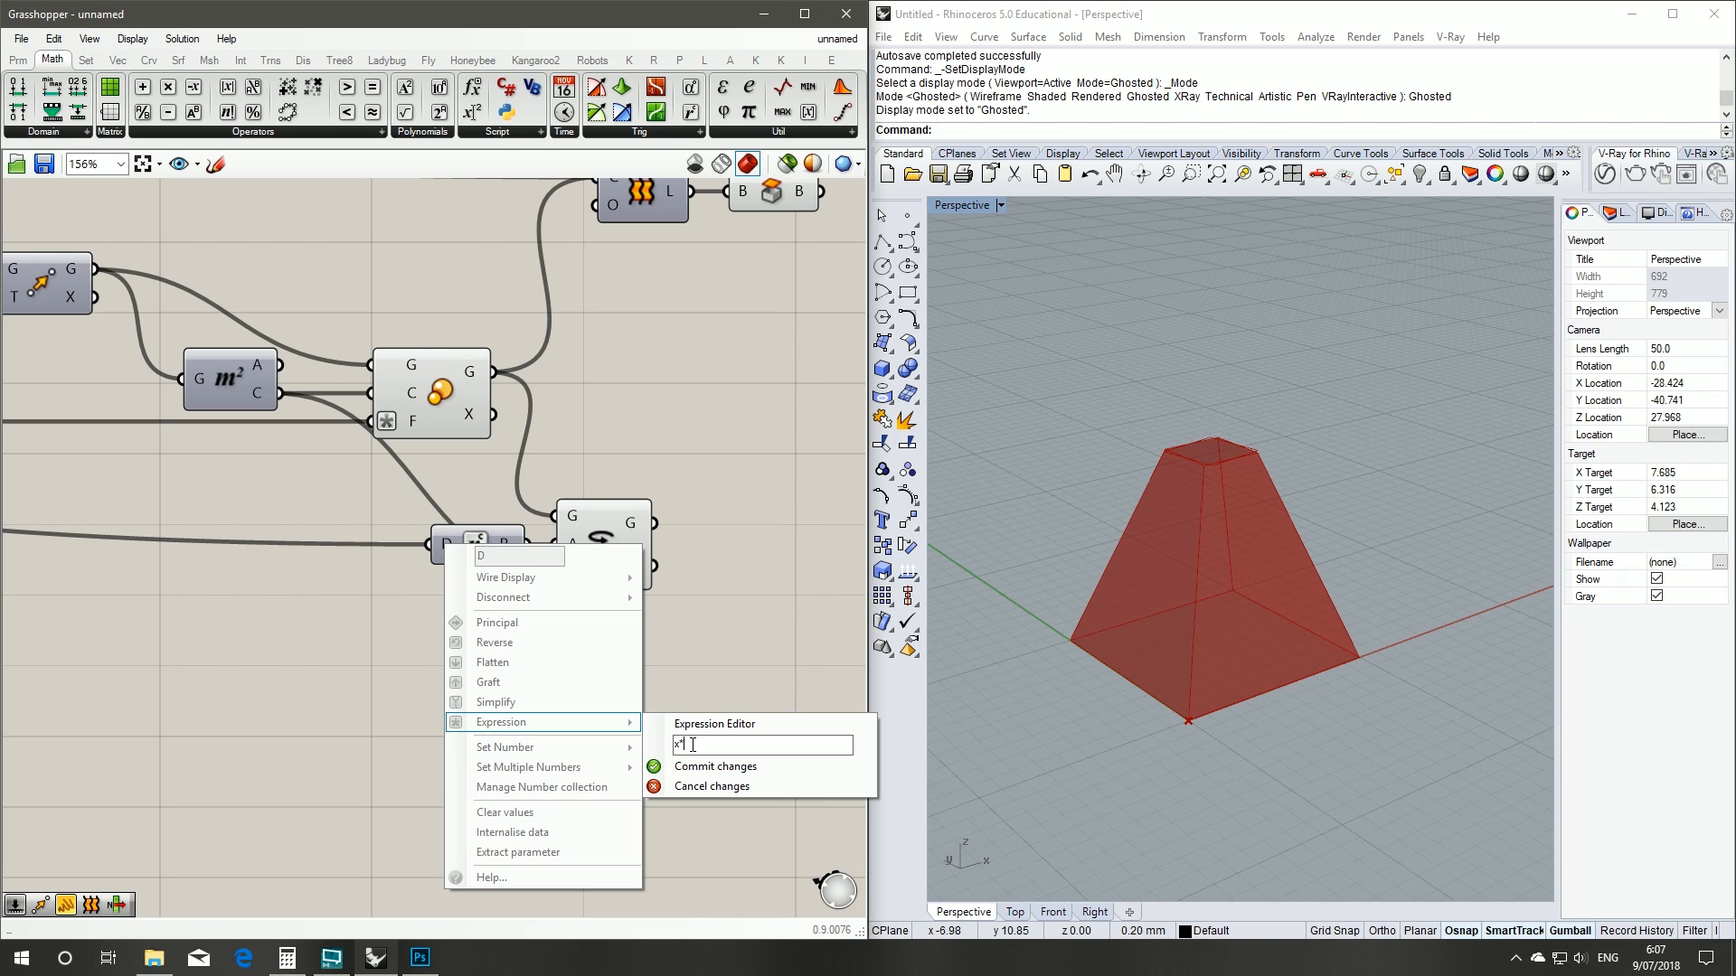
type("0")
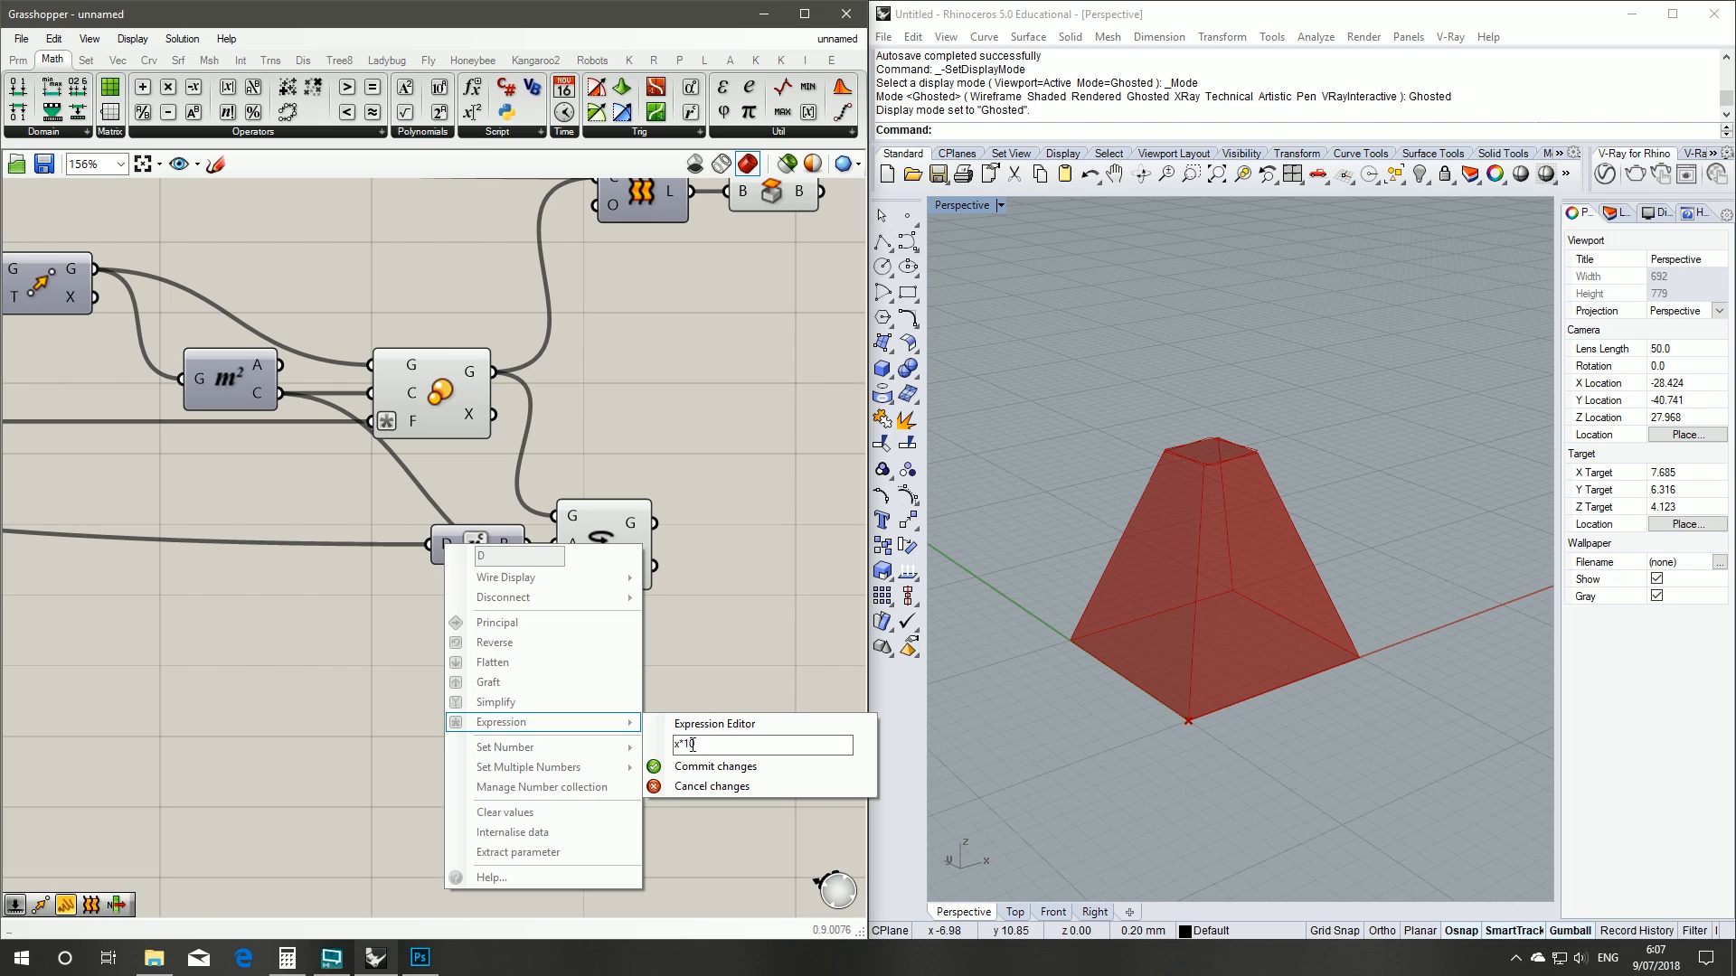
left_click(715, 766)
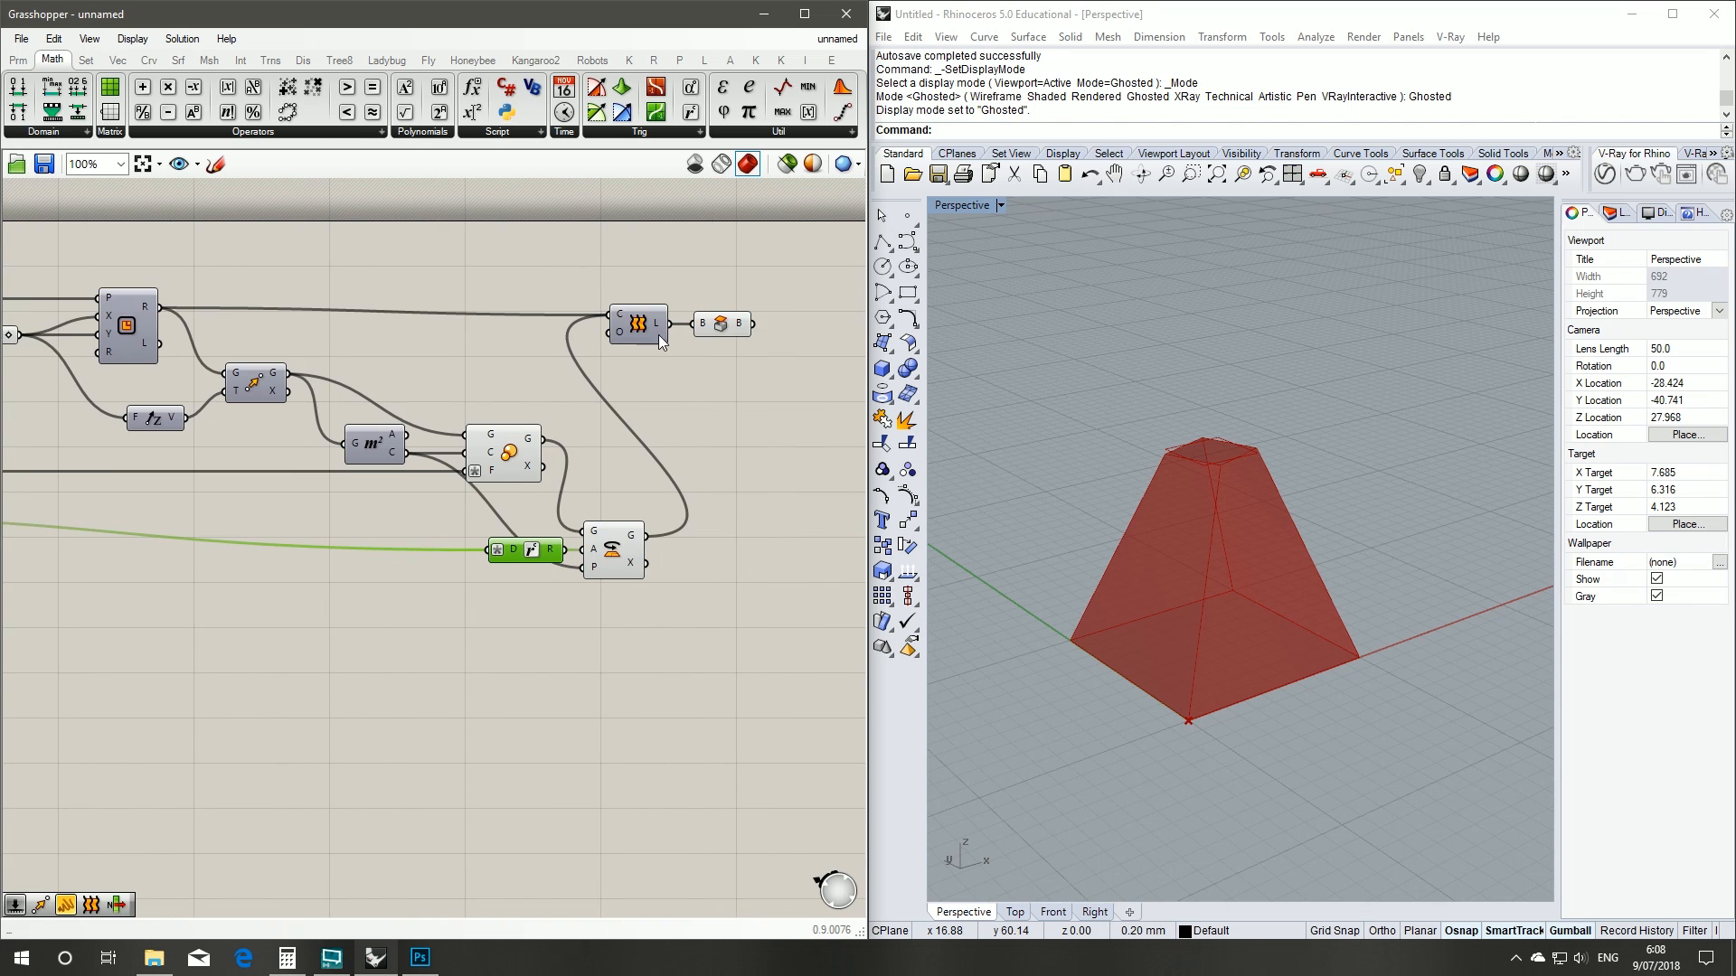
- Set the Taper slider to 9 so the Rhino box becomes nearly straight-sided
double_click(505, 452)
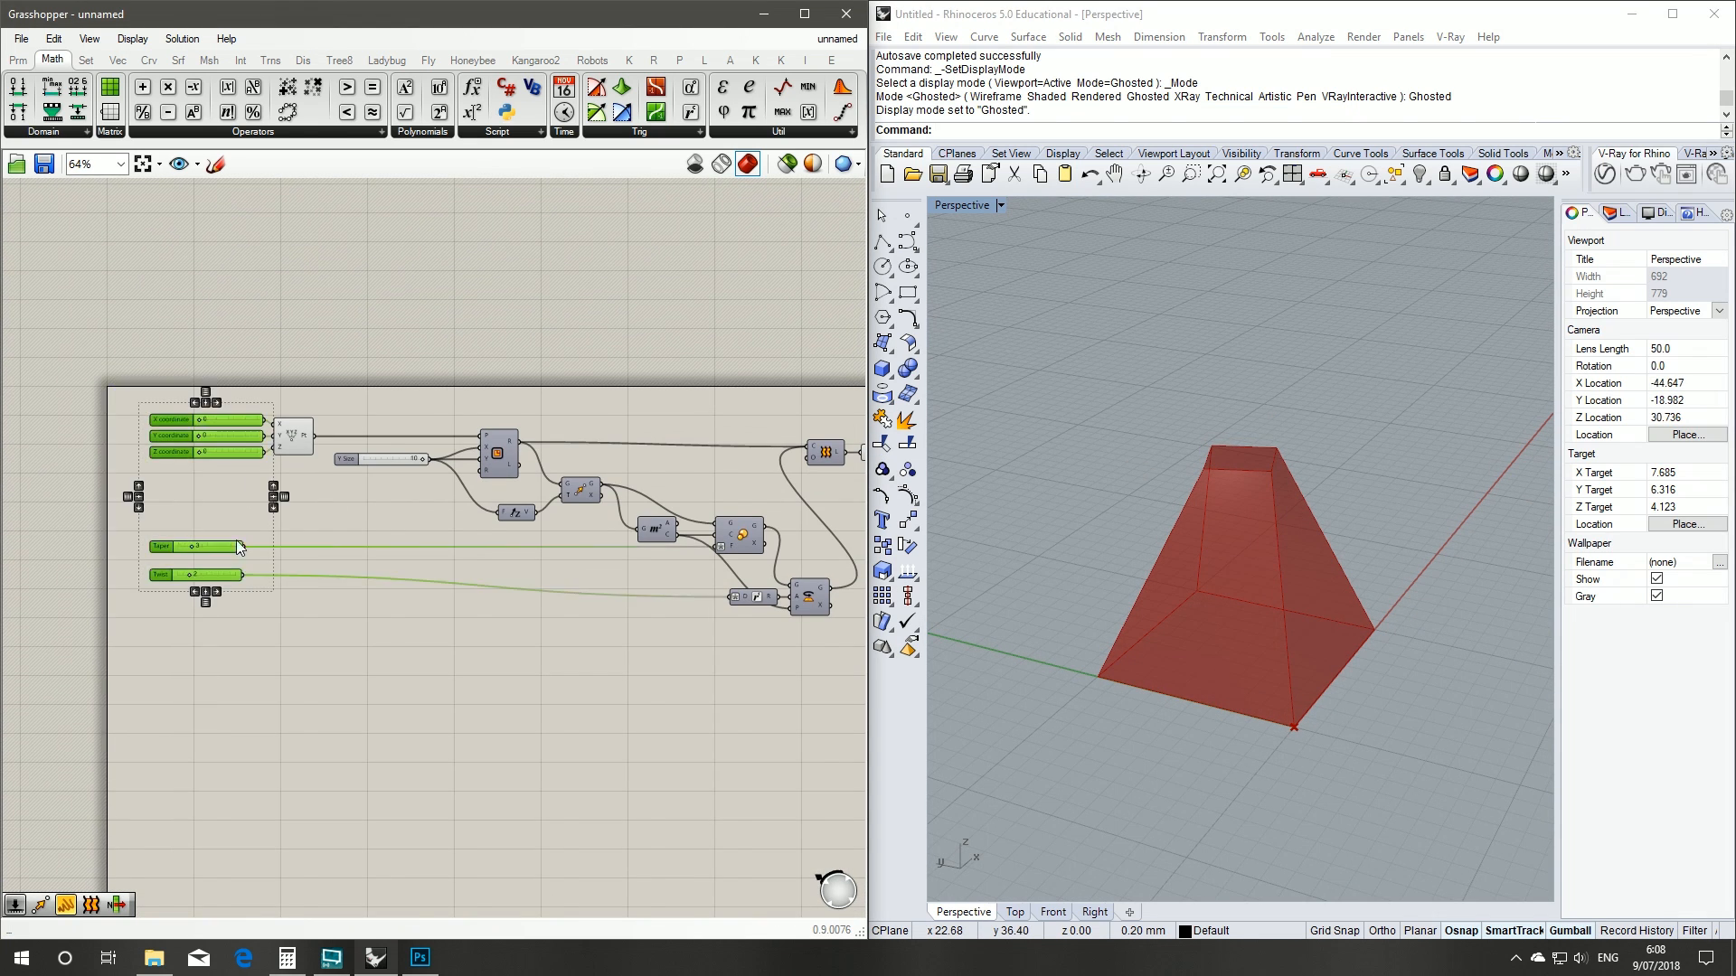
scroll("up", 3)
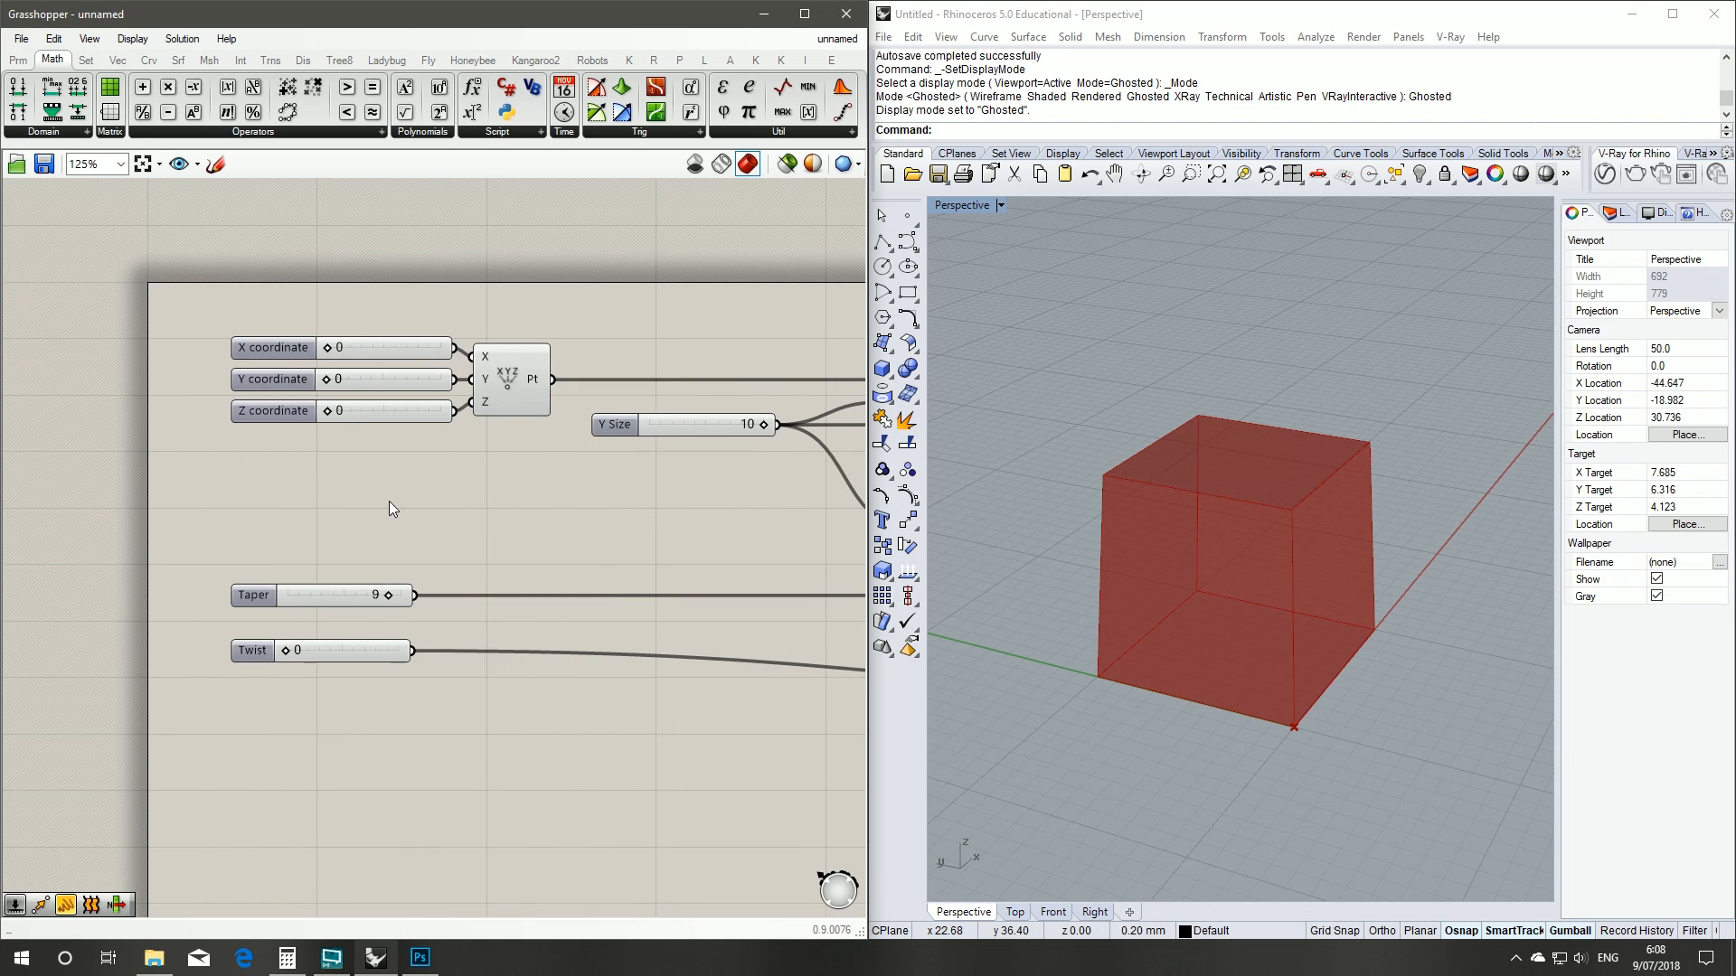
scroll("down", 3)
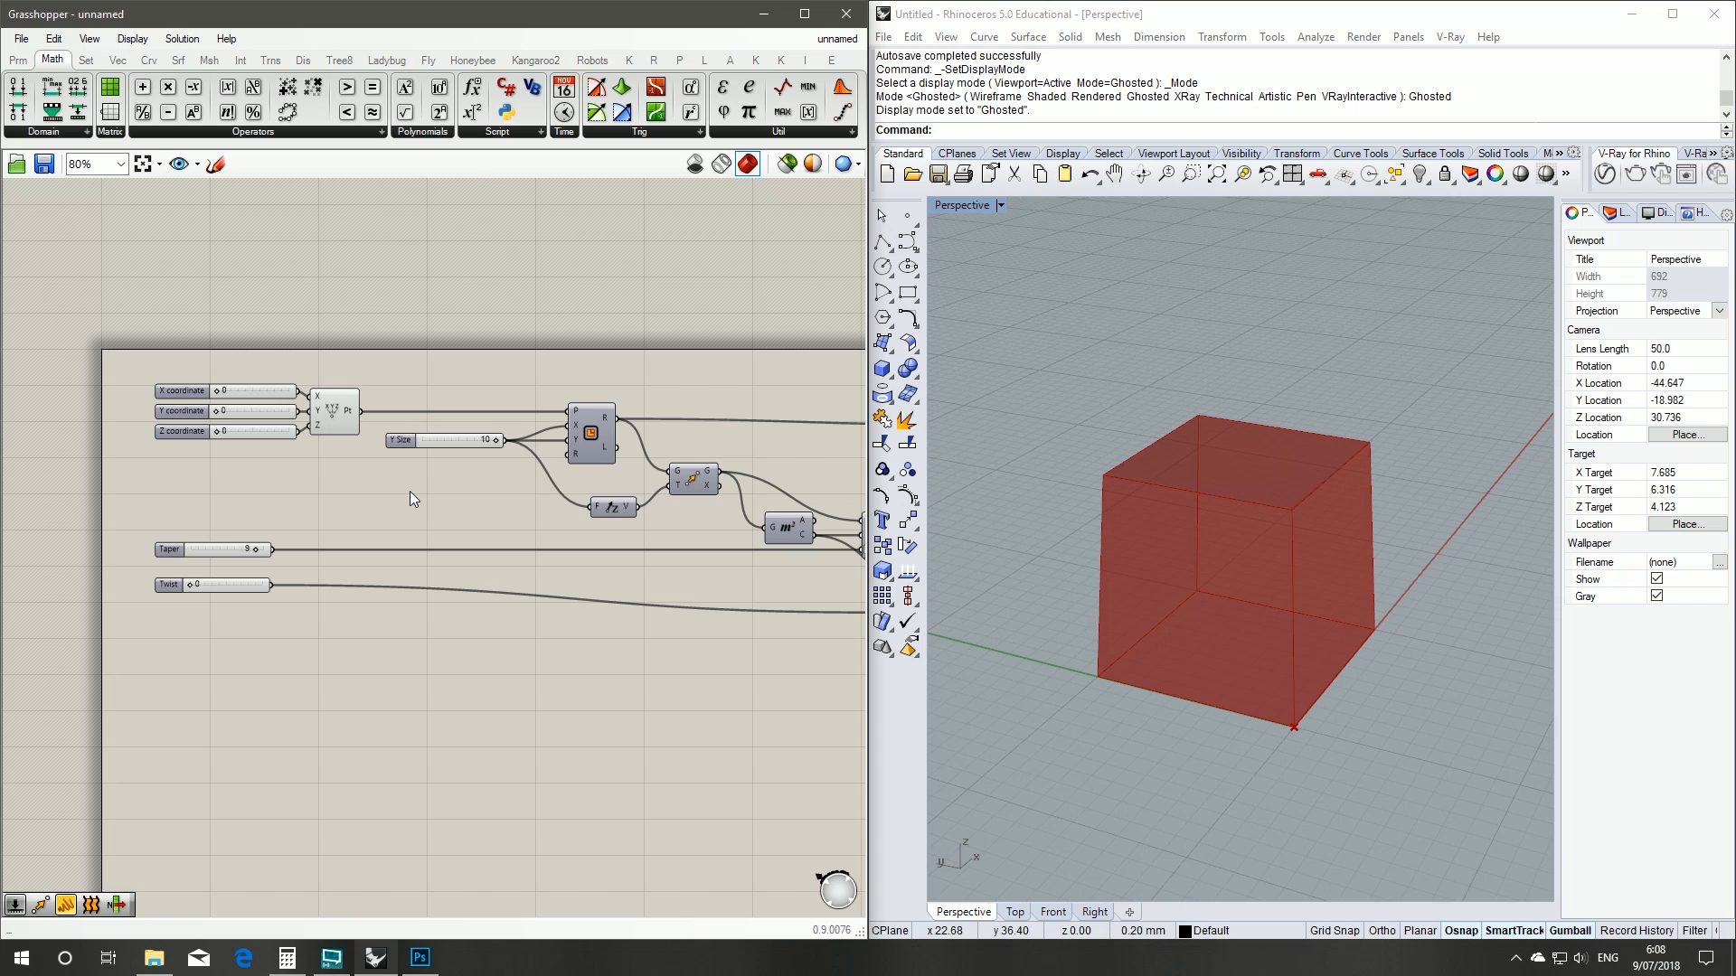